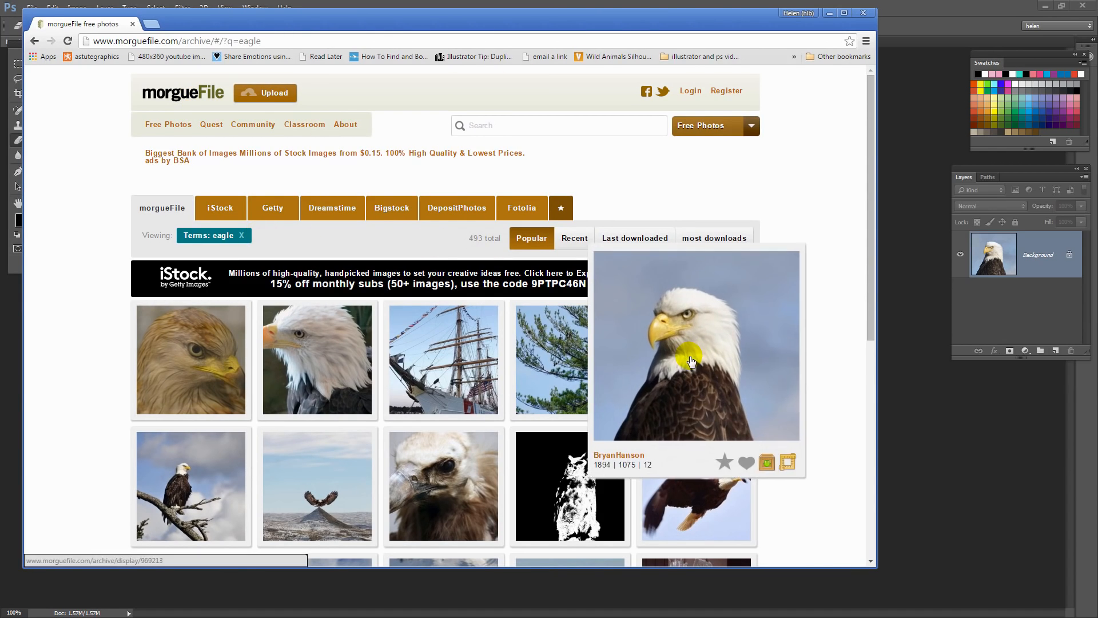
Step: Open the full details view of the bald eagle head photo from the search results
left_click(697, 343)
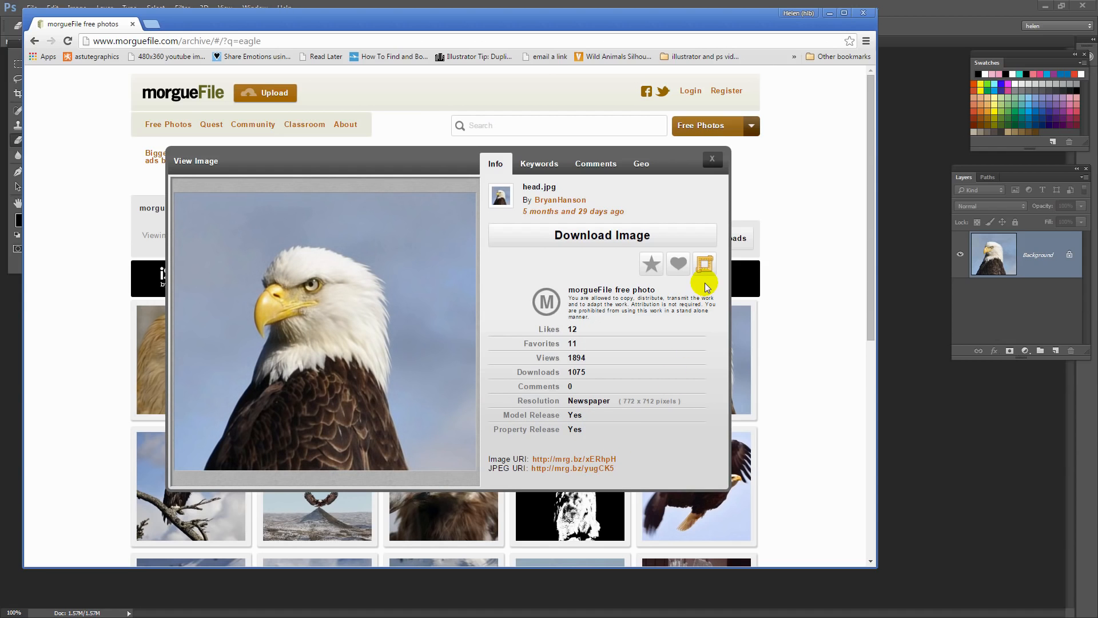
mouse_move(713, 160)
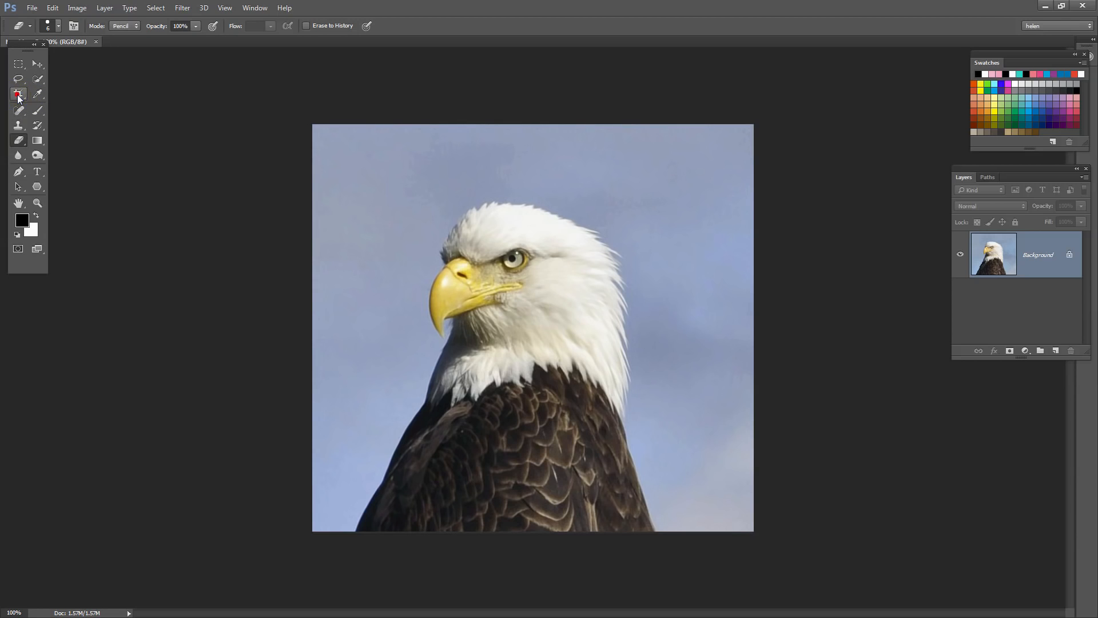
Step: Crop the eagle photo down to the head and upper chest
left_click(19, 94)
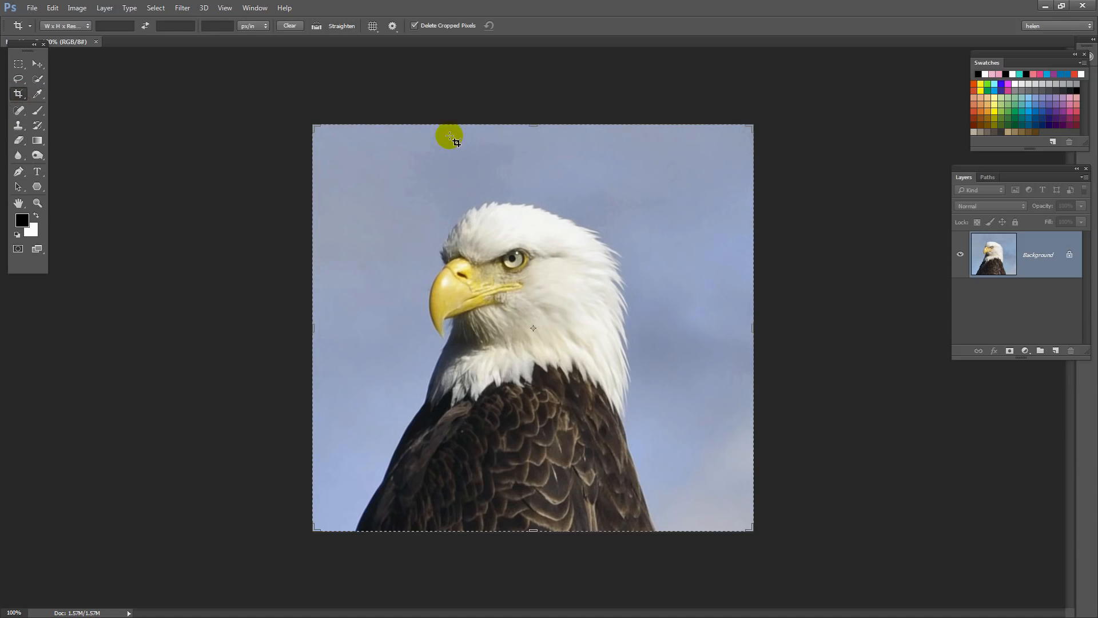
left_click_drag(448, 138, 532, 152)
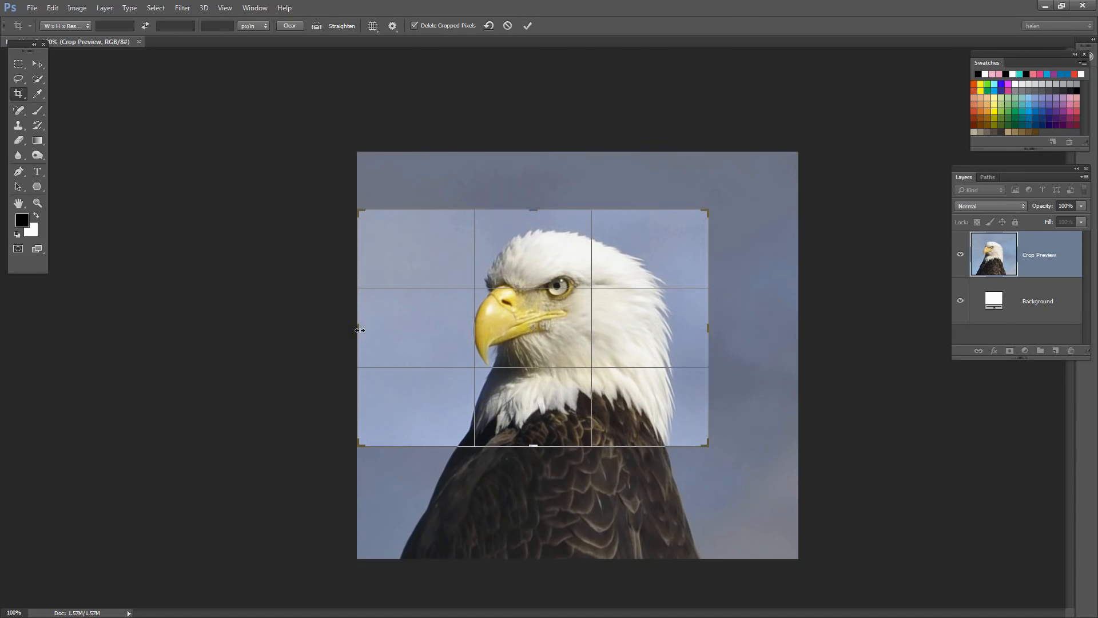
left_click_drag(360, 329, 547, 350)
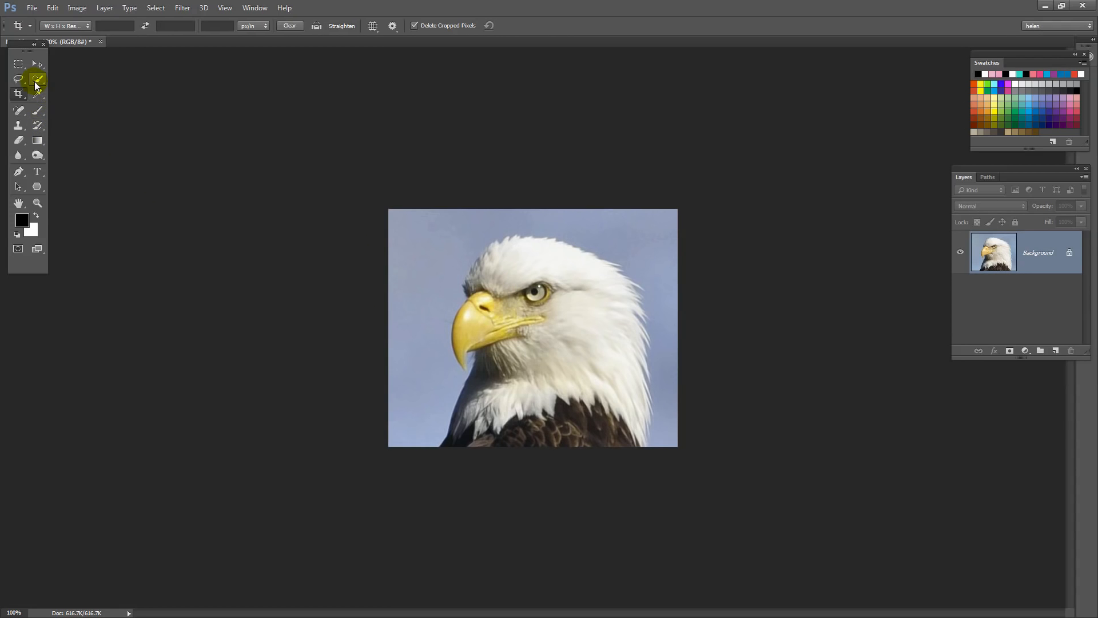
Step: Quick-select the blue sky around the eagle and invert the selection to the eagle
left_click(37, 79)
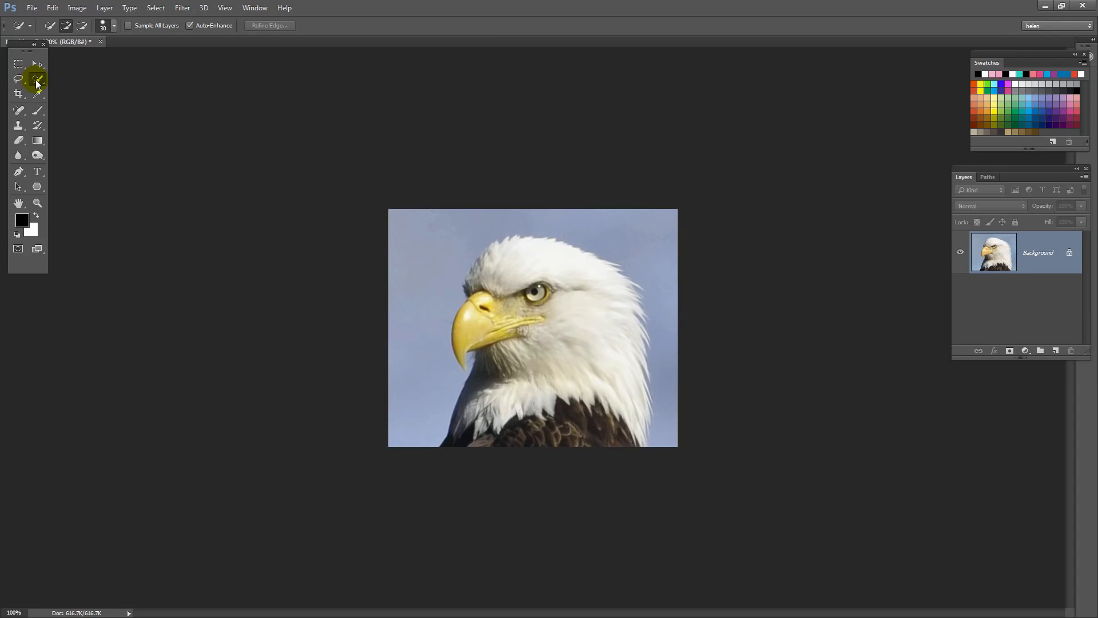
left_click(37, 79)
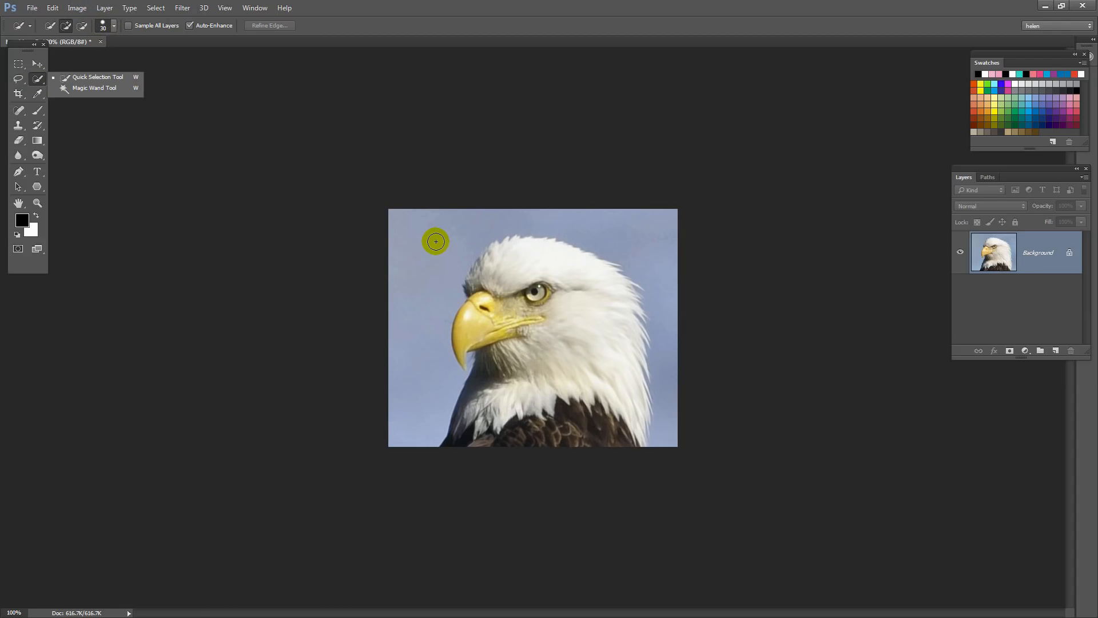
left_click_drag(434, 241, 530, 223)
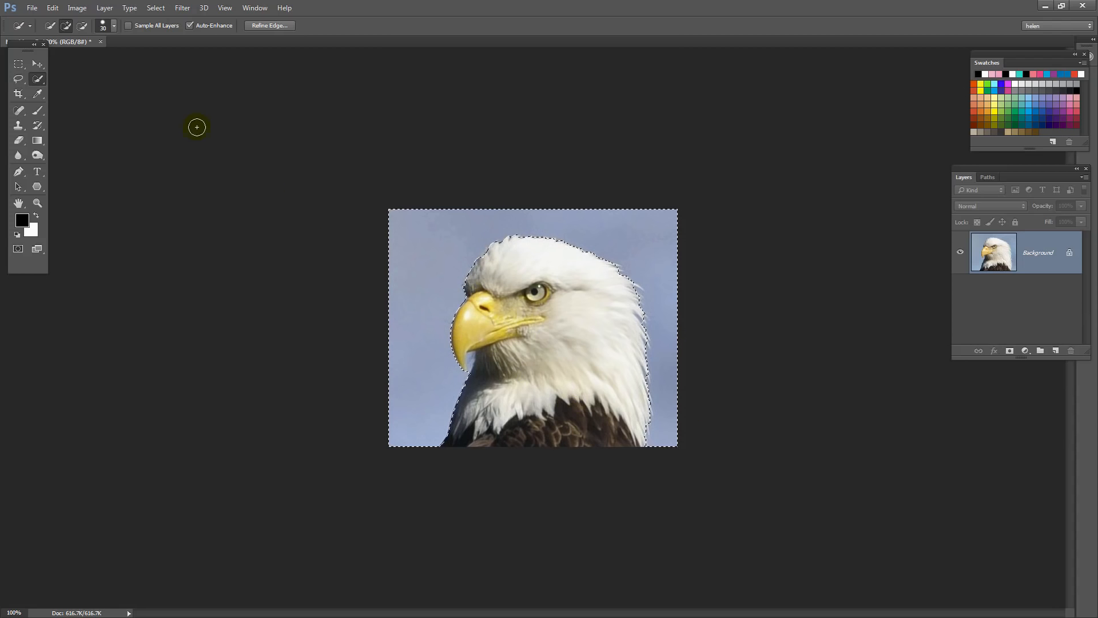
left_click(156, 8)
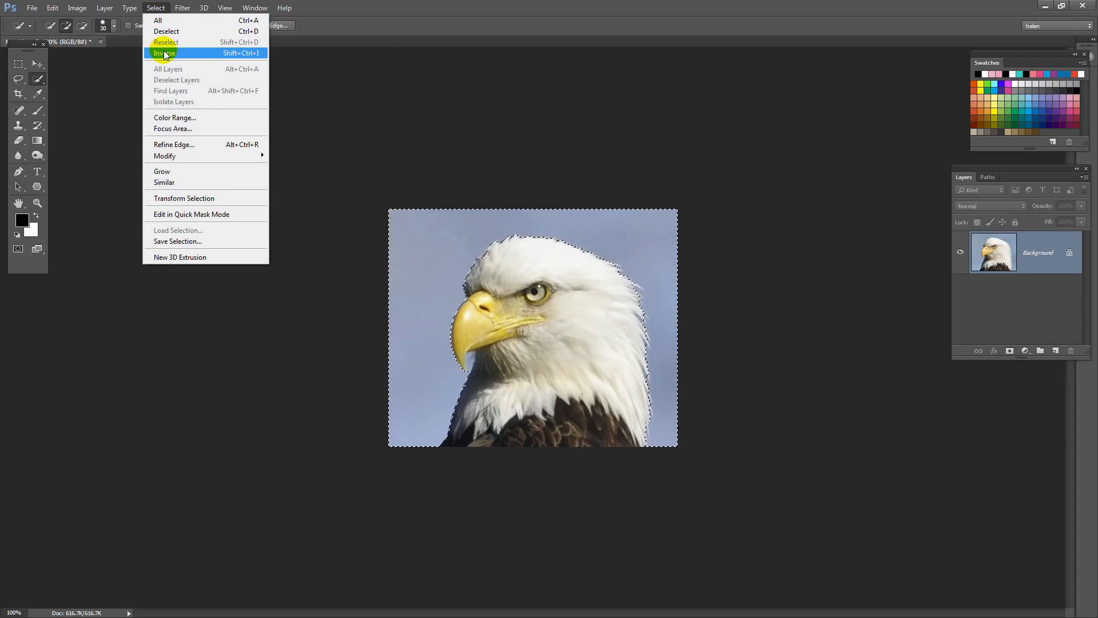
left_click(164, 54)
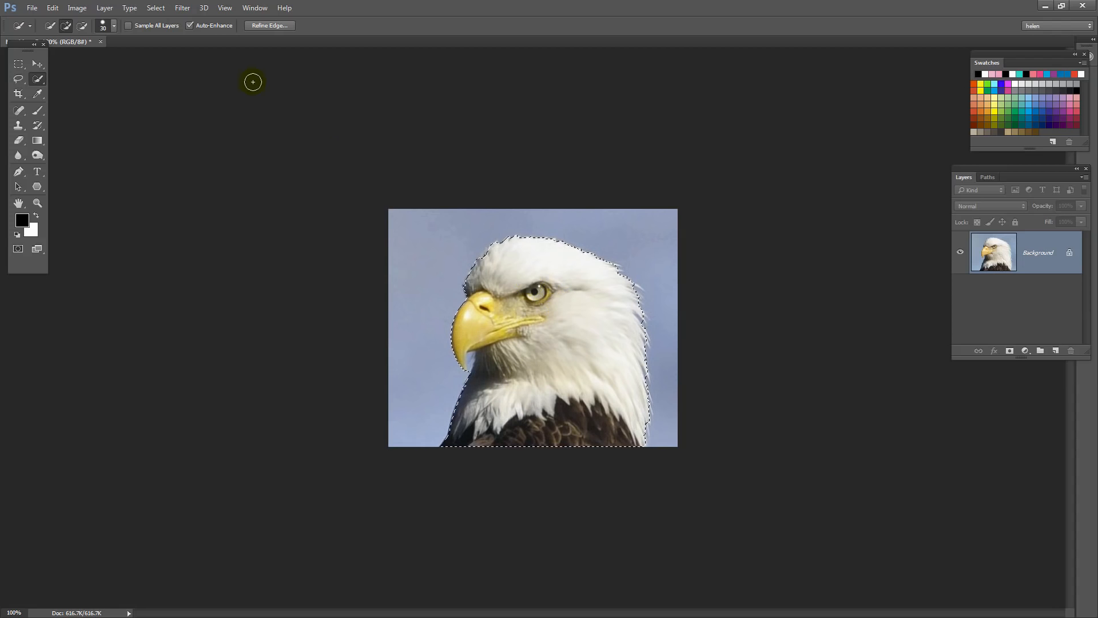
left_click(156, 8)
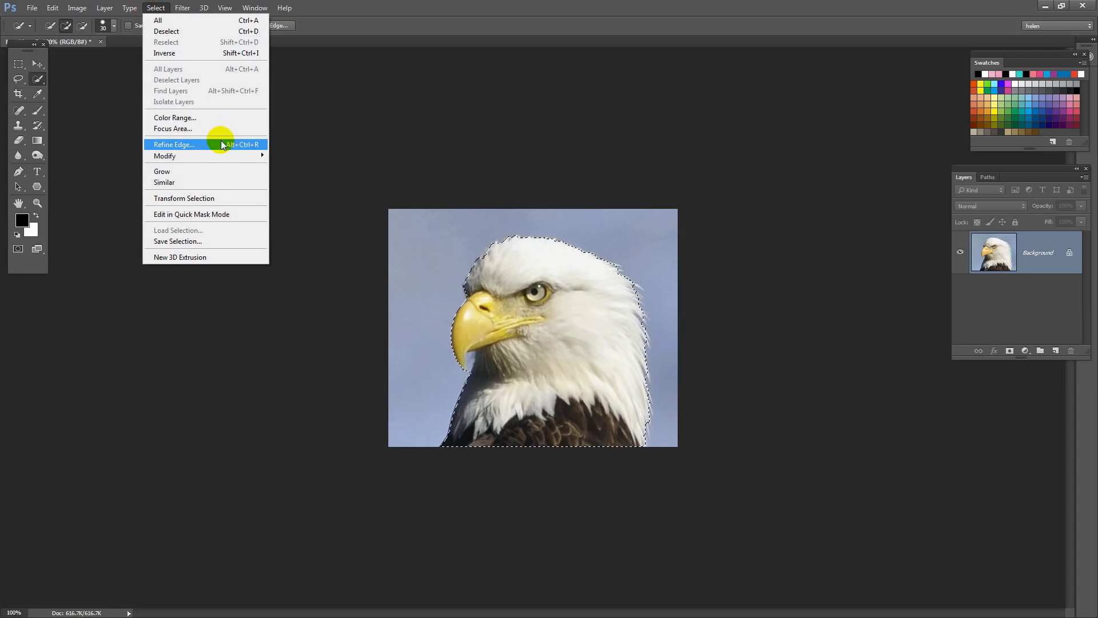
Step: Refine the selection edge with Refine Radius brushing along the beak, head top and neck feathers
left_click(174, 144)
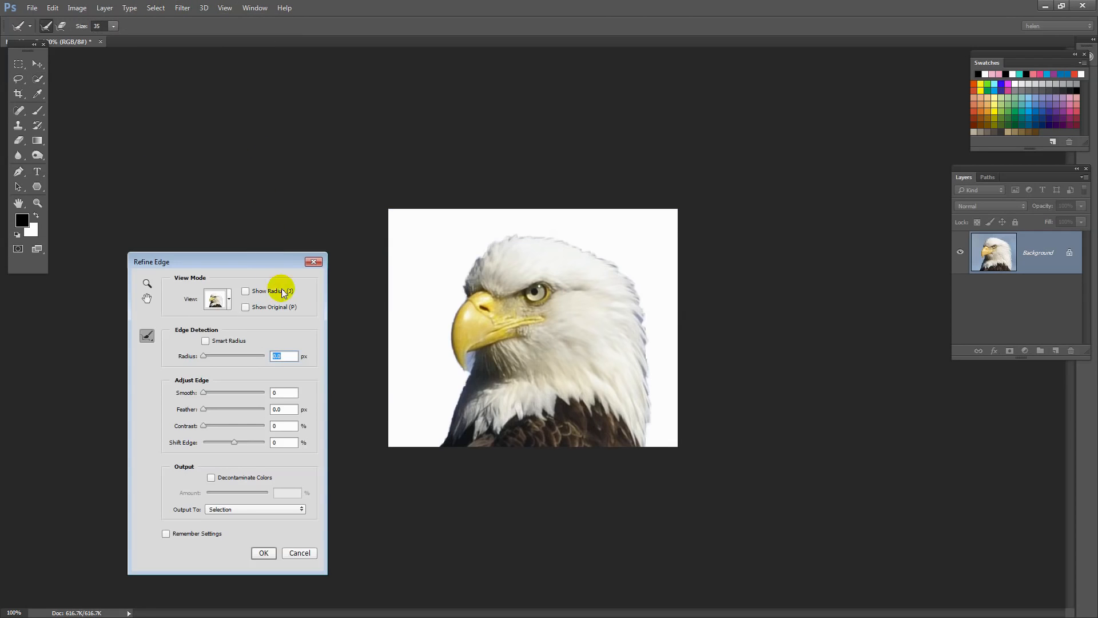
mouse_move(292, 308)
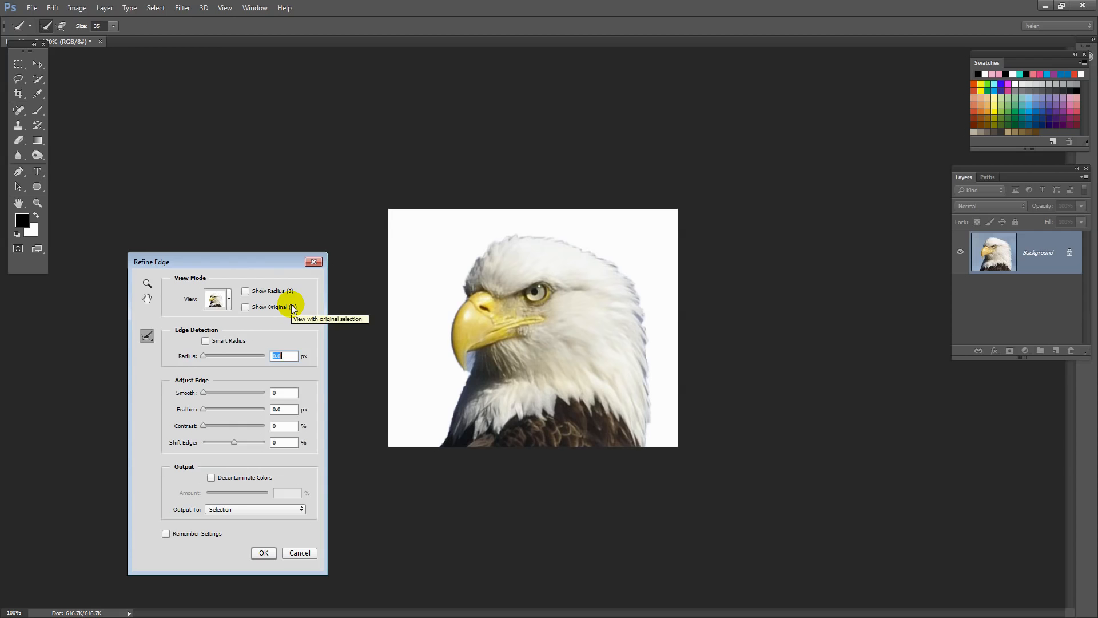
mouse_move(228, 262)
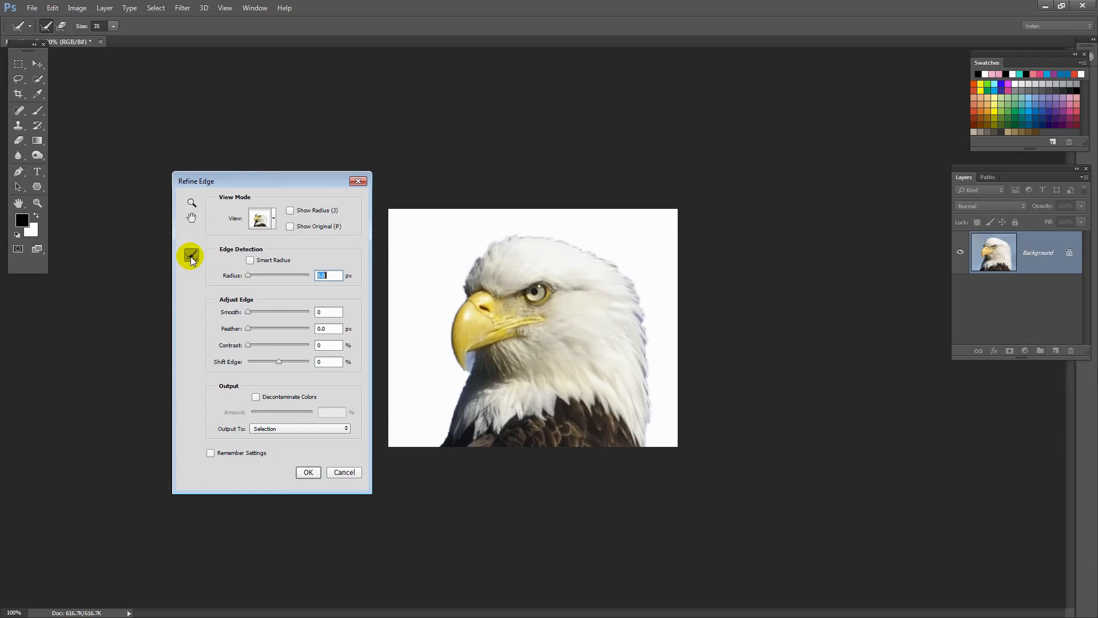
left_click(191, 255)
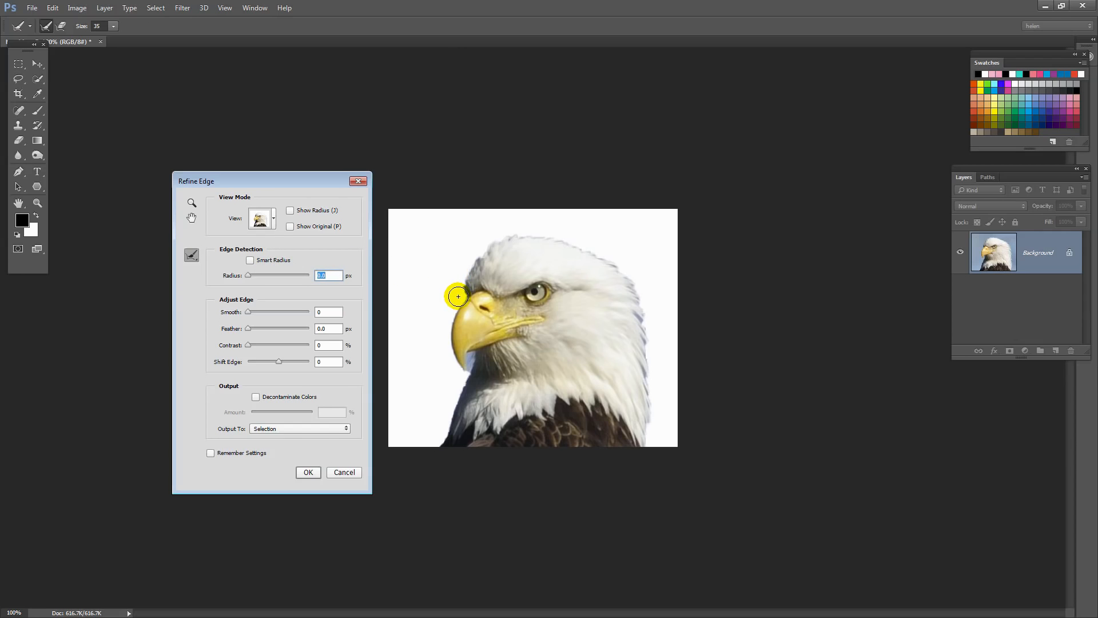
left_click_drag(457, 296, 491, 244)
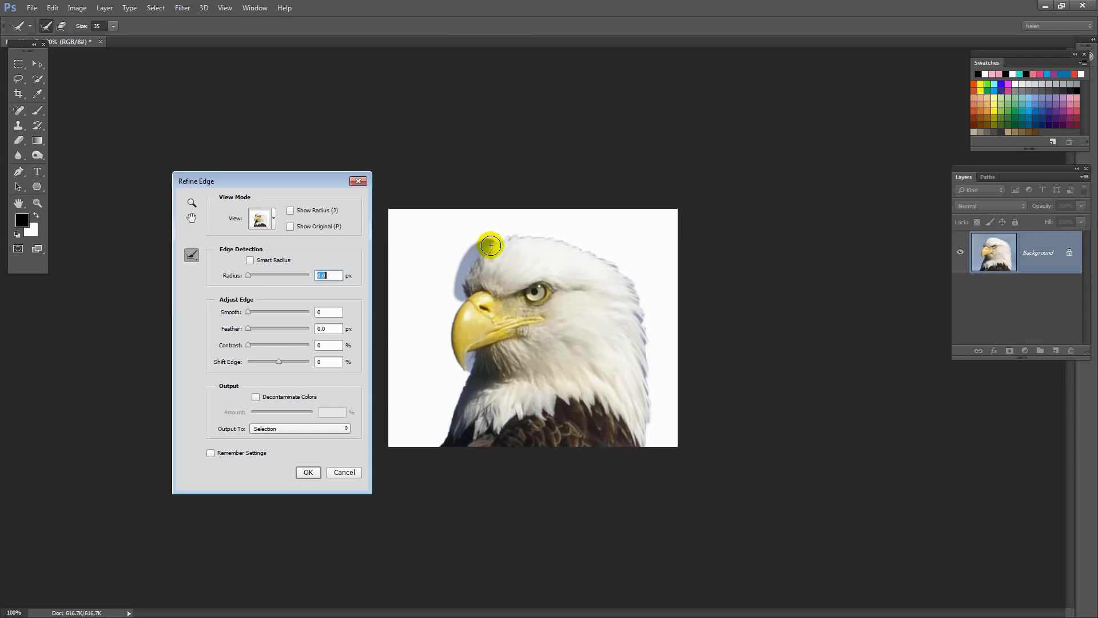
left_click_drag(491, 244, 565, 241)
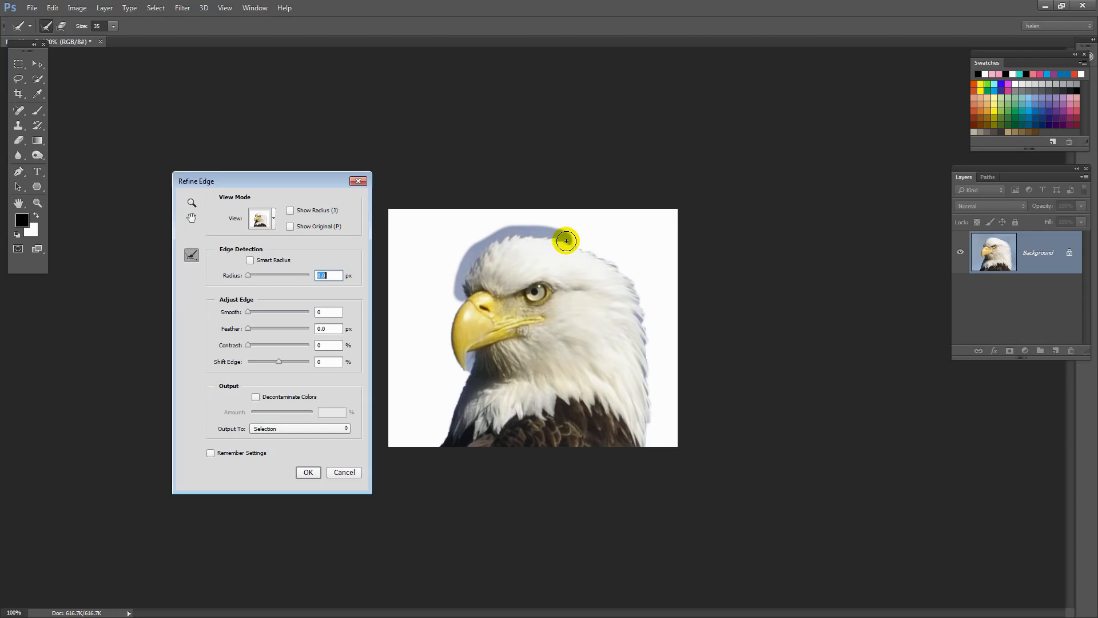
left_click_drag(567, 240, 634, 288)
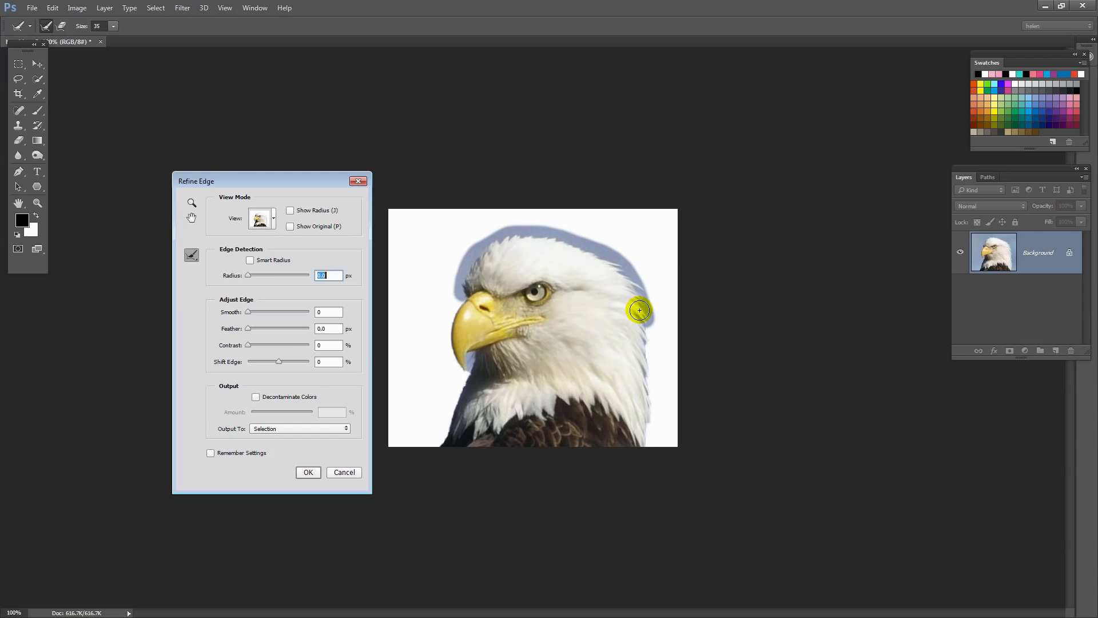
left_click_drag(638, 310, 644, 416)
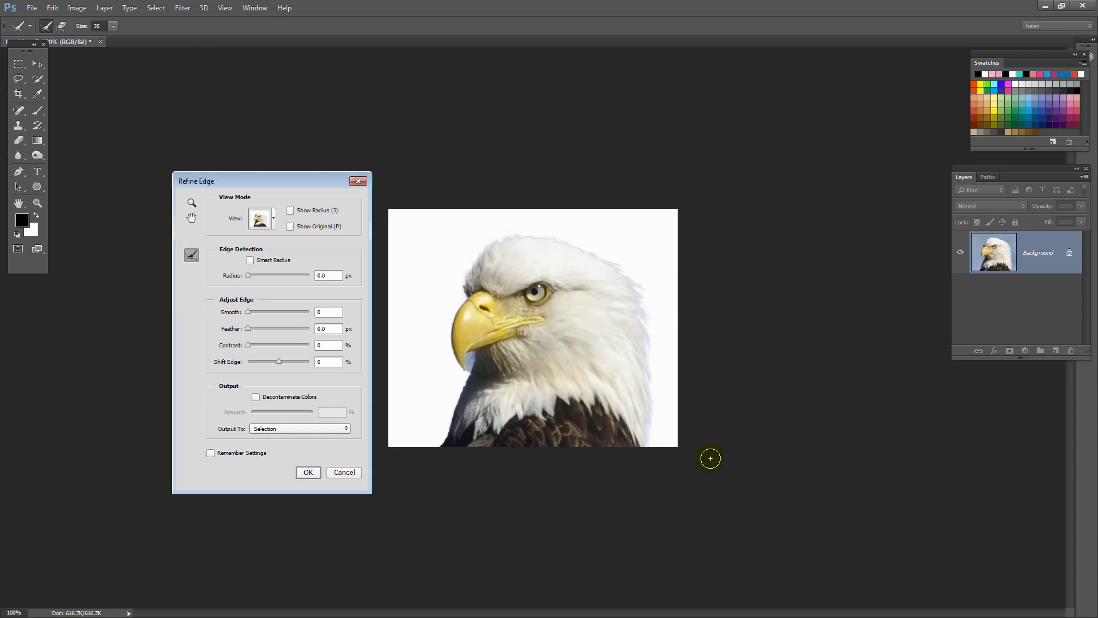
mouse_move(448, 289)
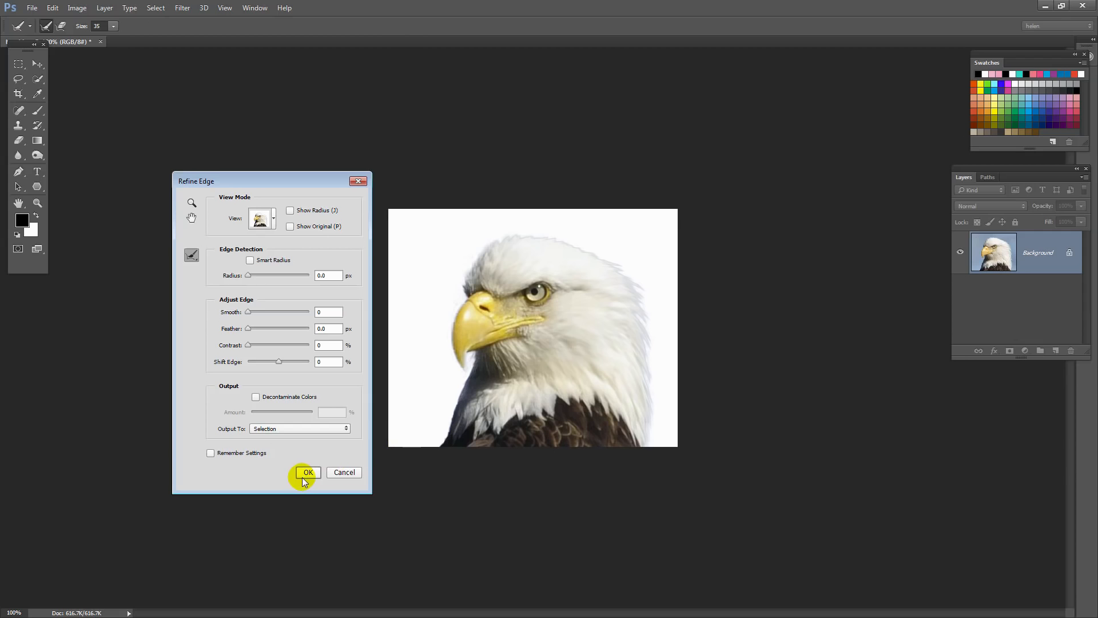
mouse_move(313, 450)
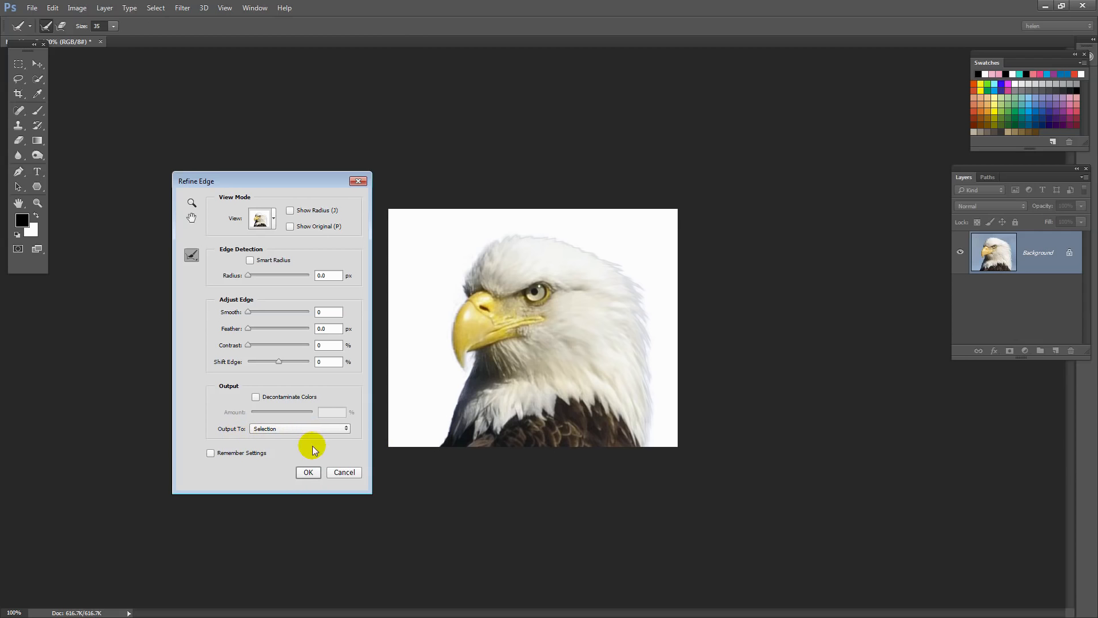
left_click(307, 472)
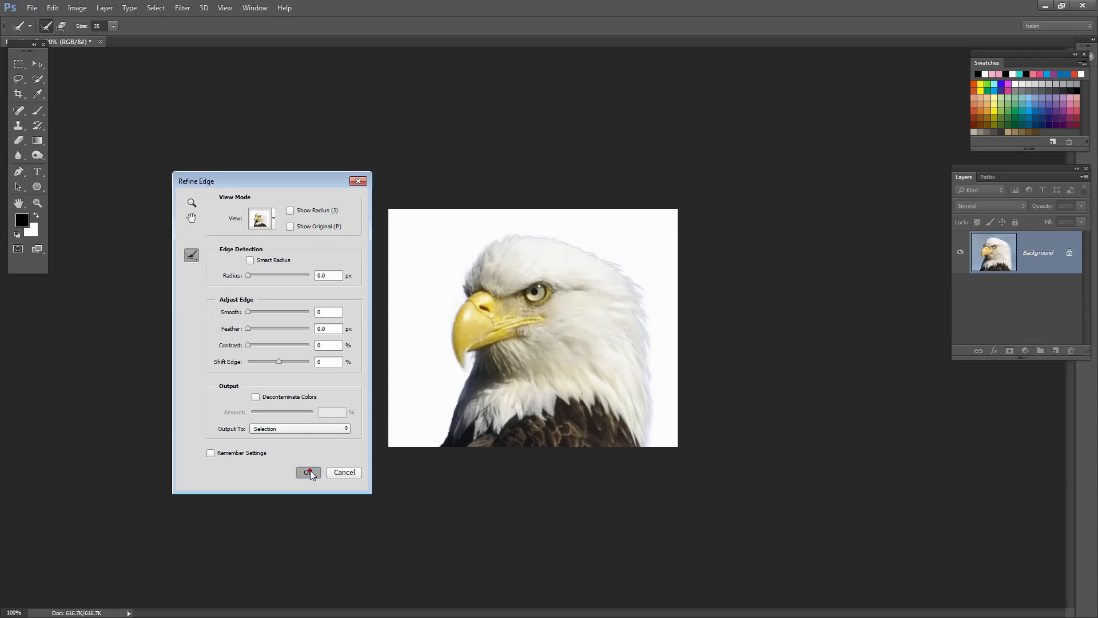
Step: Add a layer mask from the selection so the sky is hidden and the eagle sits on transparency
left_click(307, 472)
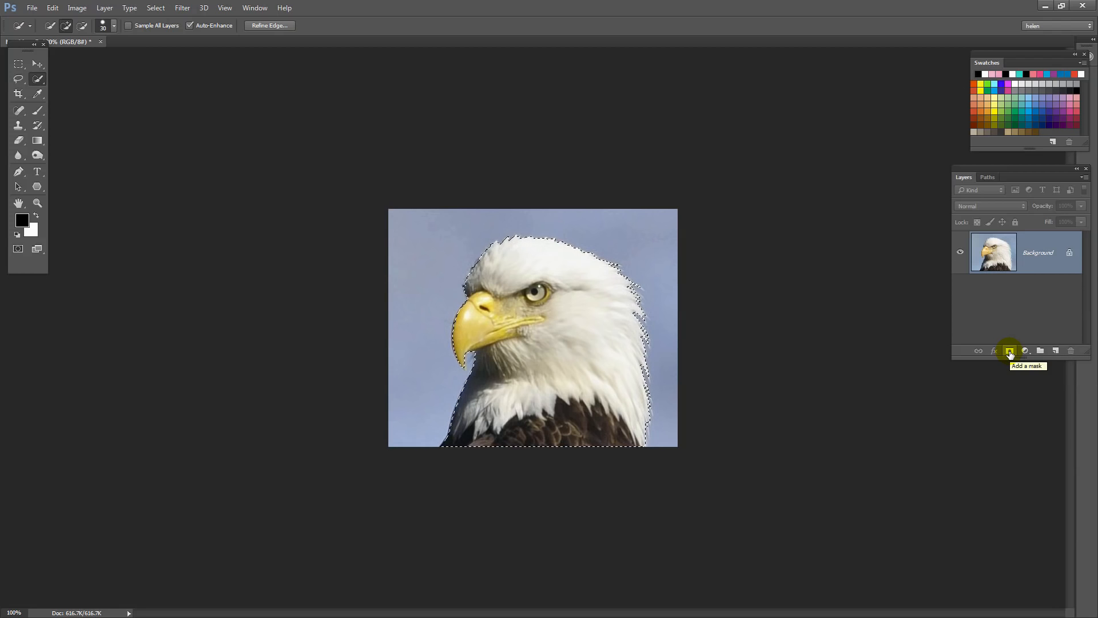
left_click(1009, 350)
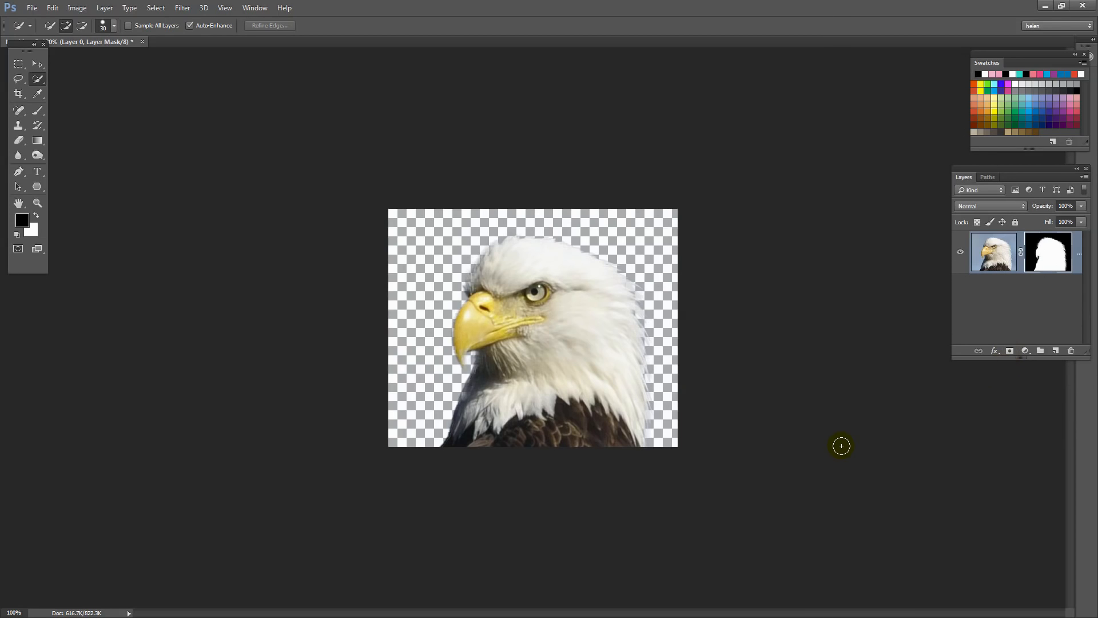
mouse_move(850, 445)
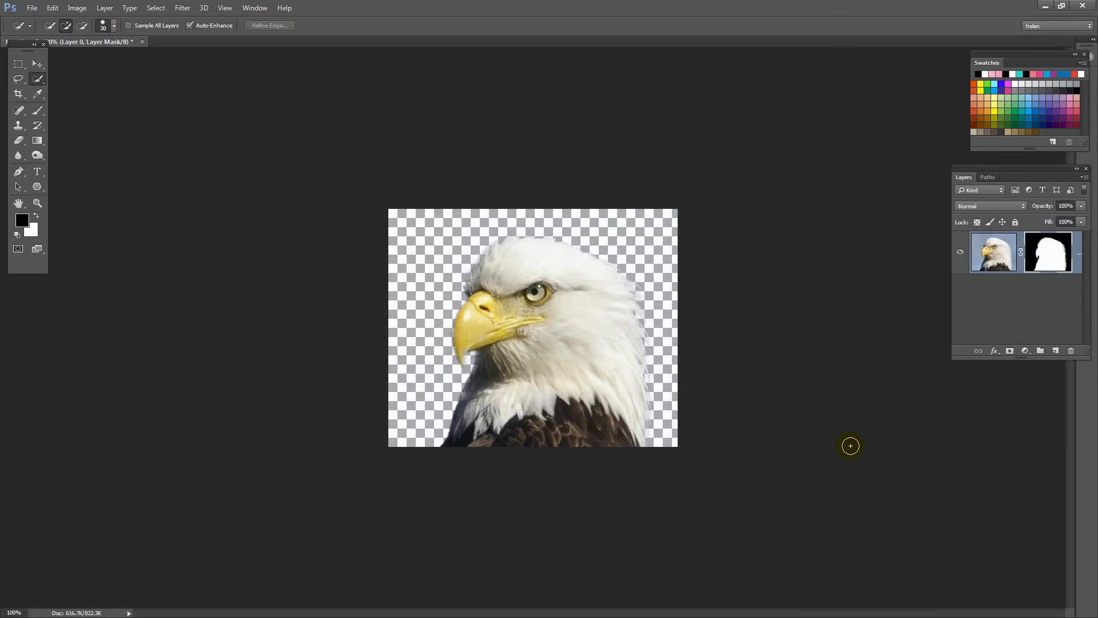
mouse_move(902, 430)
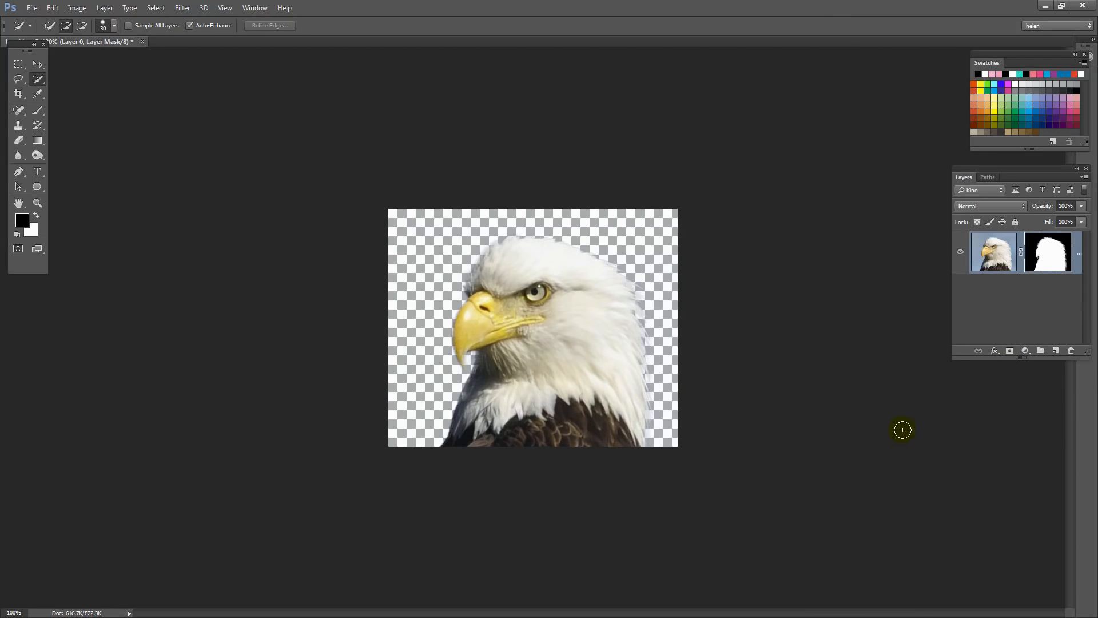
mouse_move(931, 432)
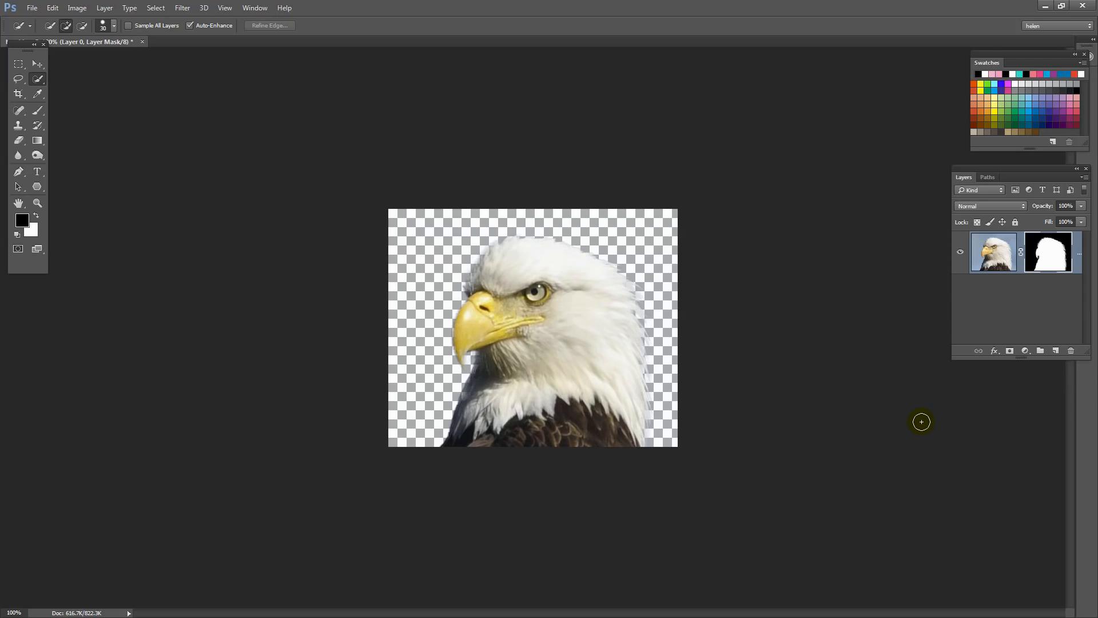
mouse_move(555, 463)
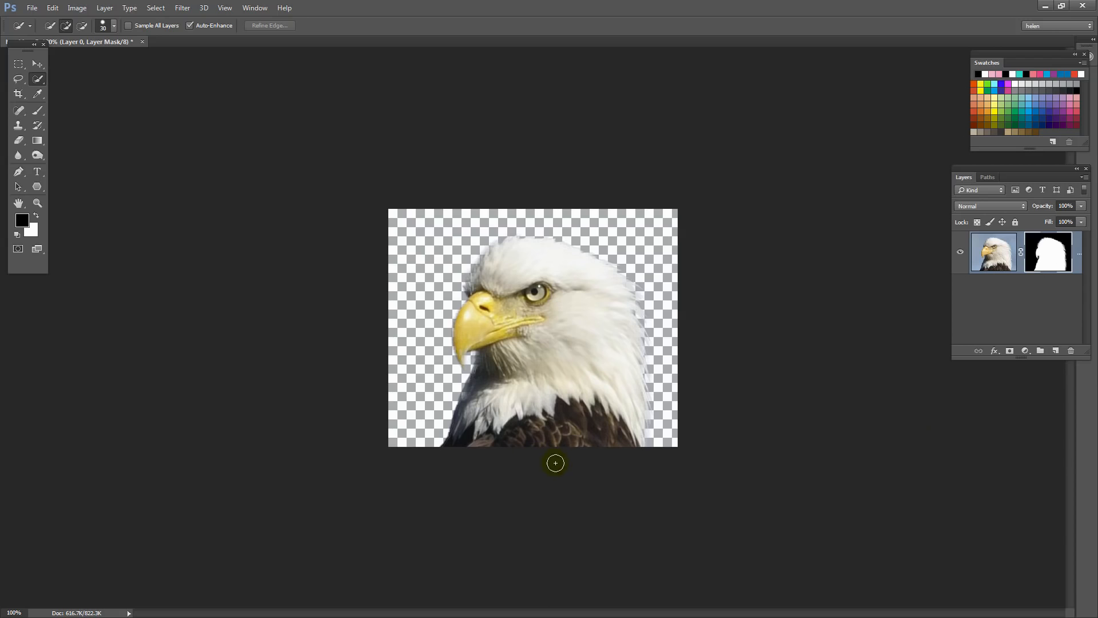
mouse_move(512, 463)
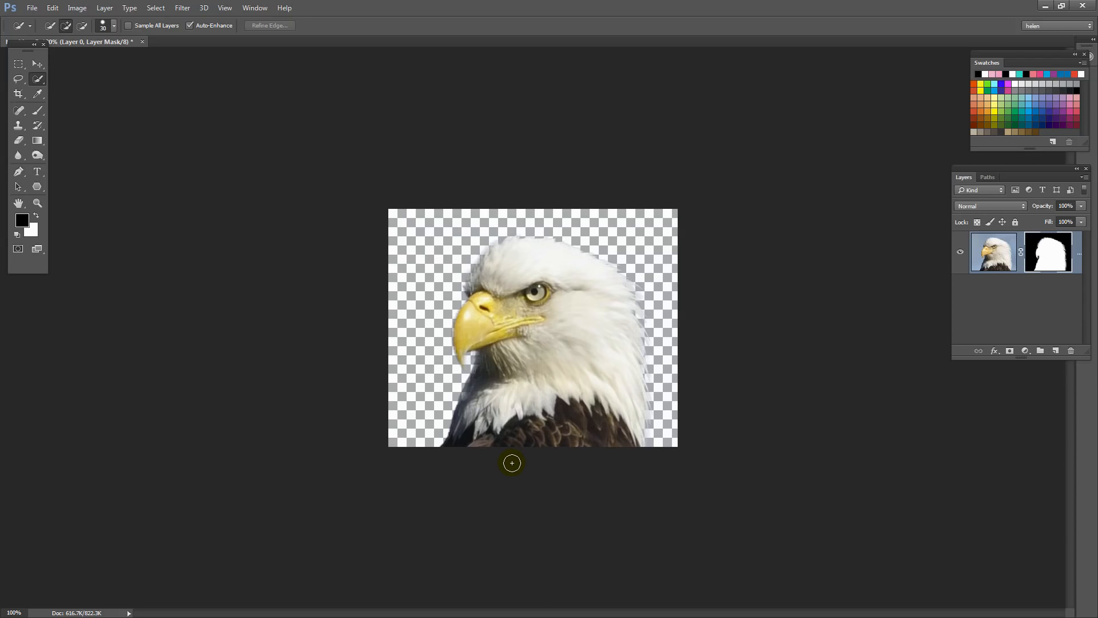
mouse_move(486, 478)
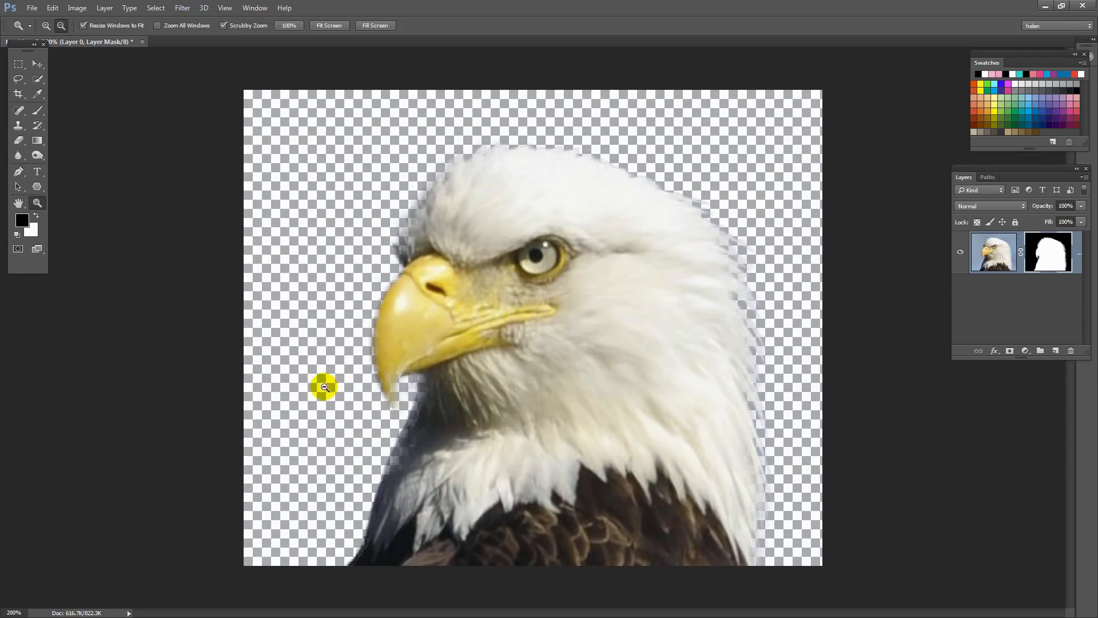
mouse_move(182, 8)
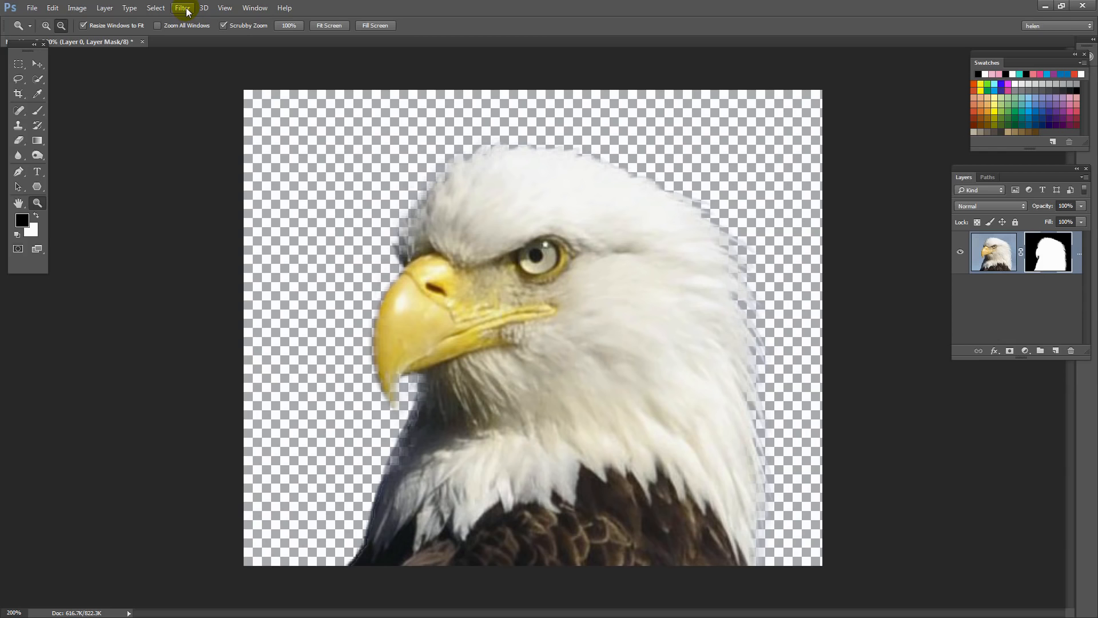
left_click(182, 8)
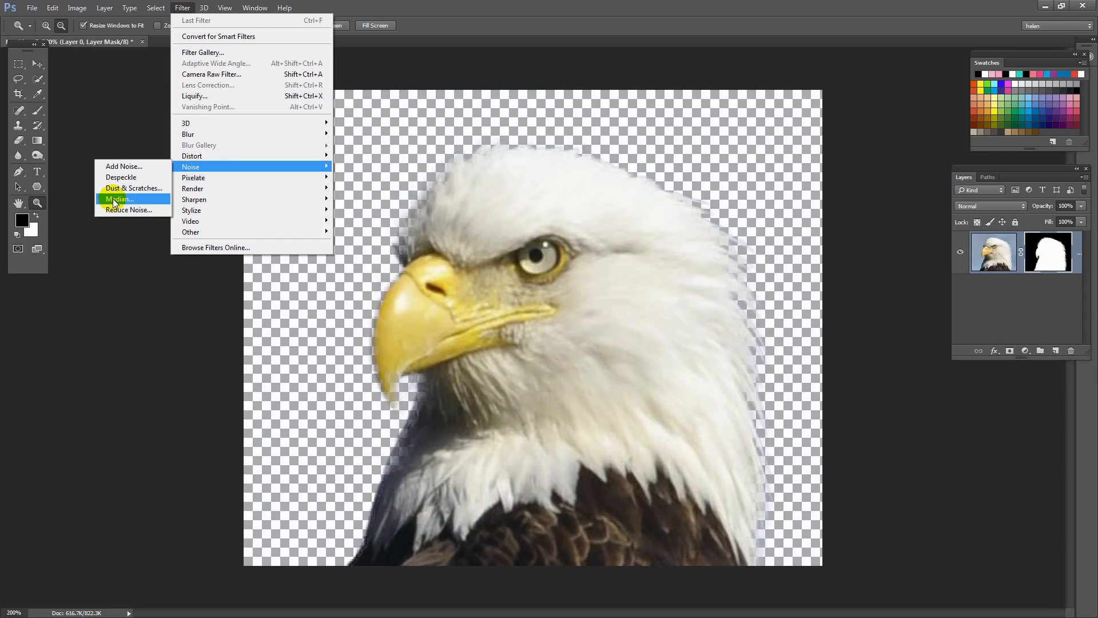
left_click(118, 199)
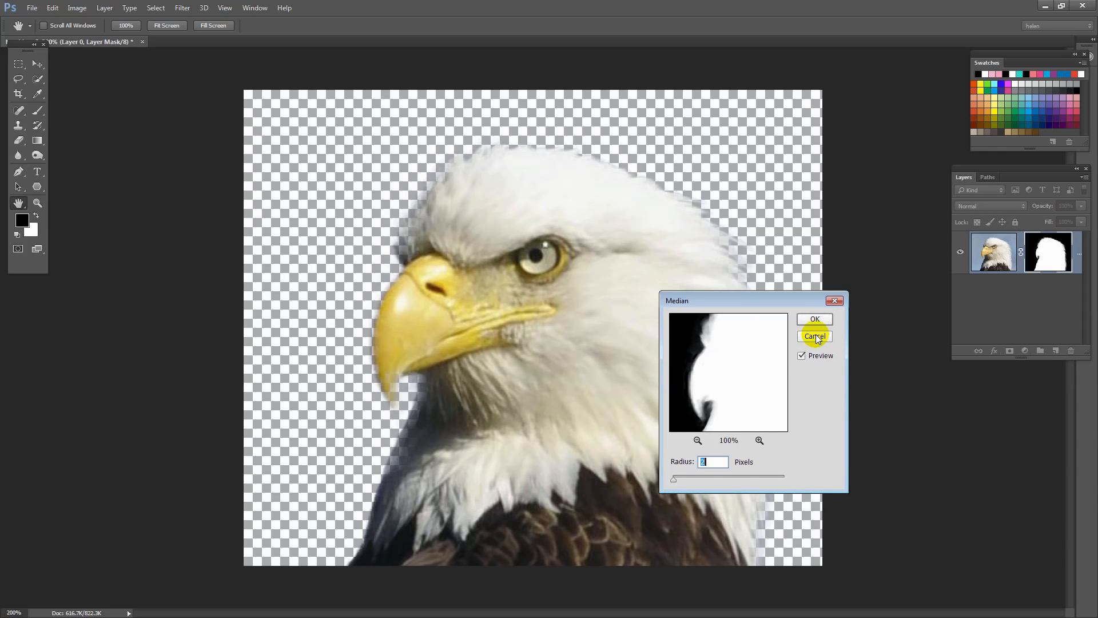
left_click(813, 335)
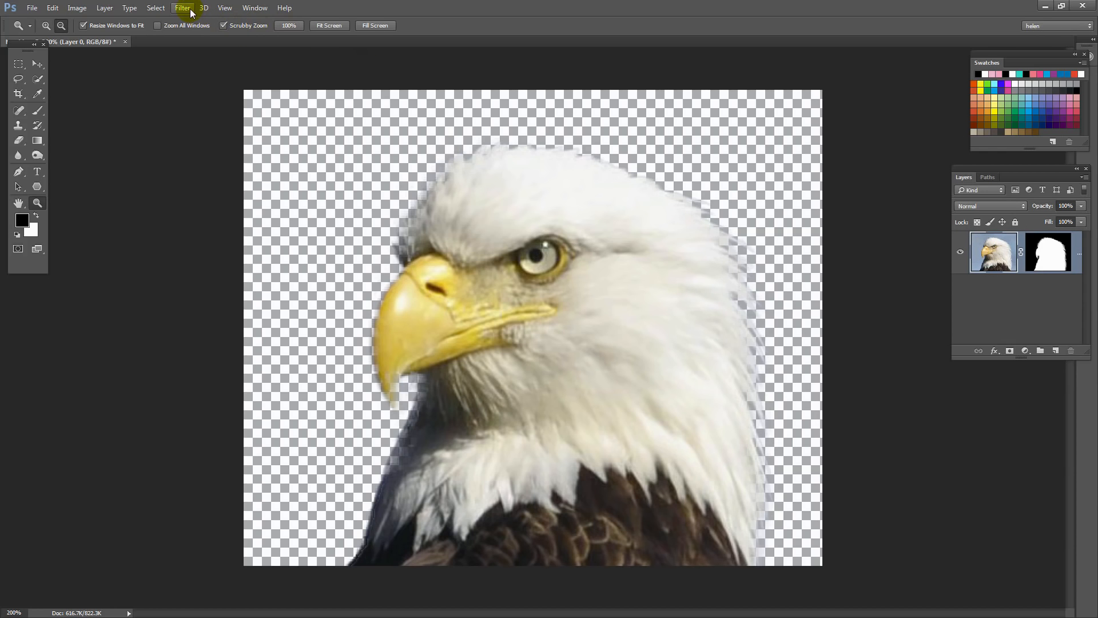
Step: Apply a Median noise filter with Radius 2 to smooth the eagle's texture
left_click(182, 8)
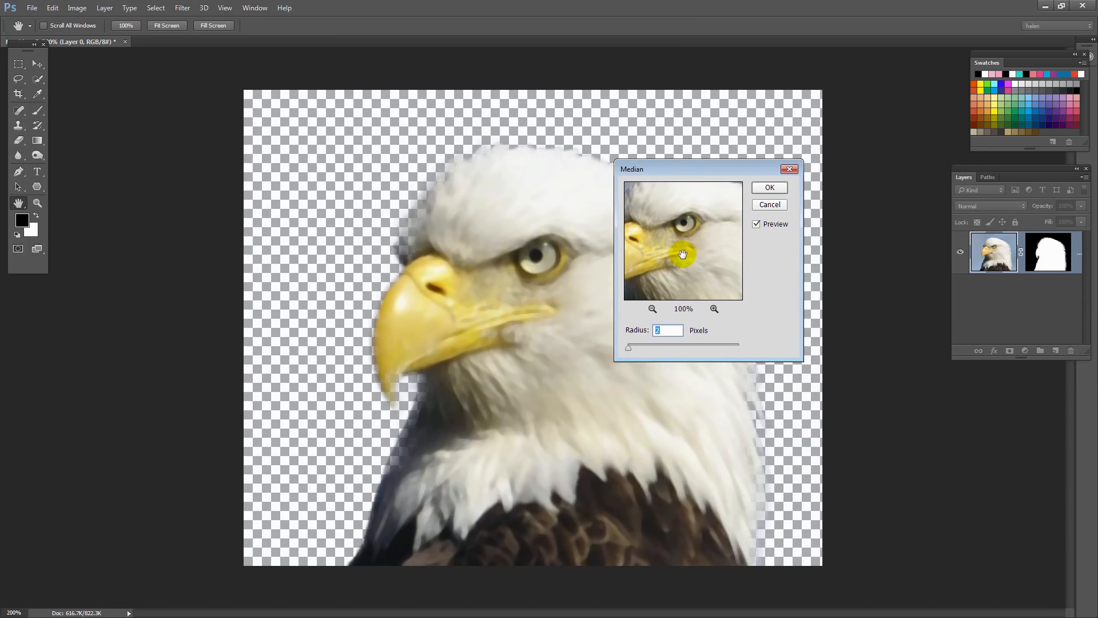
mouse_move(707, 212)
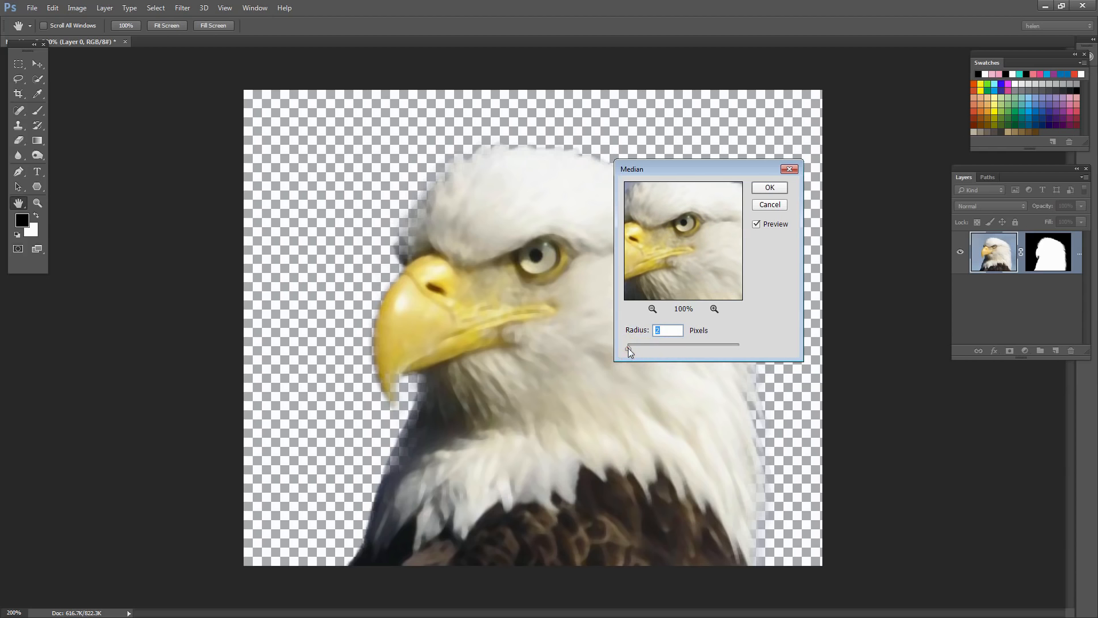
left_click_drag(630, 347, 722, 347)
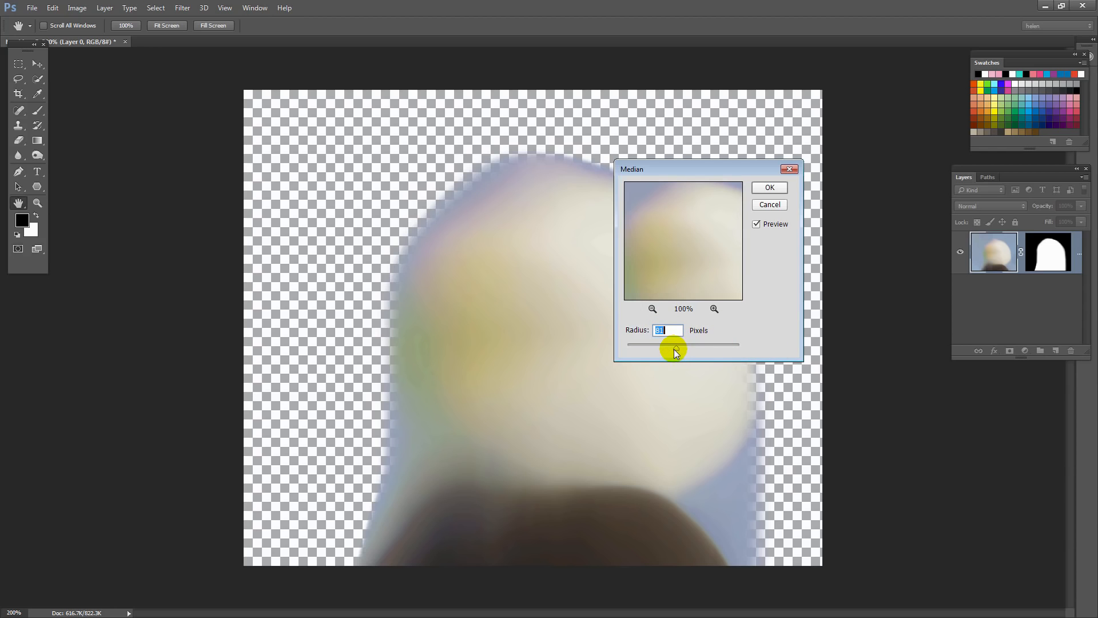
left_click_drag(674, 344, 634, 344)
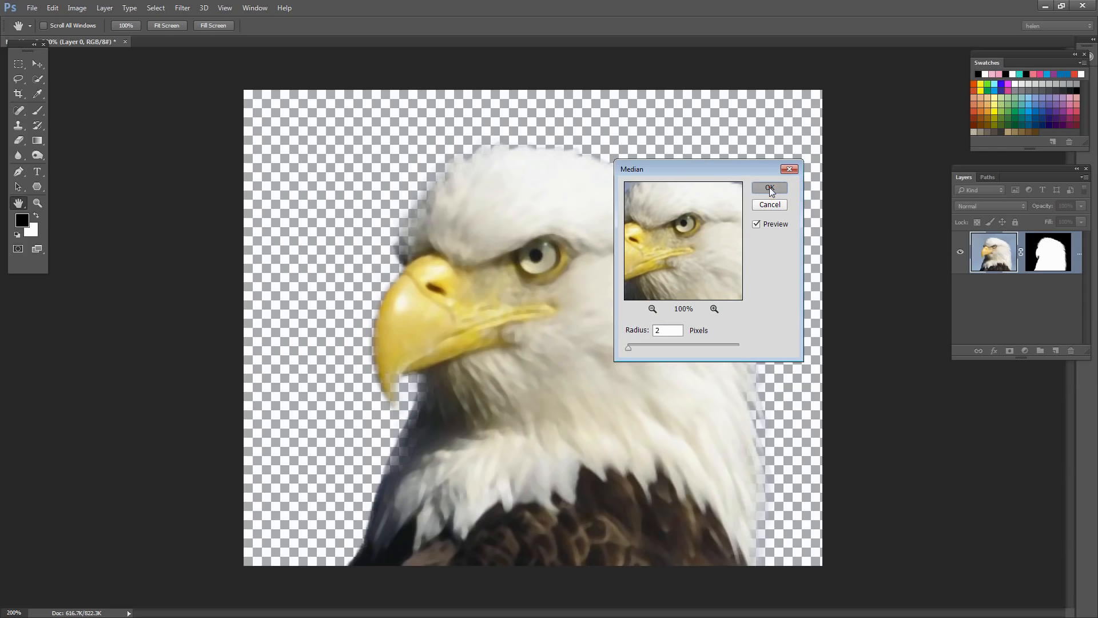
left_click(769, 188)
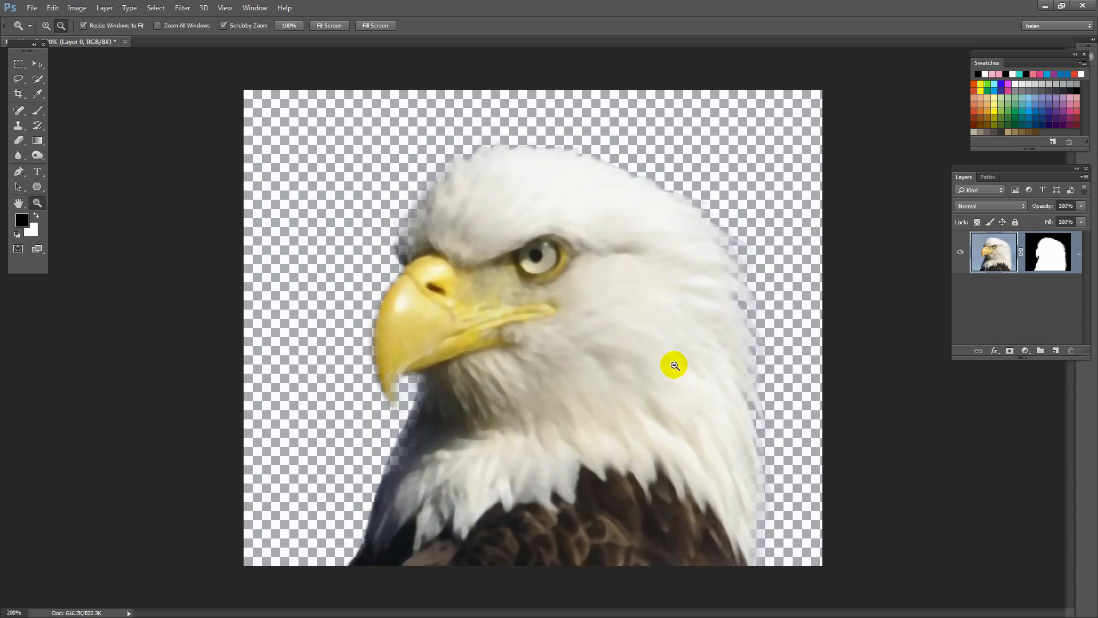
mouse_move(606, 361)
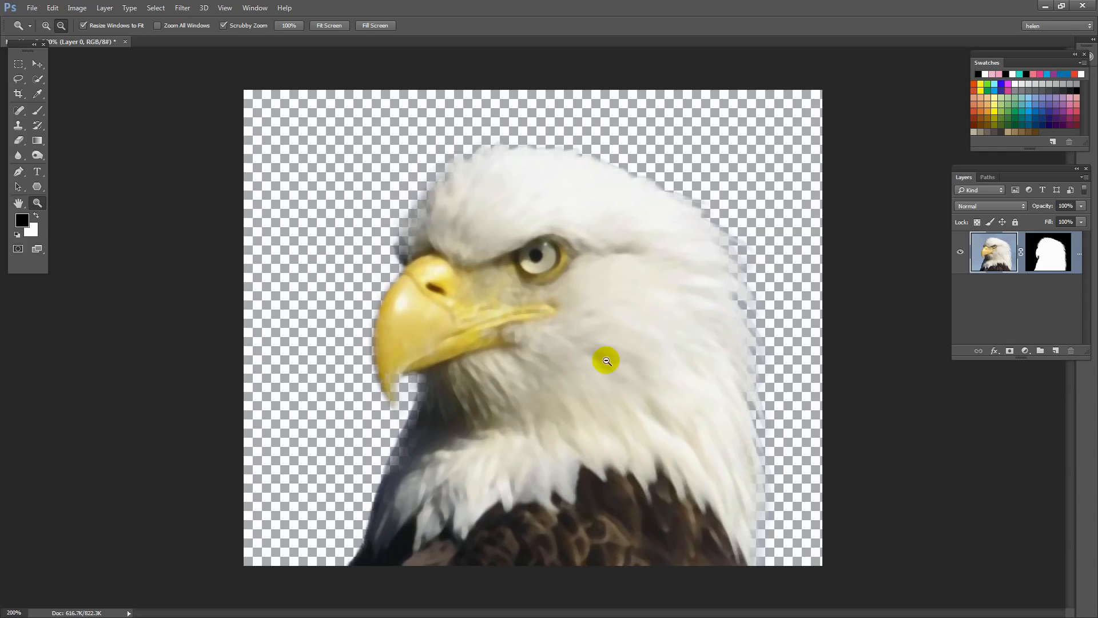
mouse_move(530, 332)
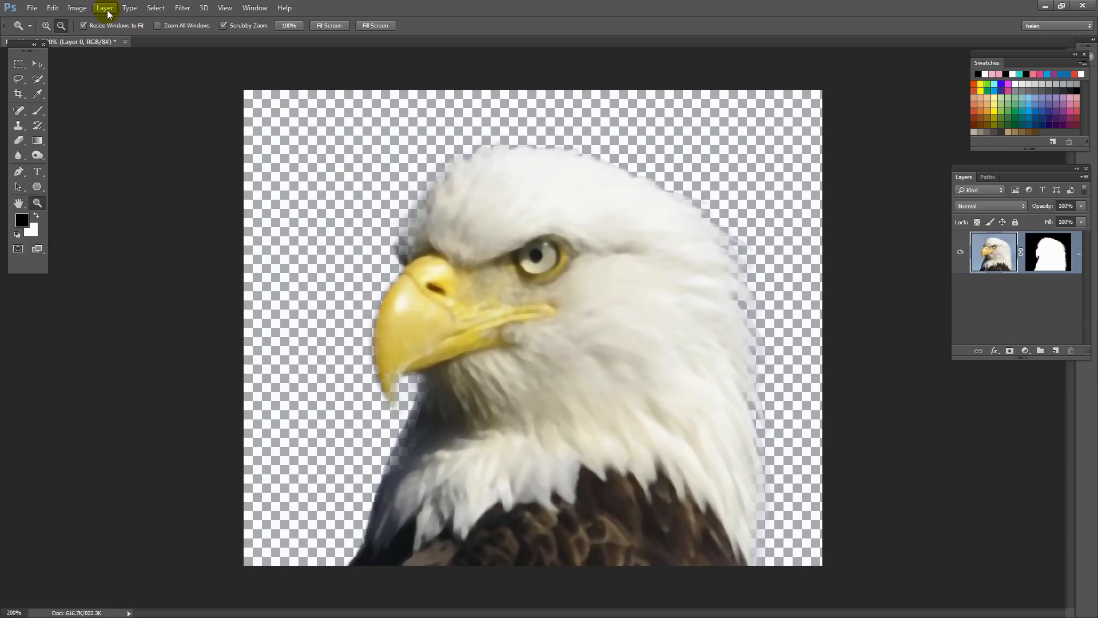
mouse_move(548, 275)
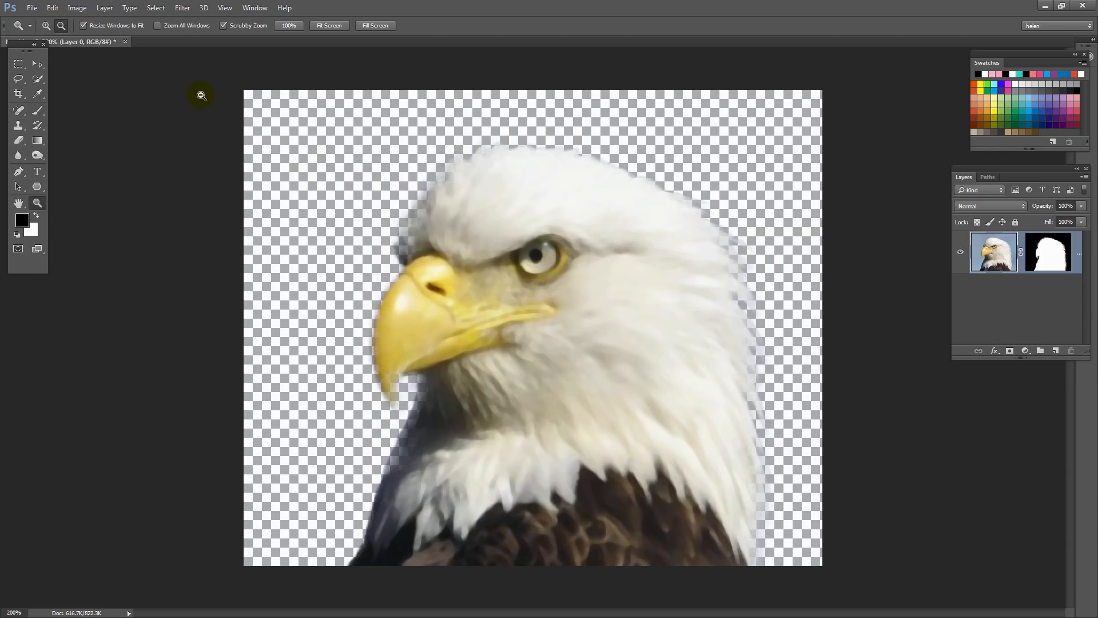
Step: Add a Curves adjustment layer and lower its white point to dim the bright feathers
left_click(104, 8)
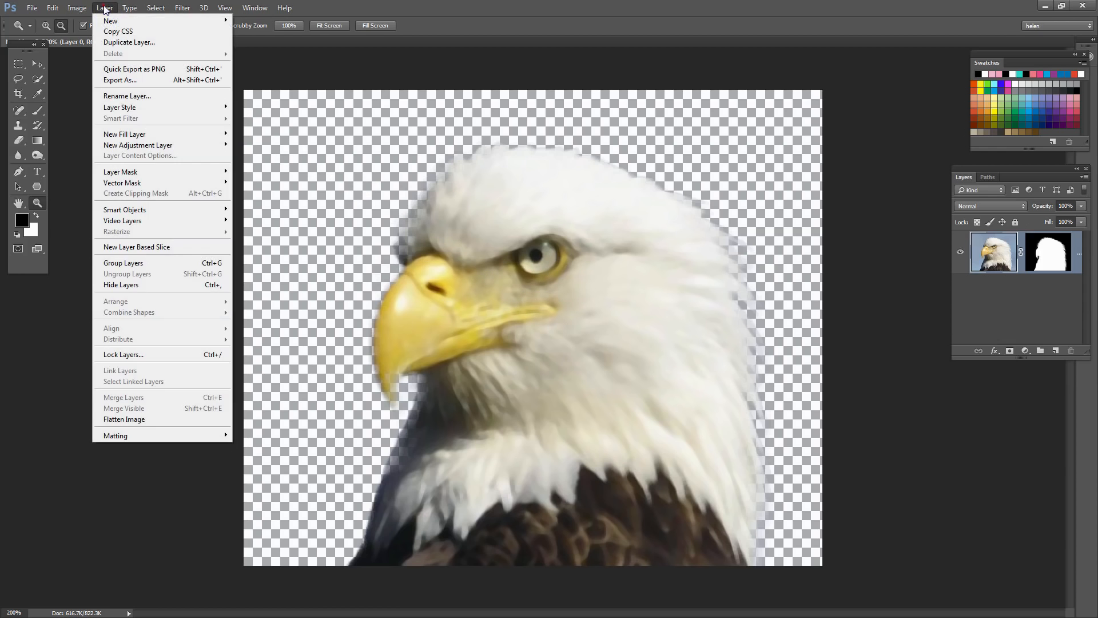
mouse_move(138, 145)
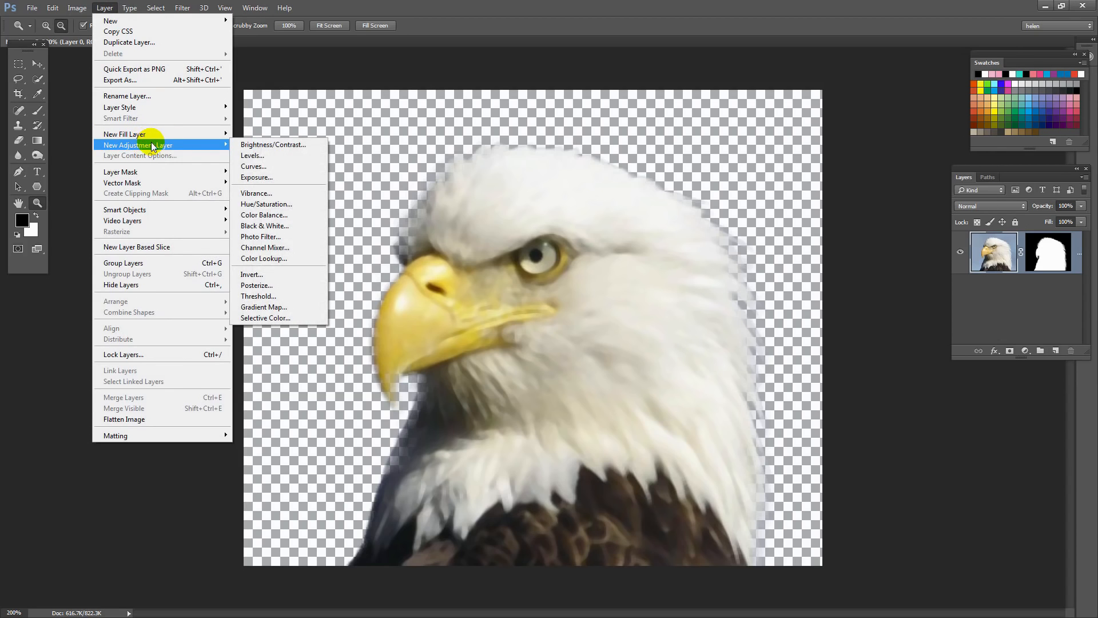
mouse_move(266, 167)
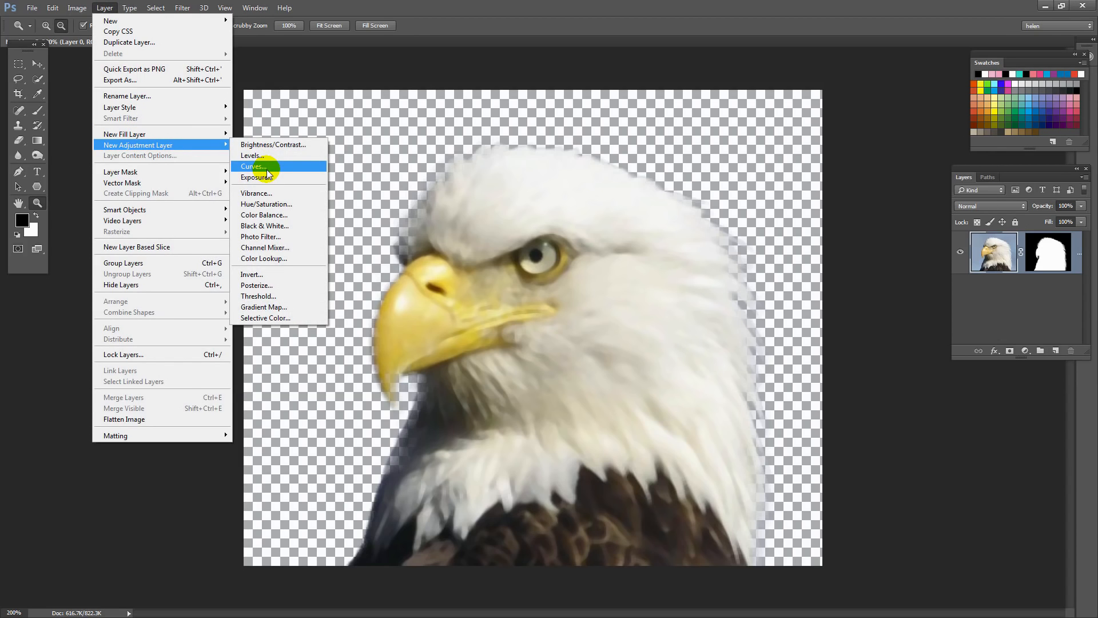
left_click(252, 166)
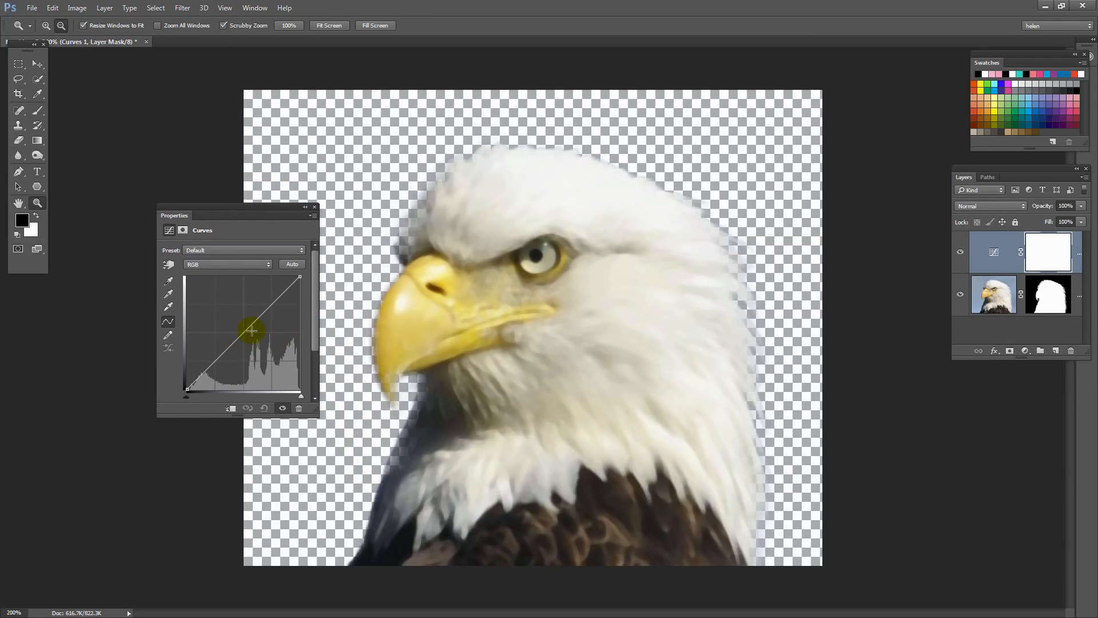
left_click_drag(251, 329, 302, 275)
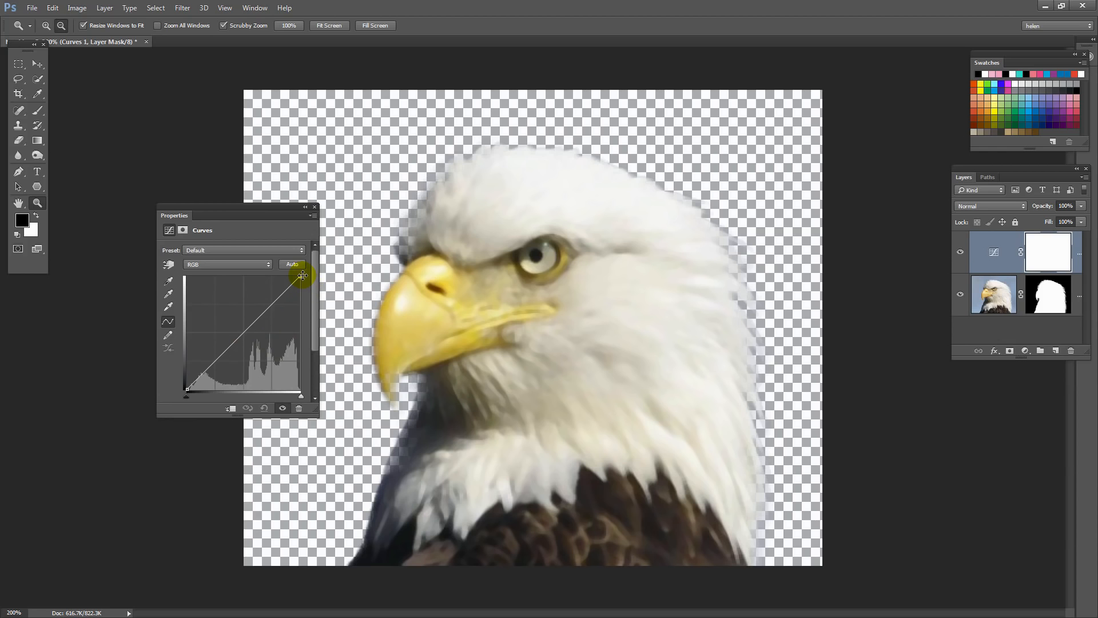
left_click_drag(302, 276, 298, 280)
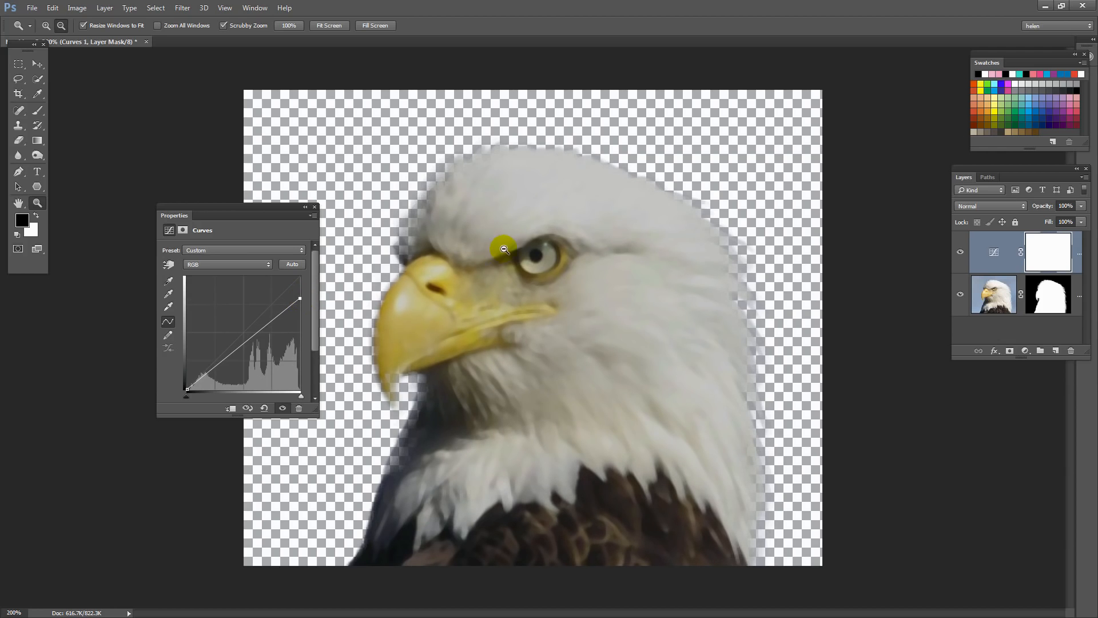
mouse_move(571, 479)
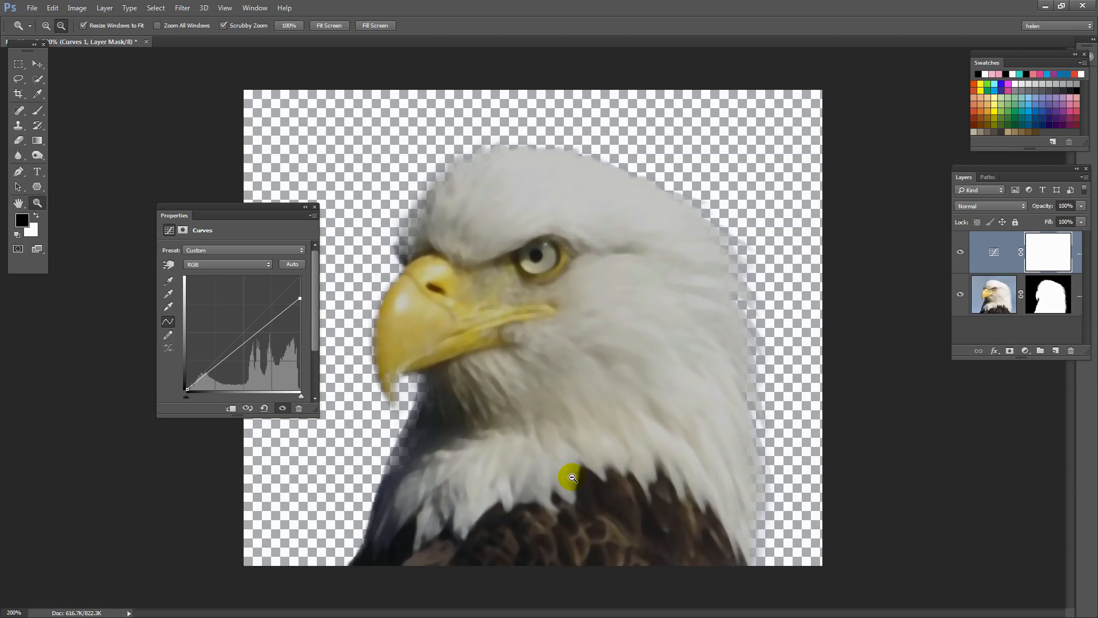
mouse_move(384, 436)
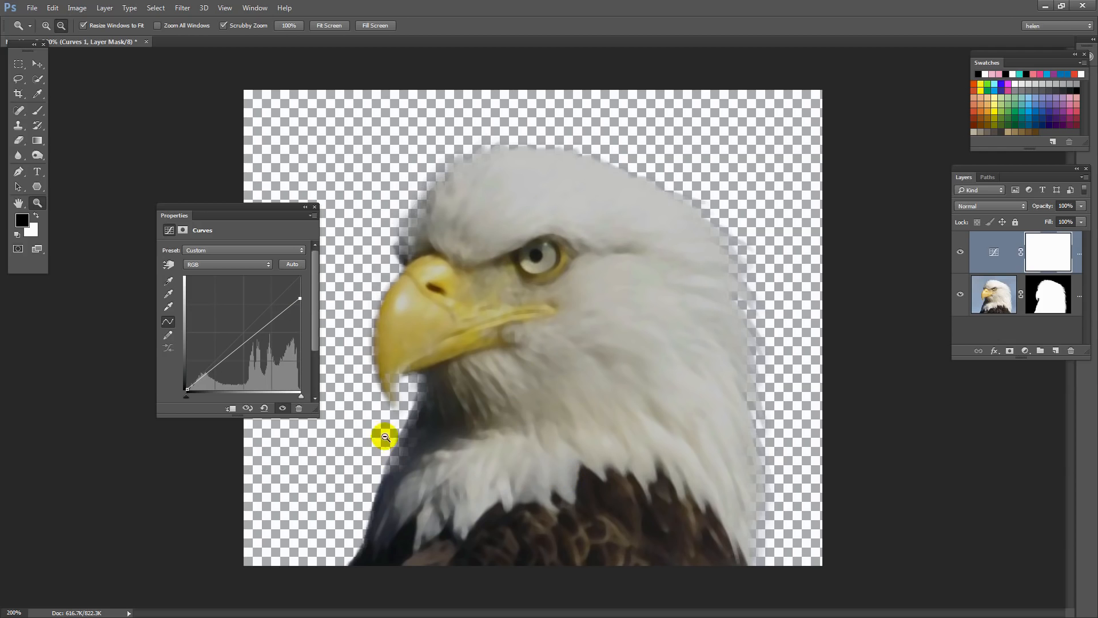
mouse_move(317, 208)
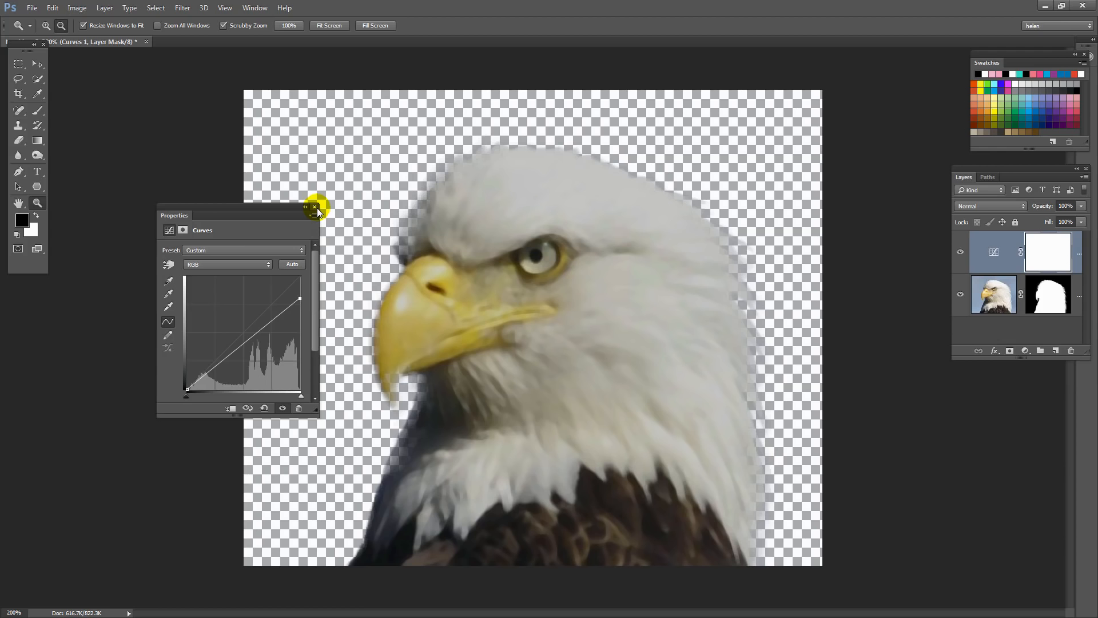
Step: Close the Curves Properties panel, keeping the dimming adjustment on the eagle
left_click(315, 207)
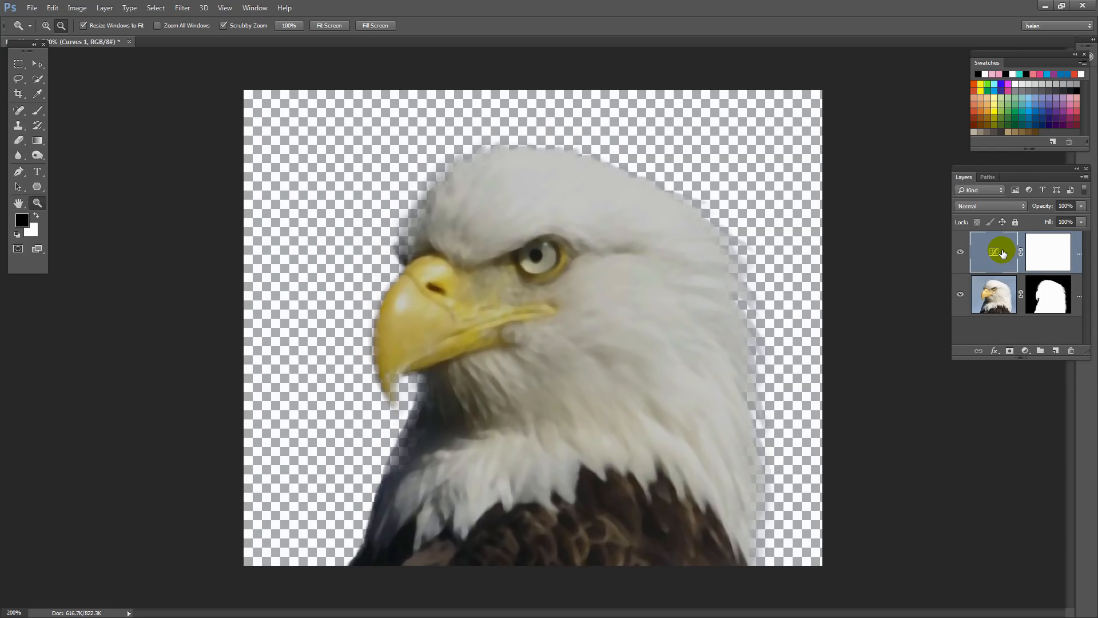
mouse_move(1004, 254)
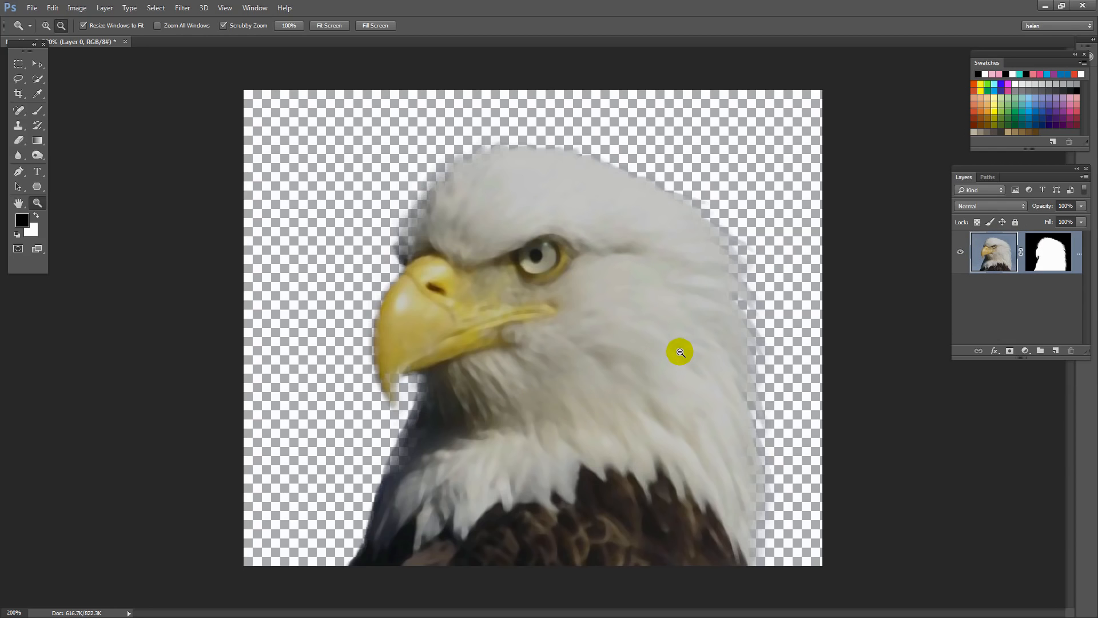
mouse_move(598, 289)
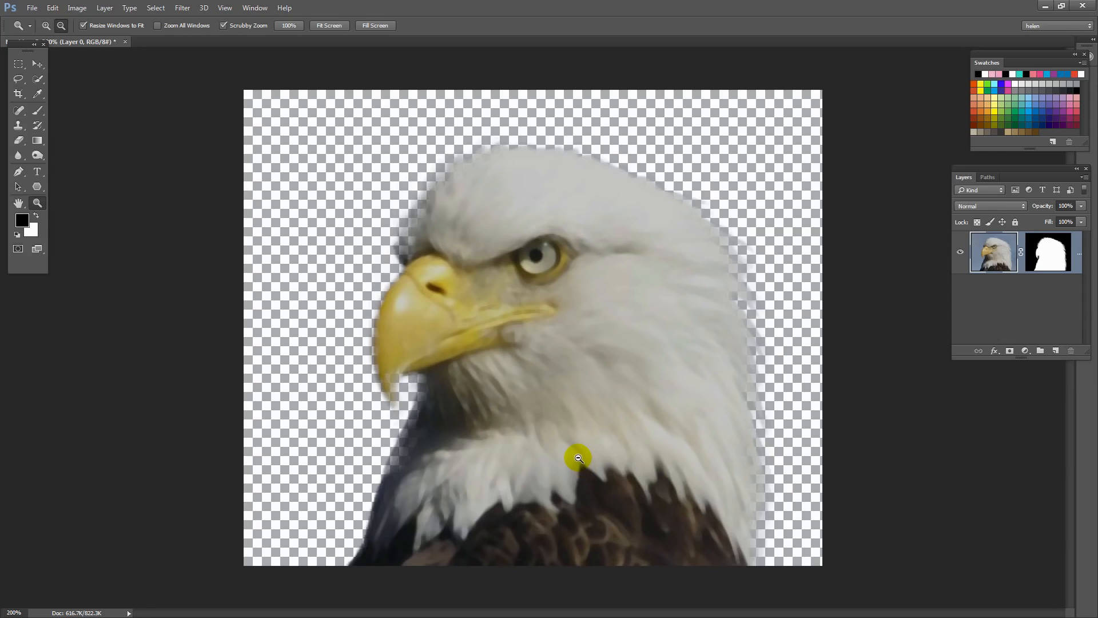
mouse_move(578, 458)
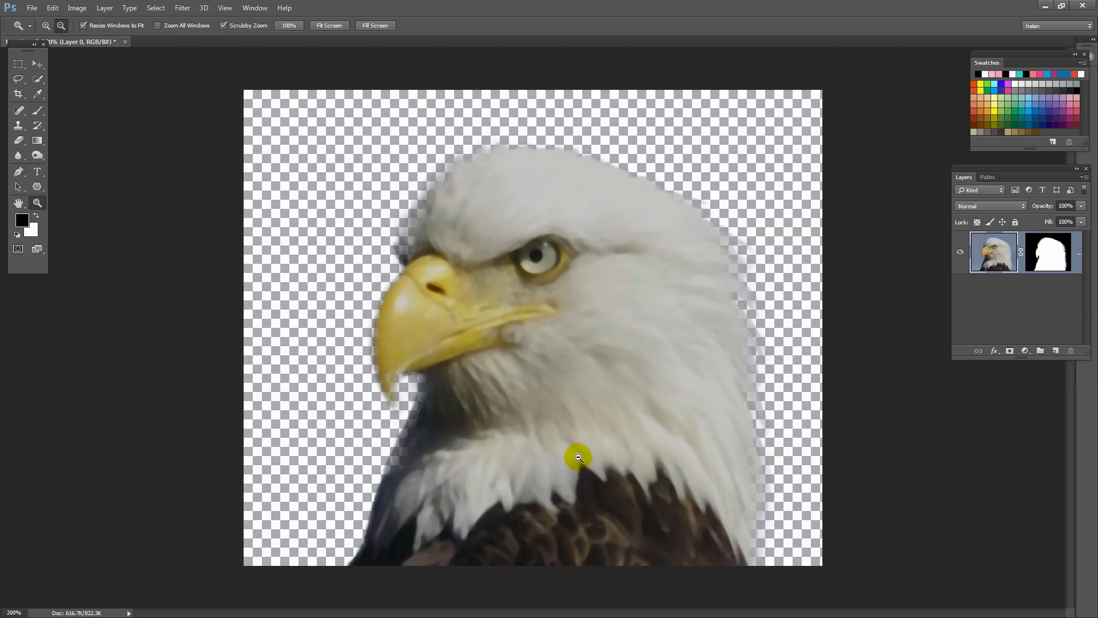
mouse_move(536, 244)
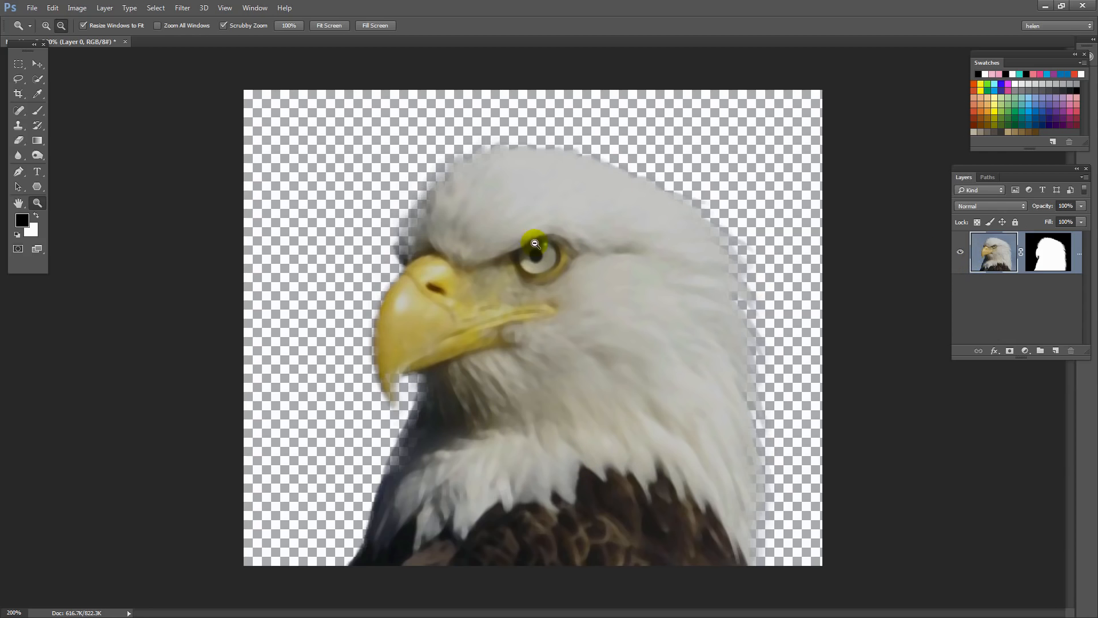
mouse_move(744, 267)
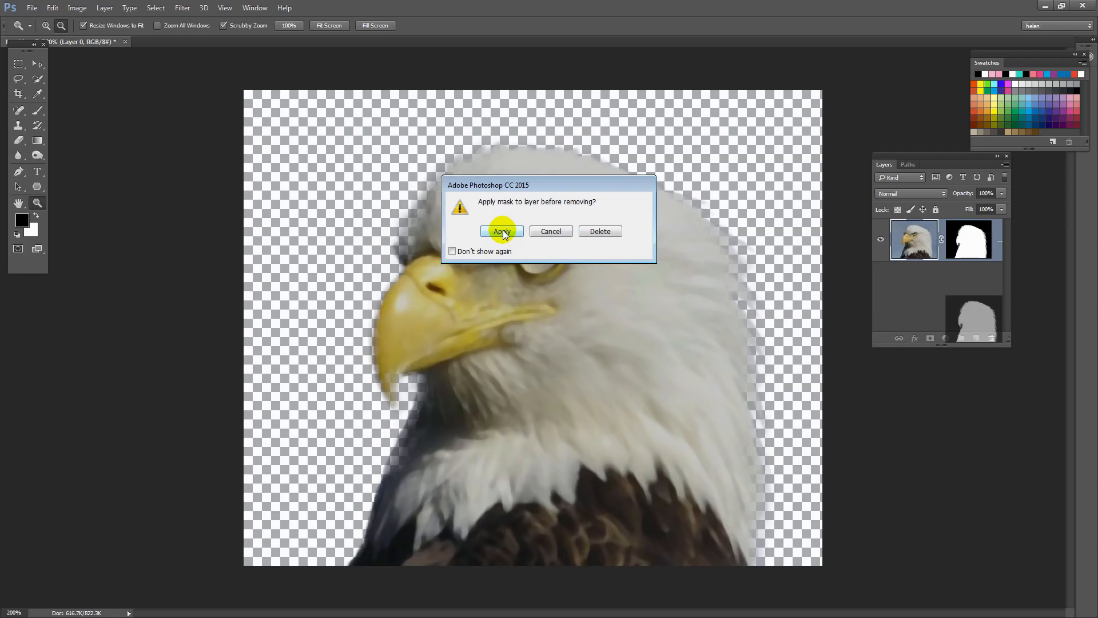
Step: Apply the layer mask permanently and load the eagle's outline as a selection
left_click(501, 231)
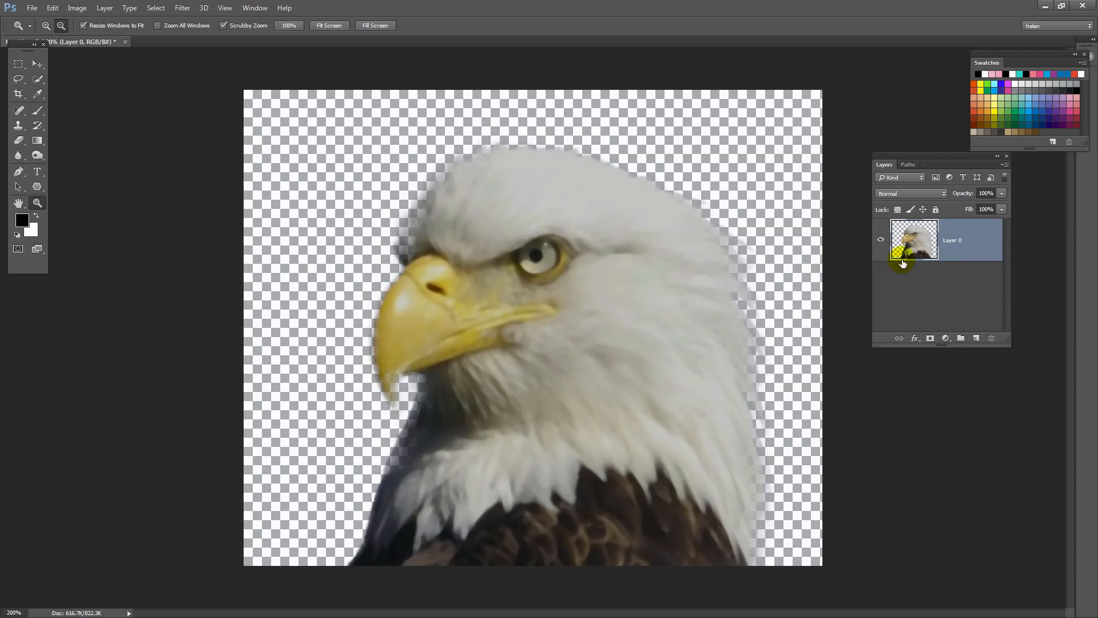
mouse_move(914, 245)
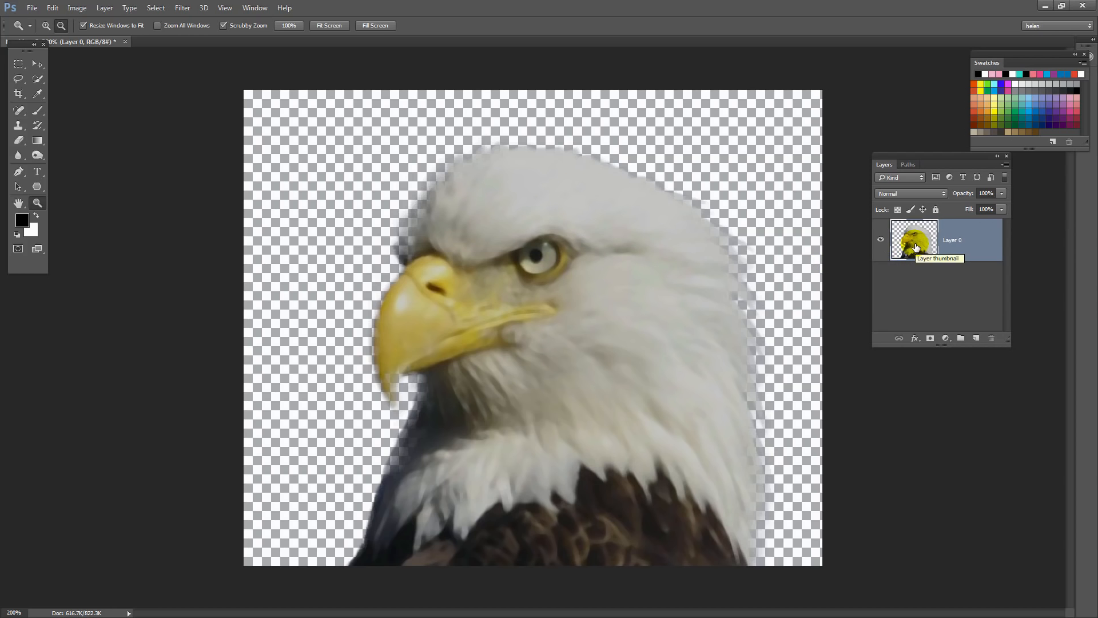
left_click(914, 239)
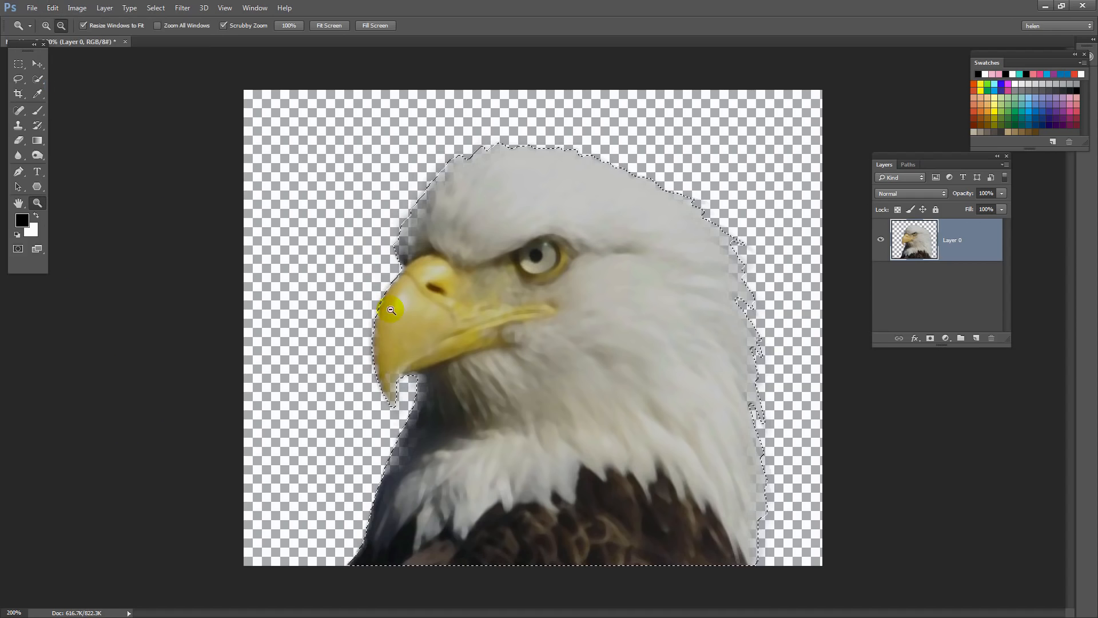
mouse_move(364, 353)
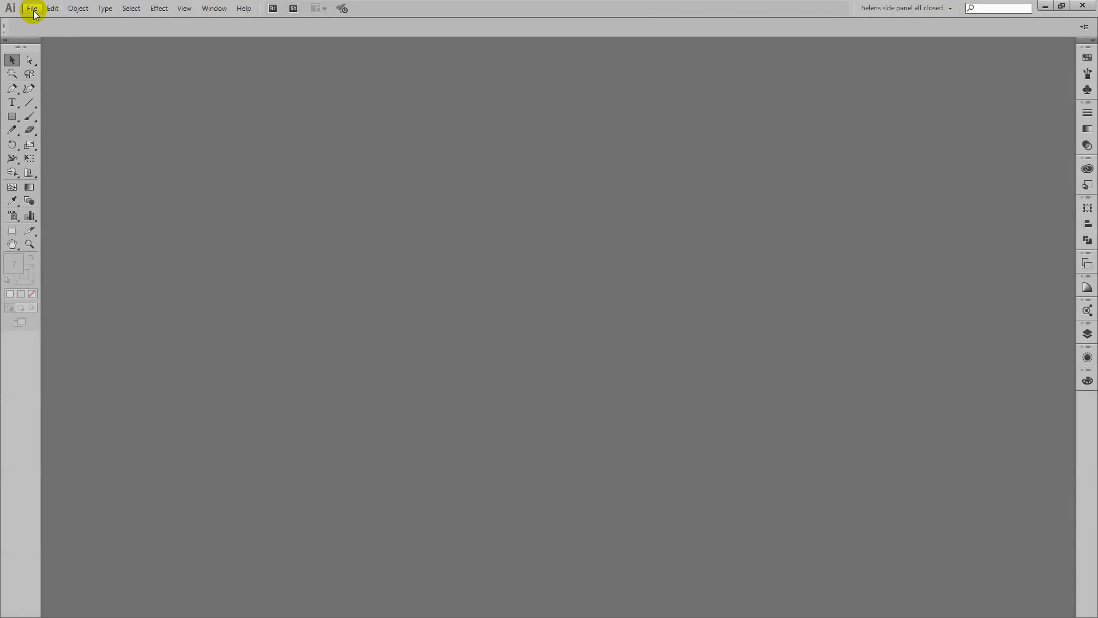
Step: Create a new 500 by 500 point document in RGB colour mode
left_click(32, 8)
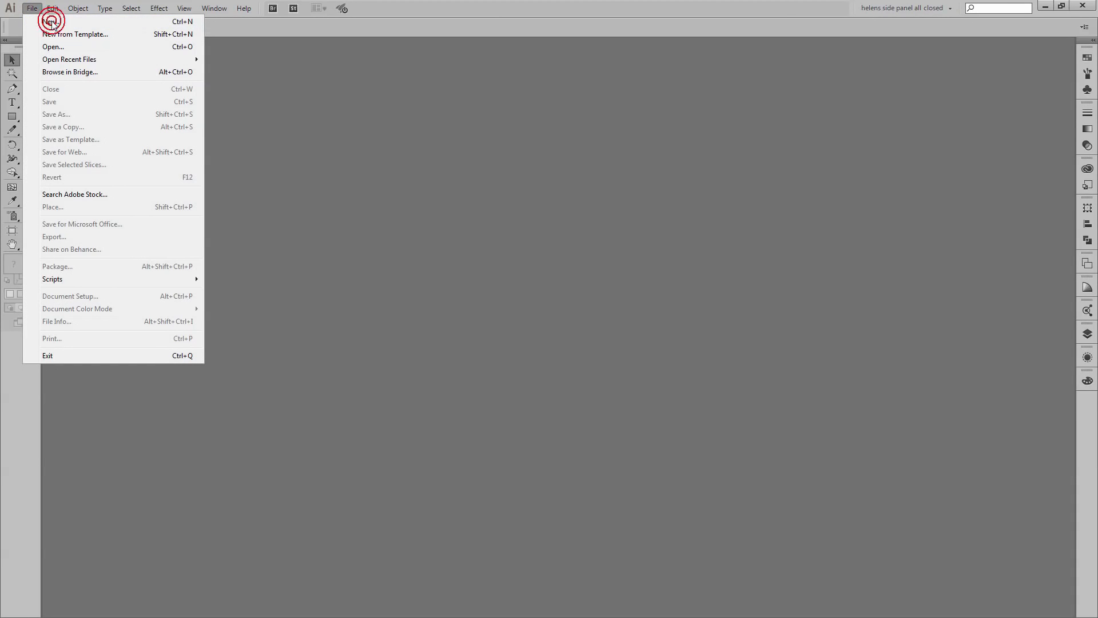
mouse_move(49, 21)
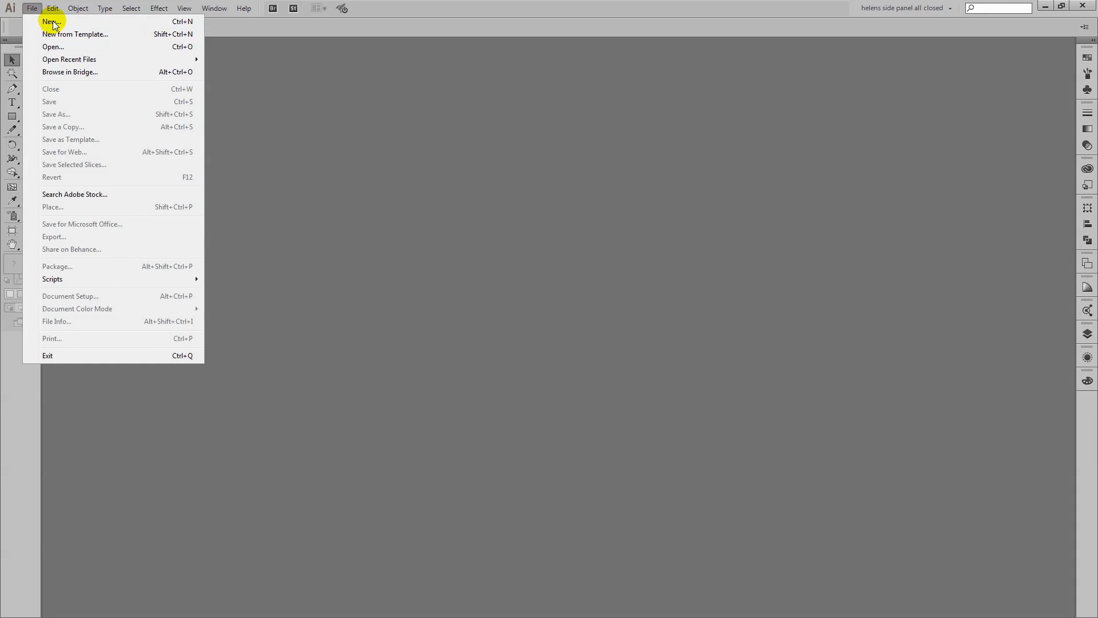
left_click(49, 22)
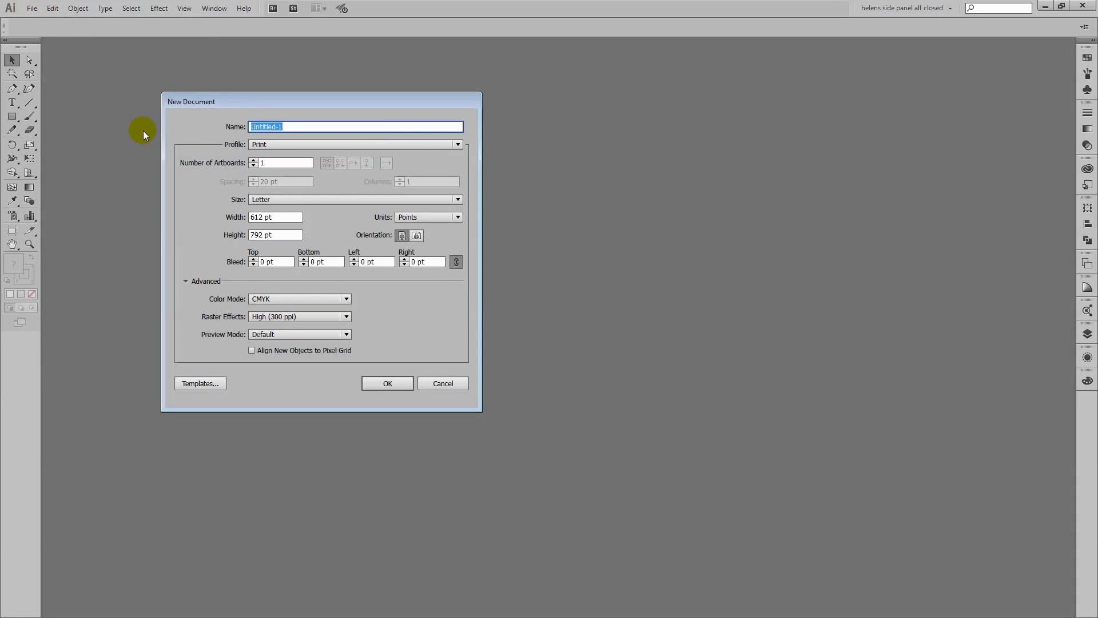
type("5")
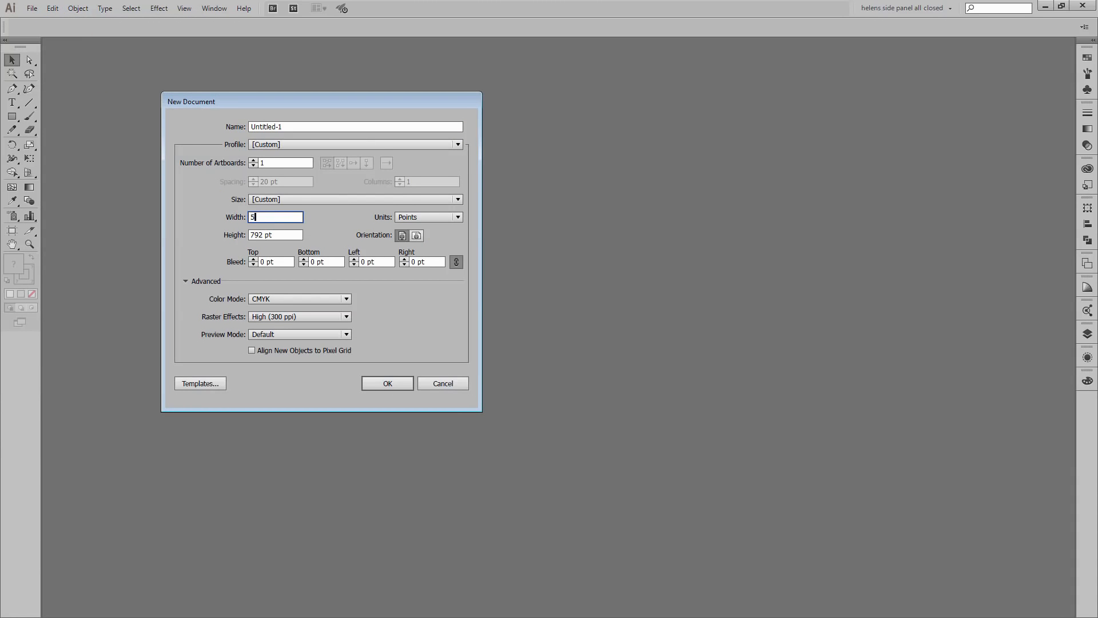
type("00 pt")
left_click(276, 235)
type("500")
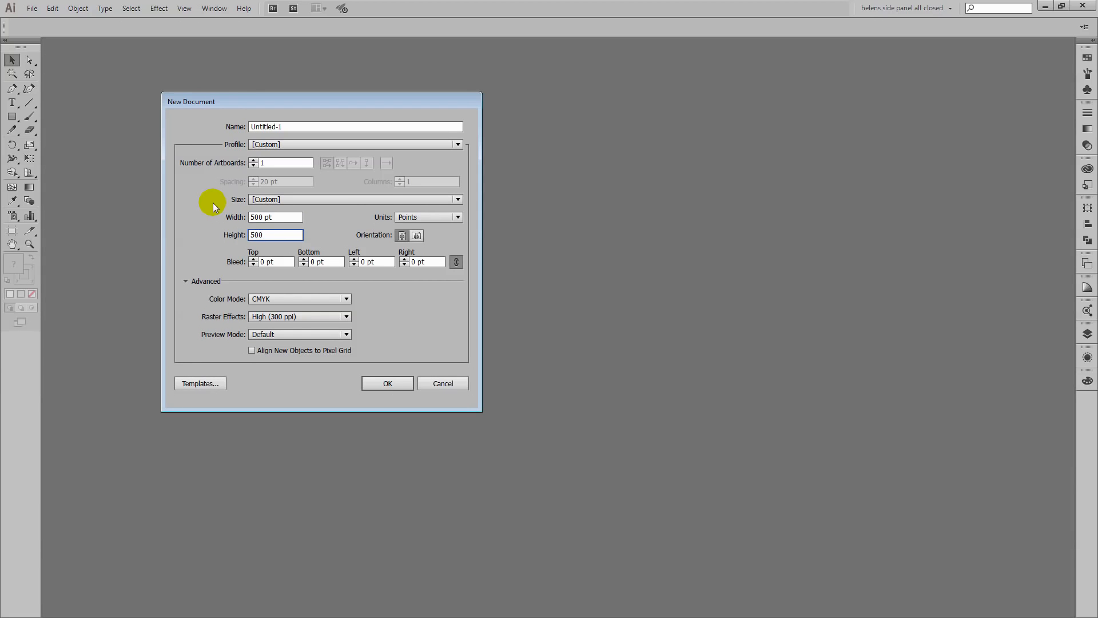
left_click(346, 299)
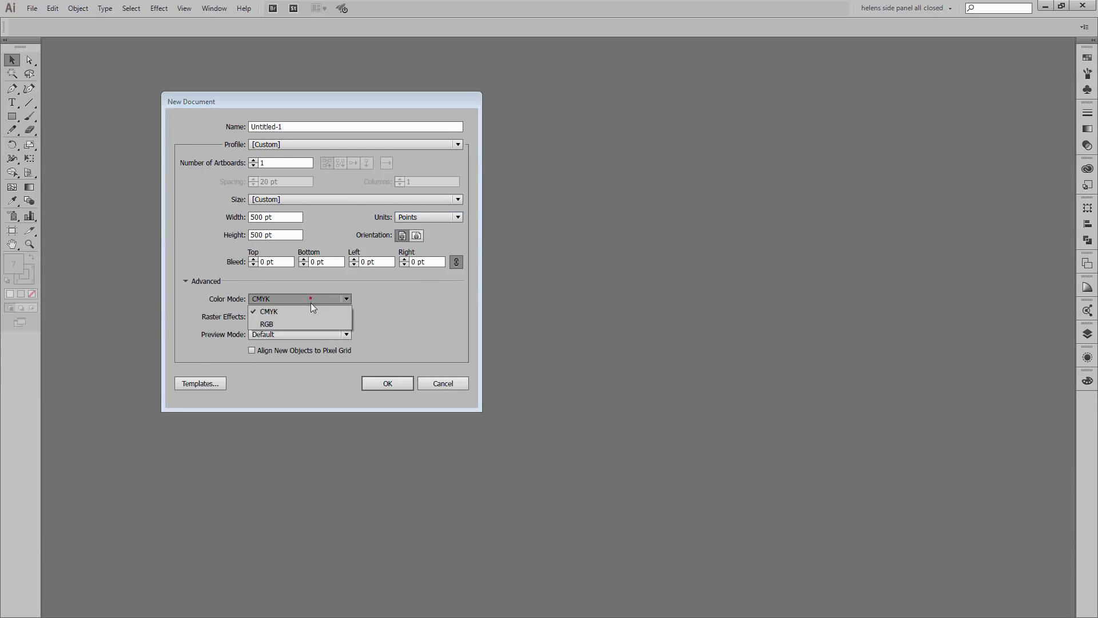
left_click(267, 323)
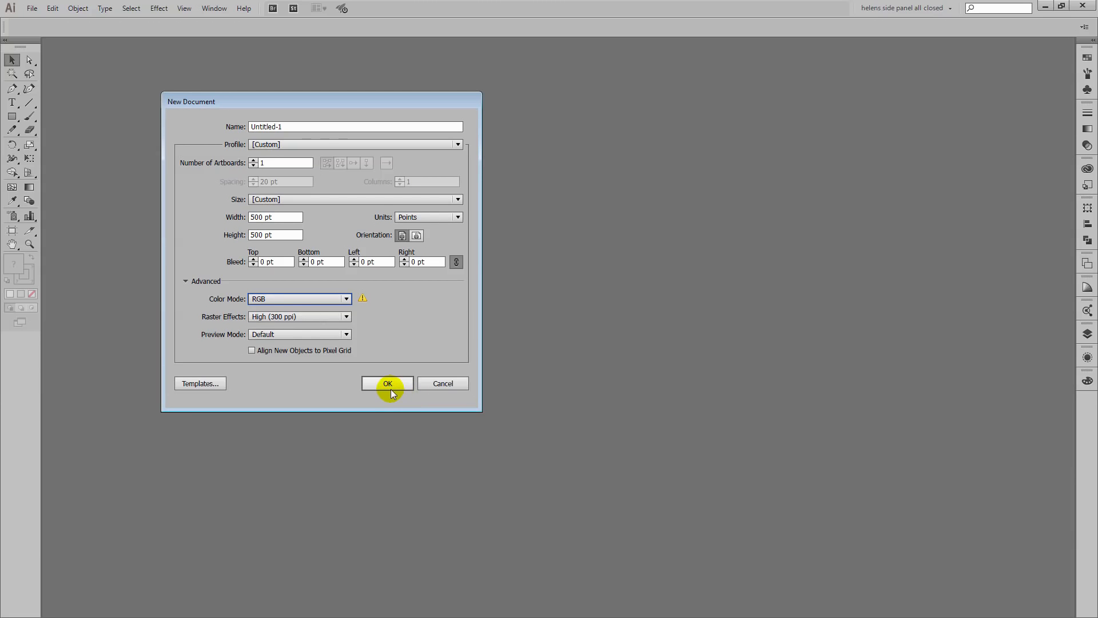
left_click(388, 383)
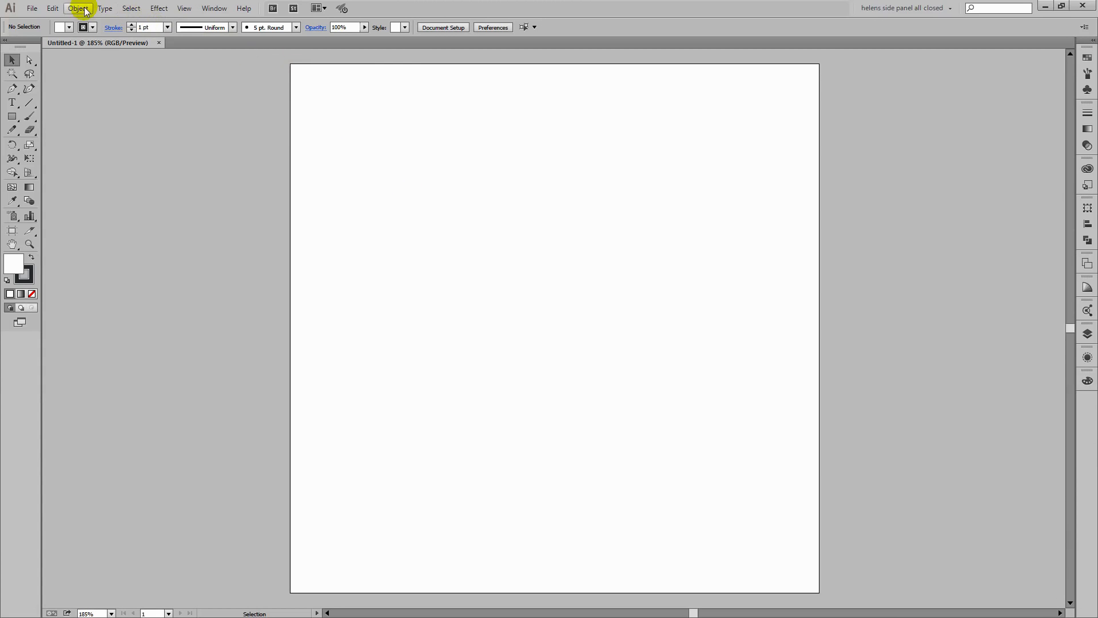
Step: Paste the eagle cutout at the artboard's top-left and enlarge it to fill the 500-point artboard
left_click(51, 8)
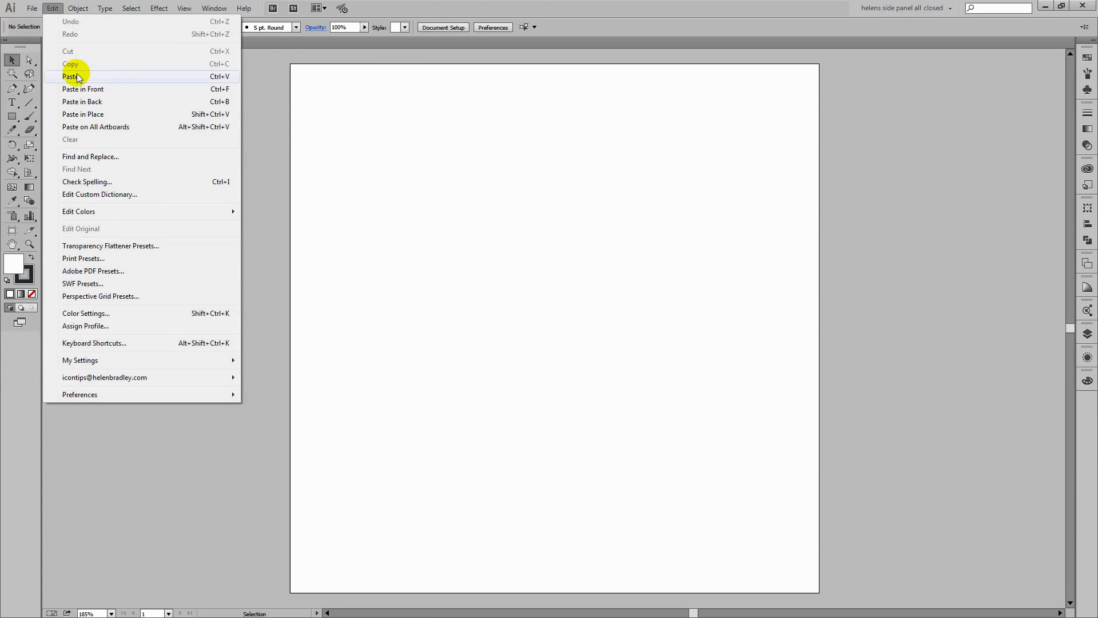
left_click(70, 76)
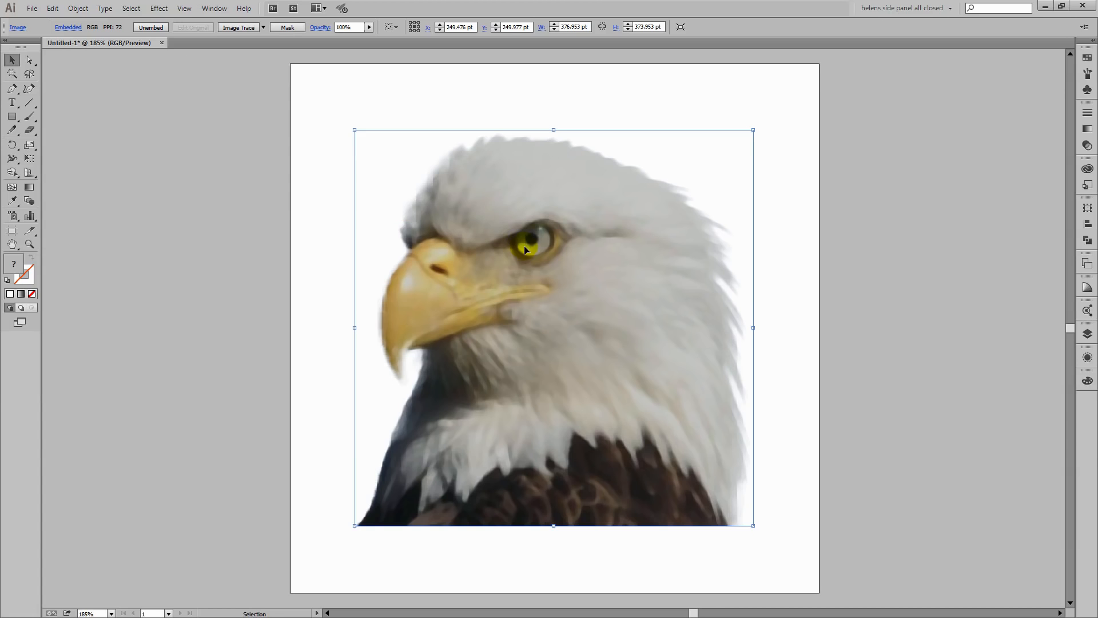
left_click_drag(525, 250, 487, 283)
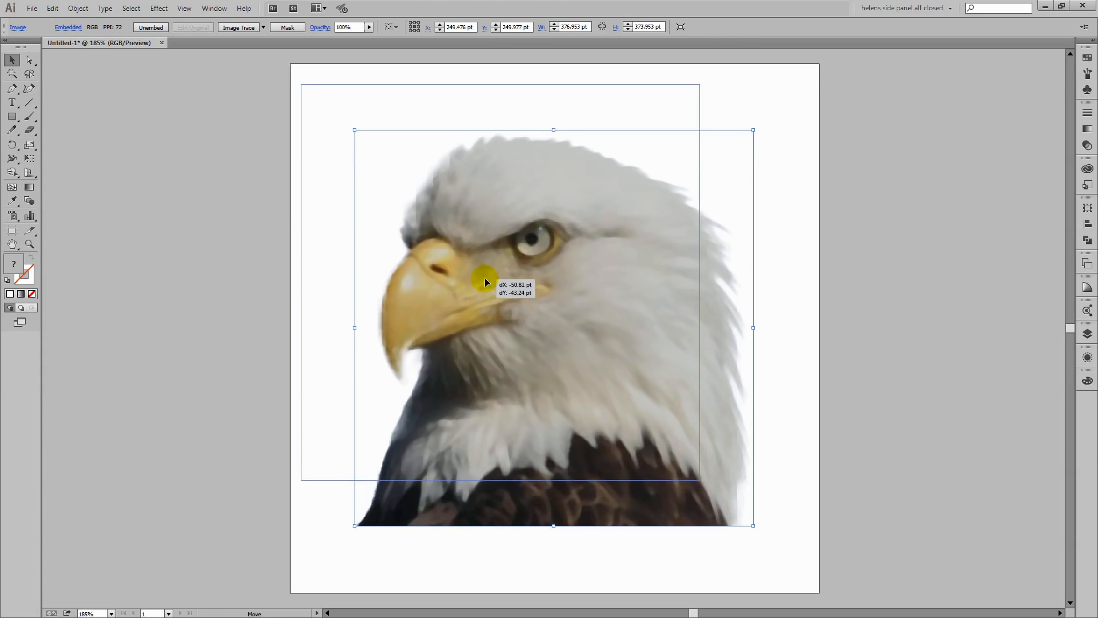
left_click_drag(485, 282, 477, 263)
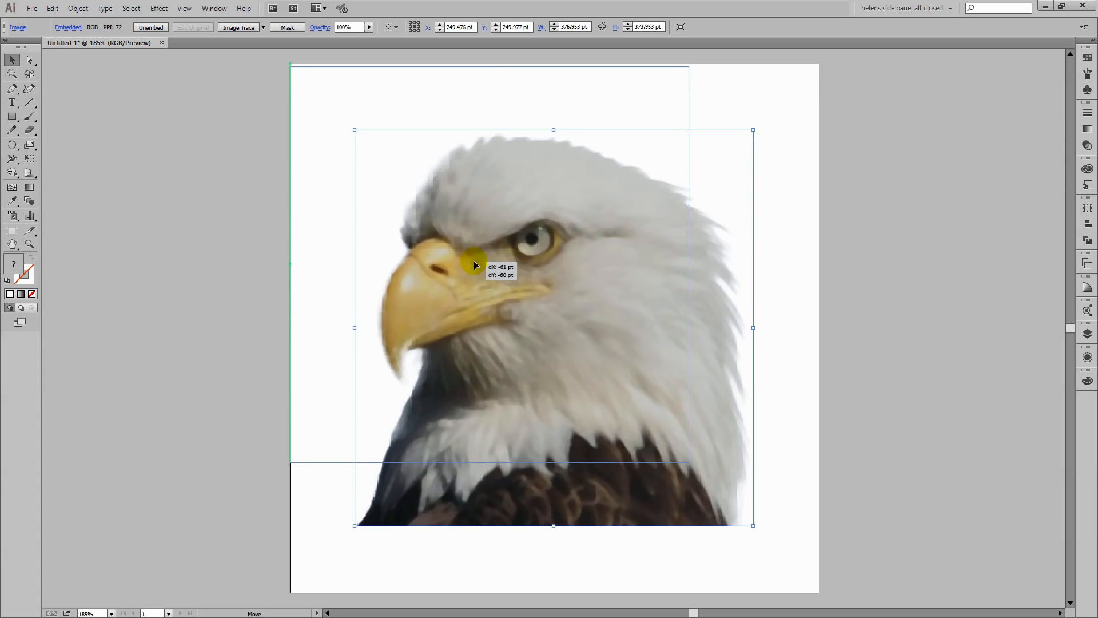
left_click_drag(475, 264, 688, 459)
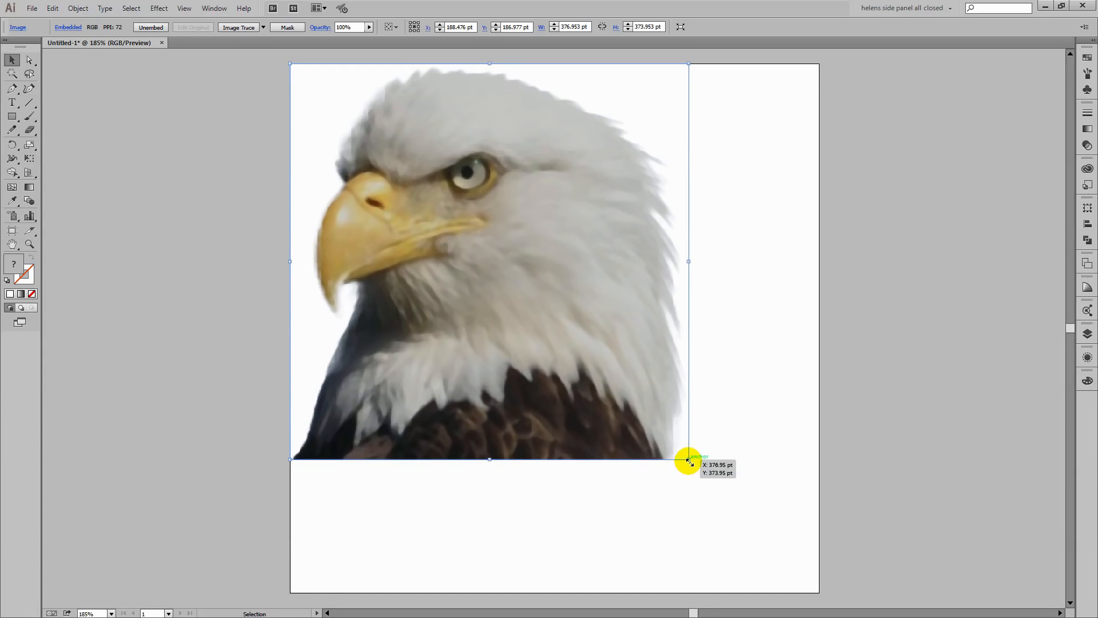
left_click_drag(689, 459, 809, 578)
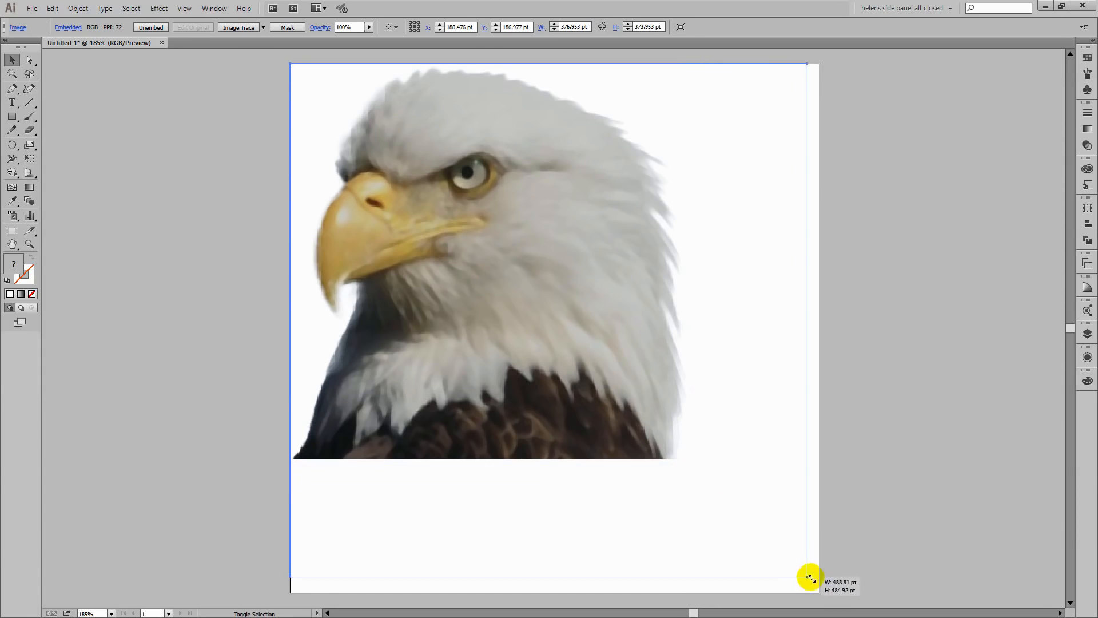
left_click_drag(809, 578, 818, 588)
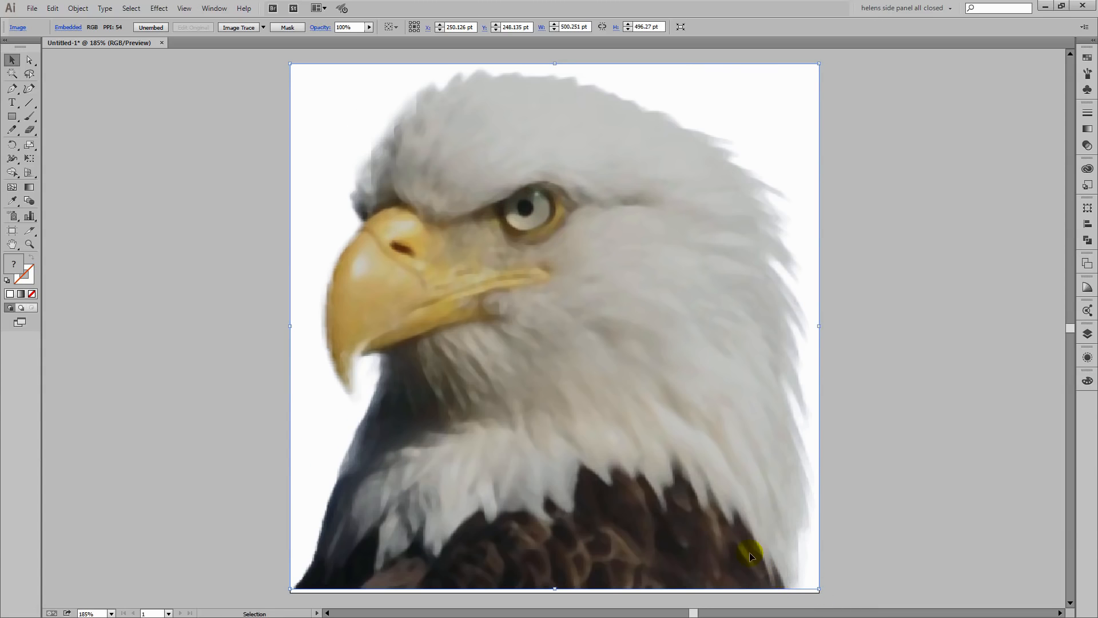
mouse_move(591, 465)
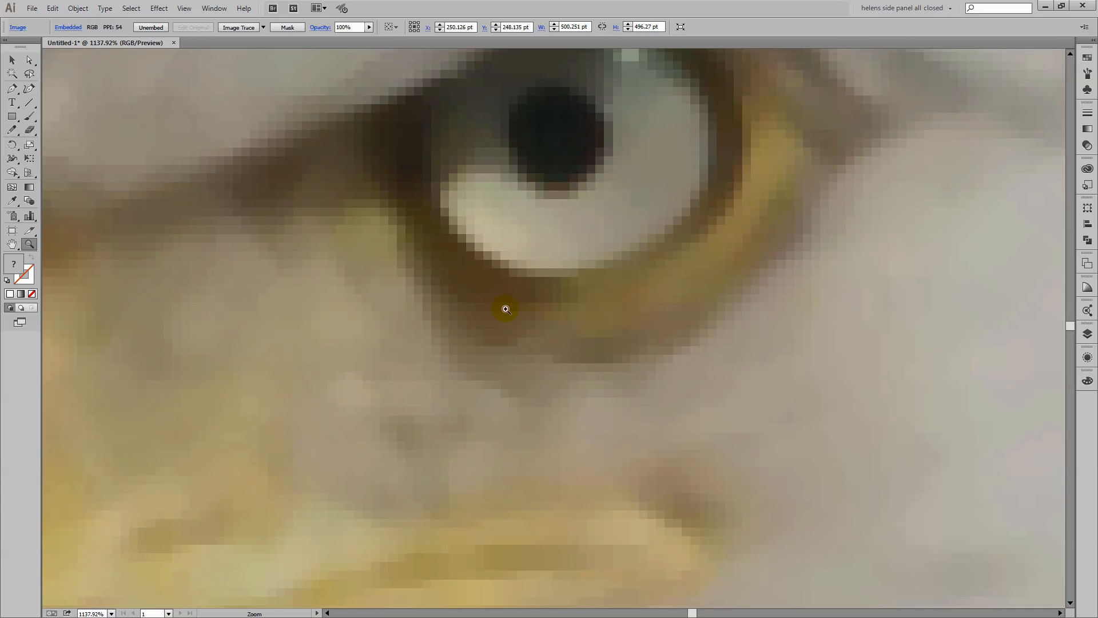
mouse_move(426, 271)
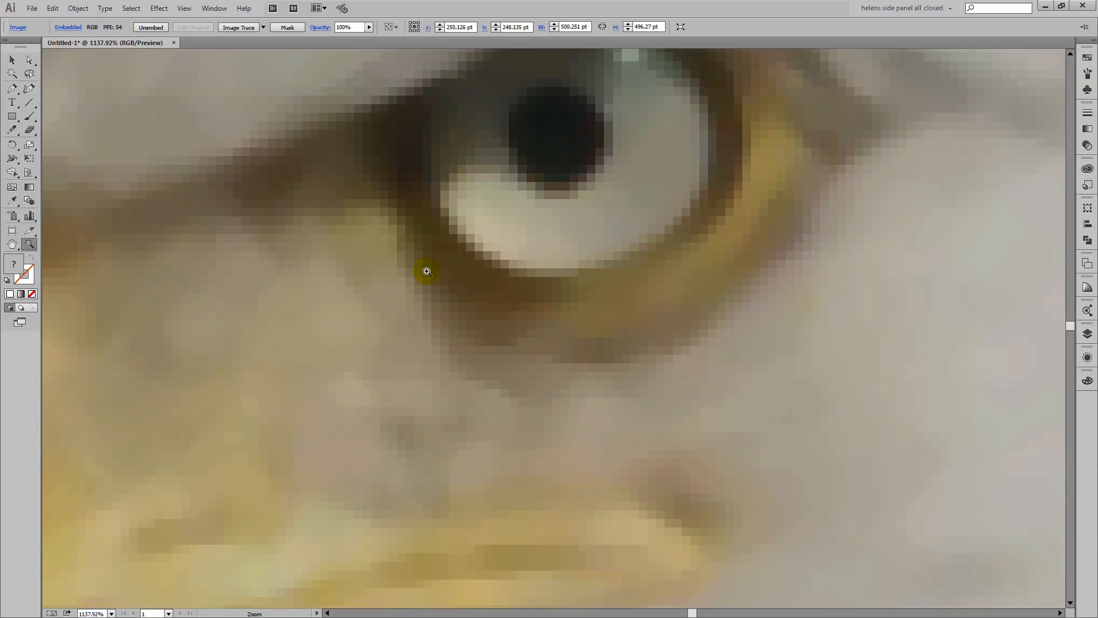
left_click(427, 272)
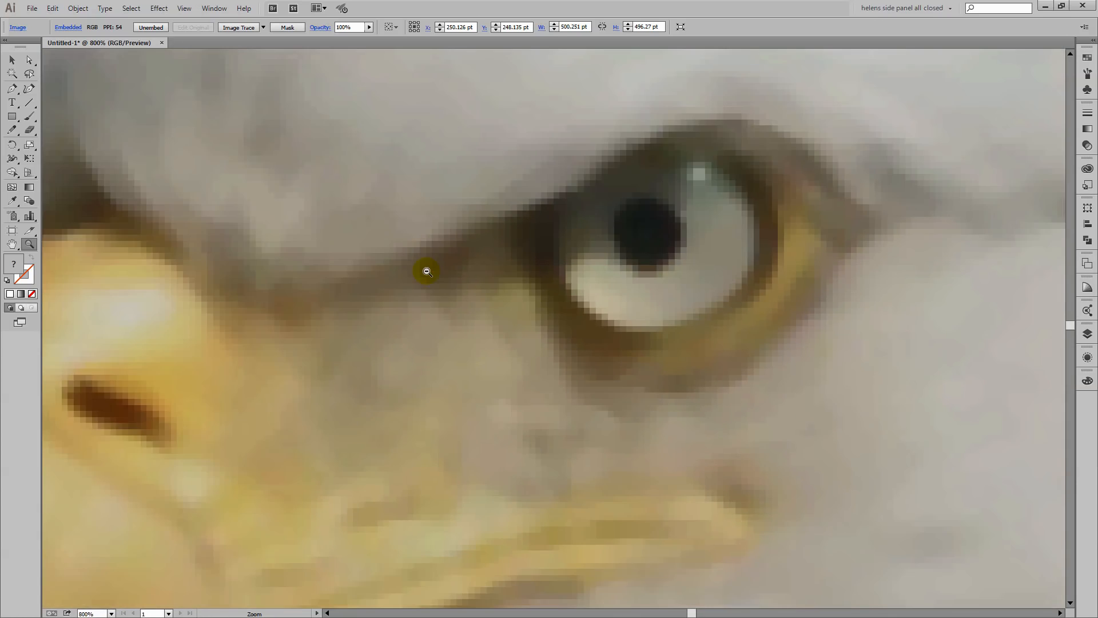
left_click(426, 271)
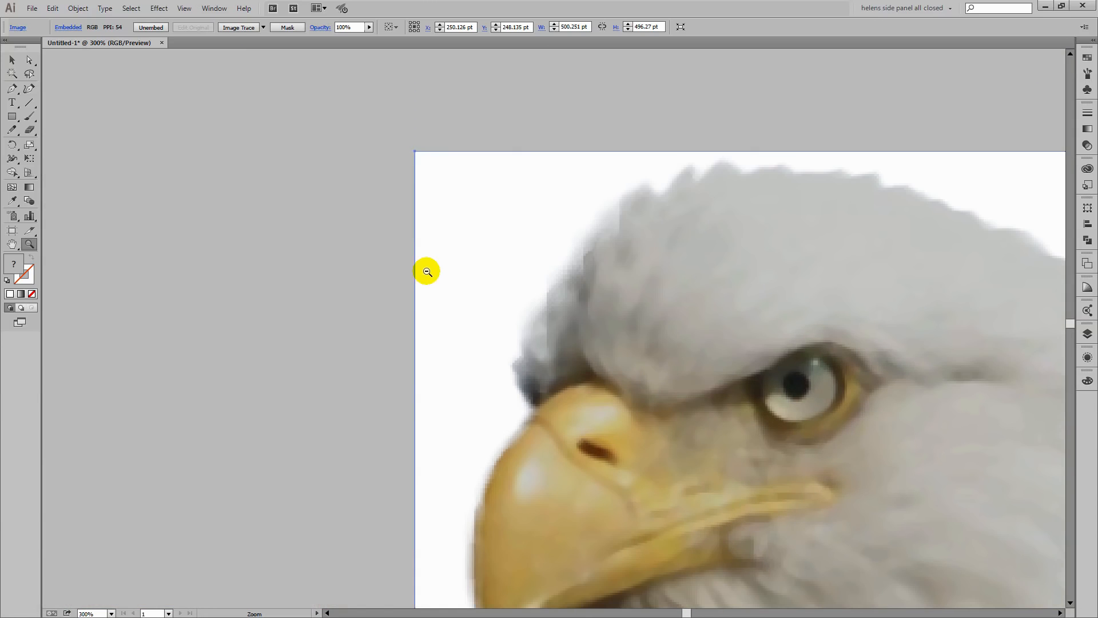
left_click(427, 271)
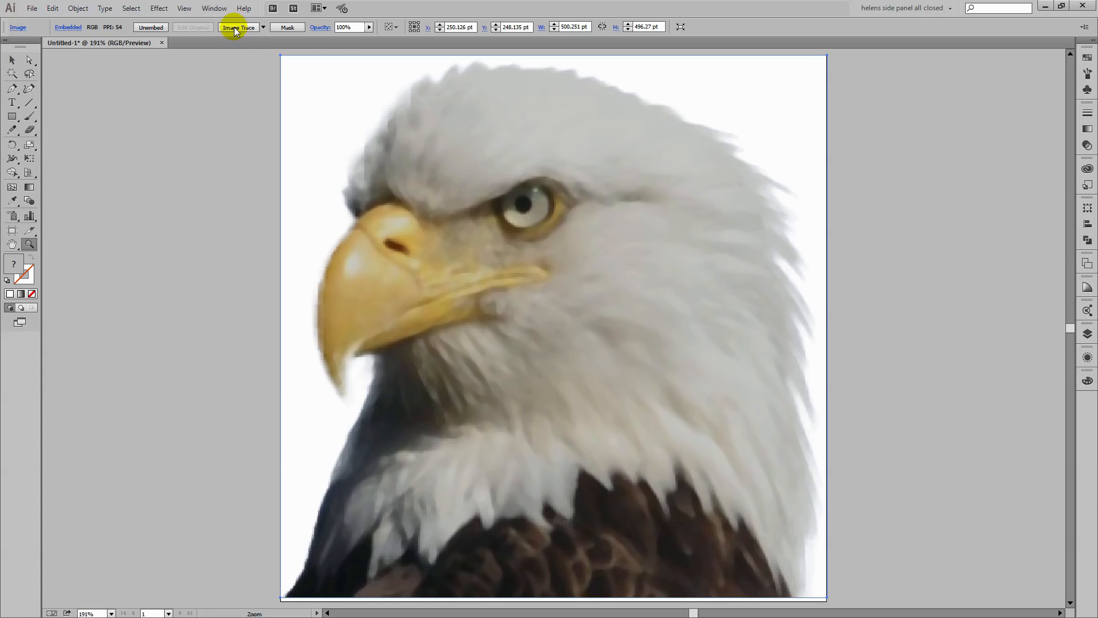
mouse_move(238, 27)
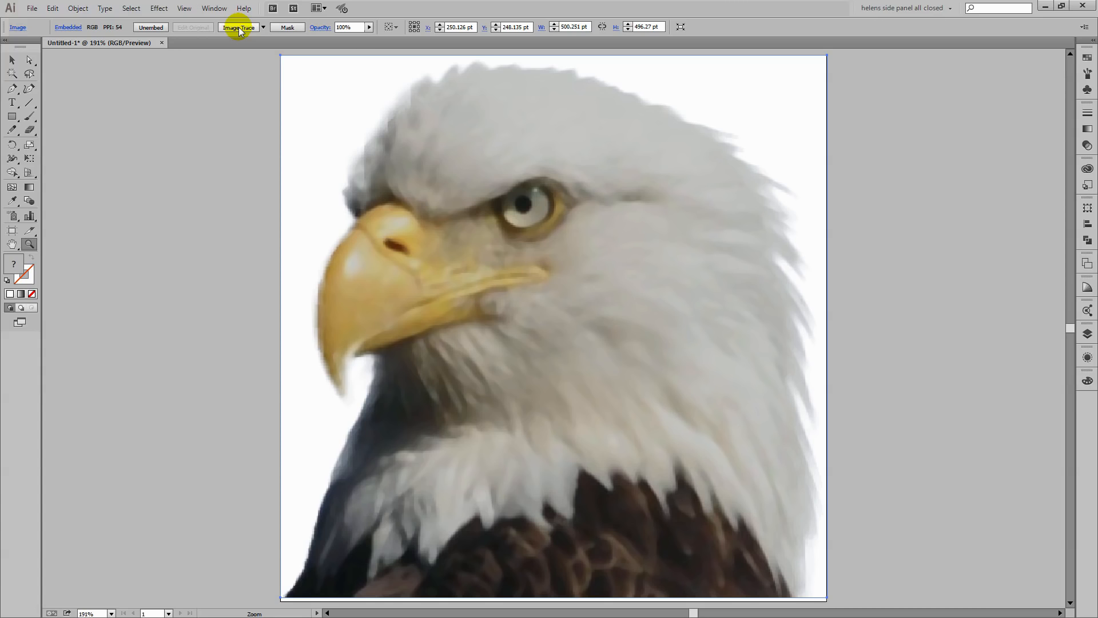
Step: Image Trace the eagle to black-and-white vectors, show the Advanced trace options and turn Preview off
left_click(238, 26)
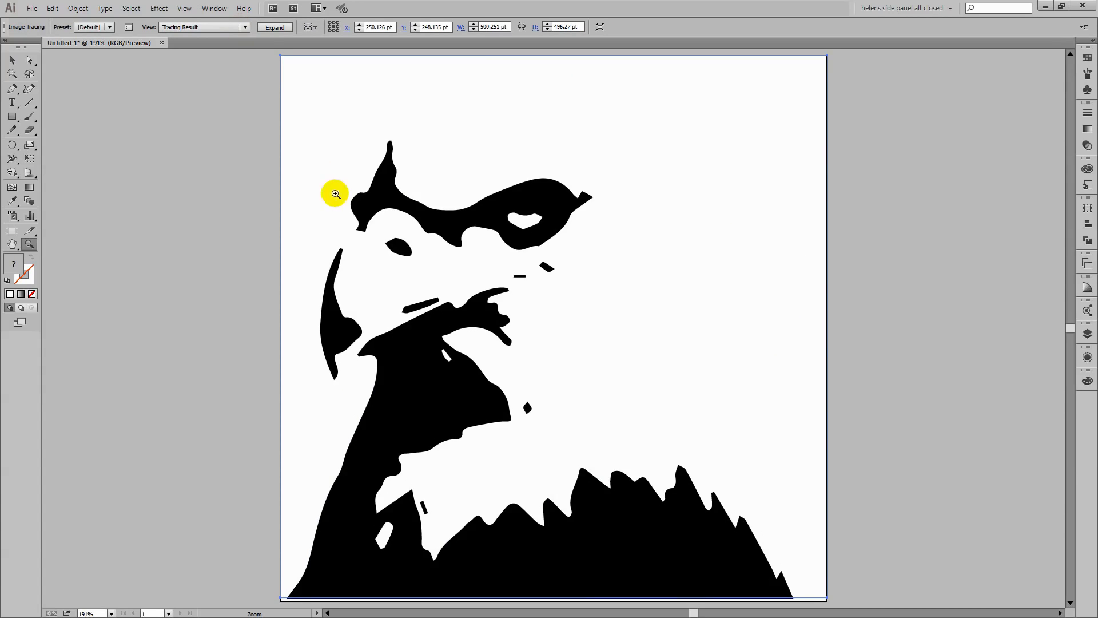
mouse_move(342, 289)
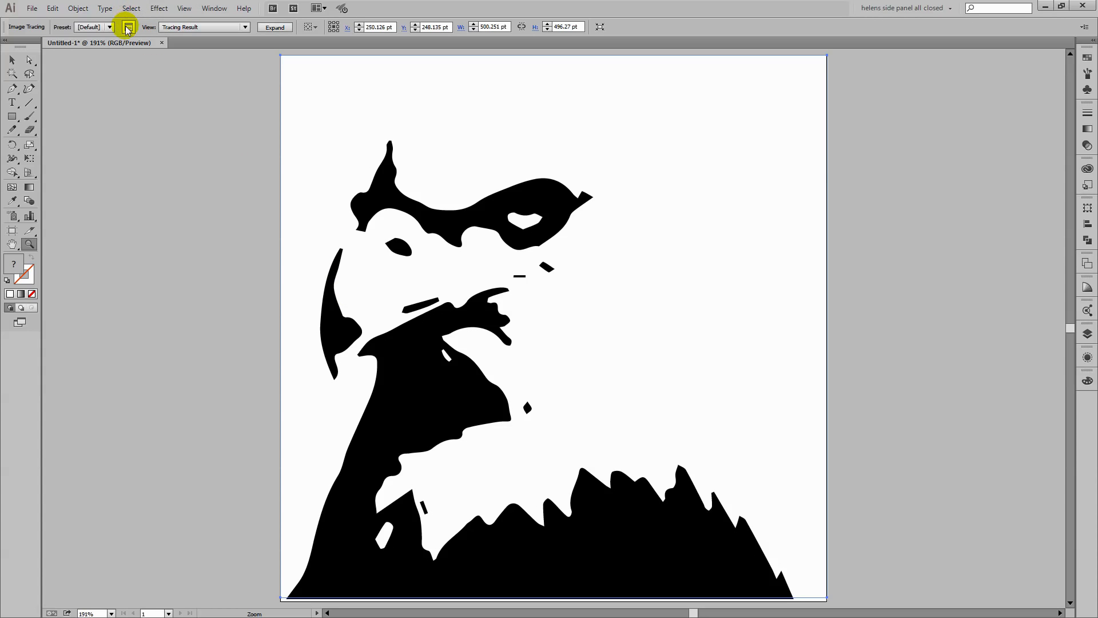
mouse_move(127, 27)
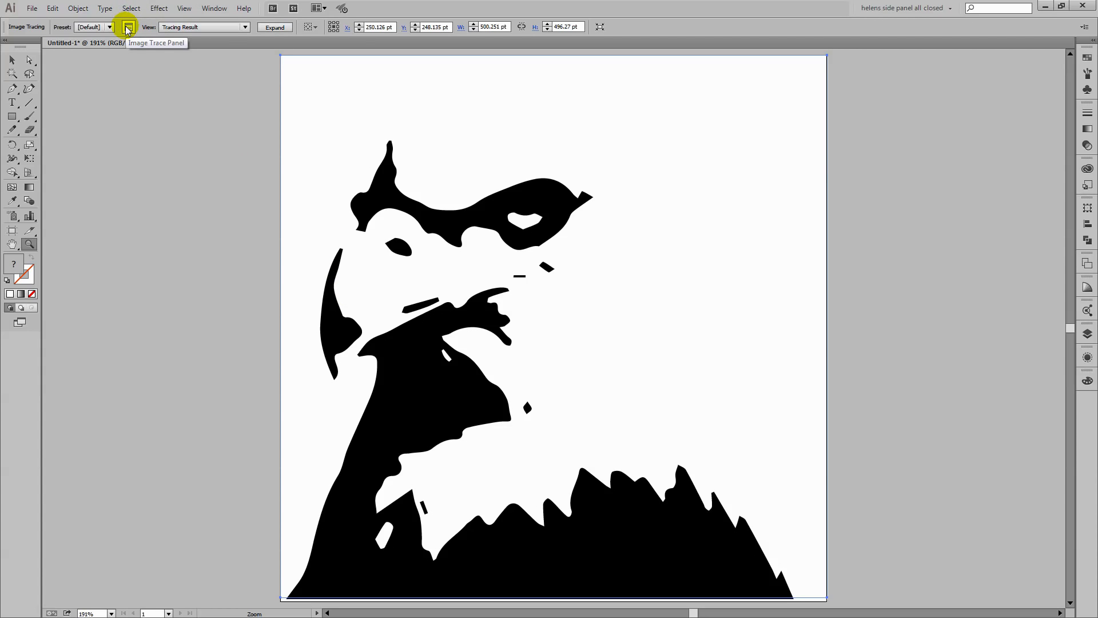
left_click(127, 26)
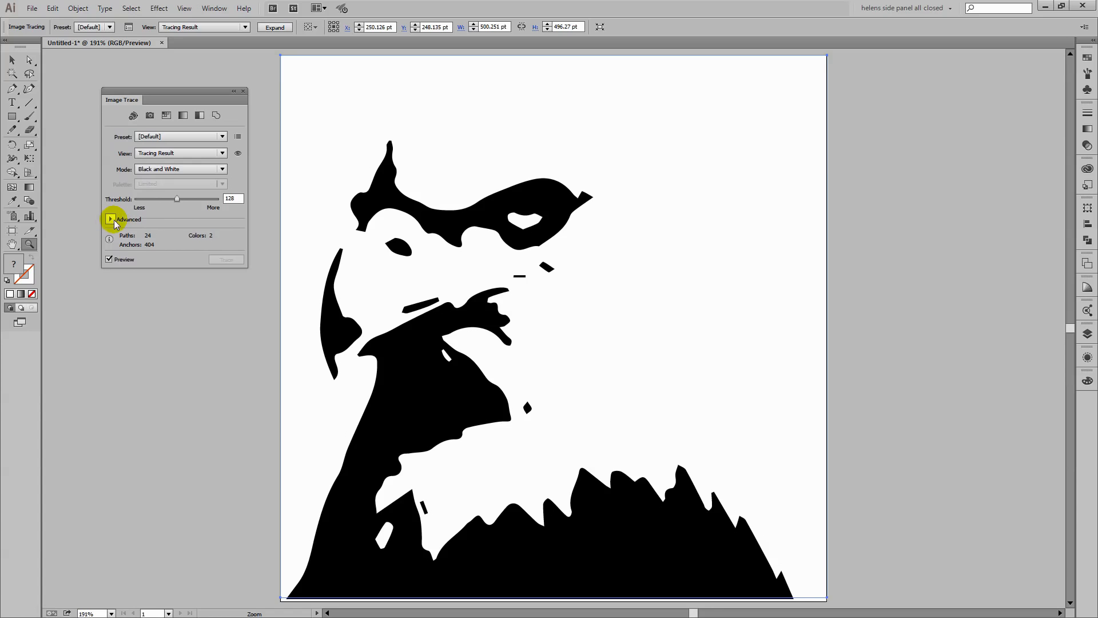
left_click(109, 220)
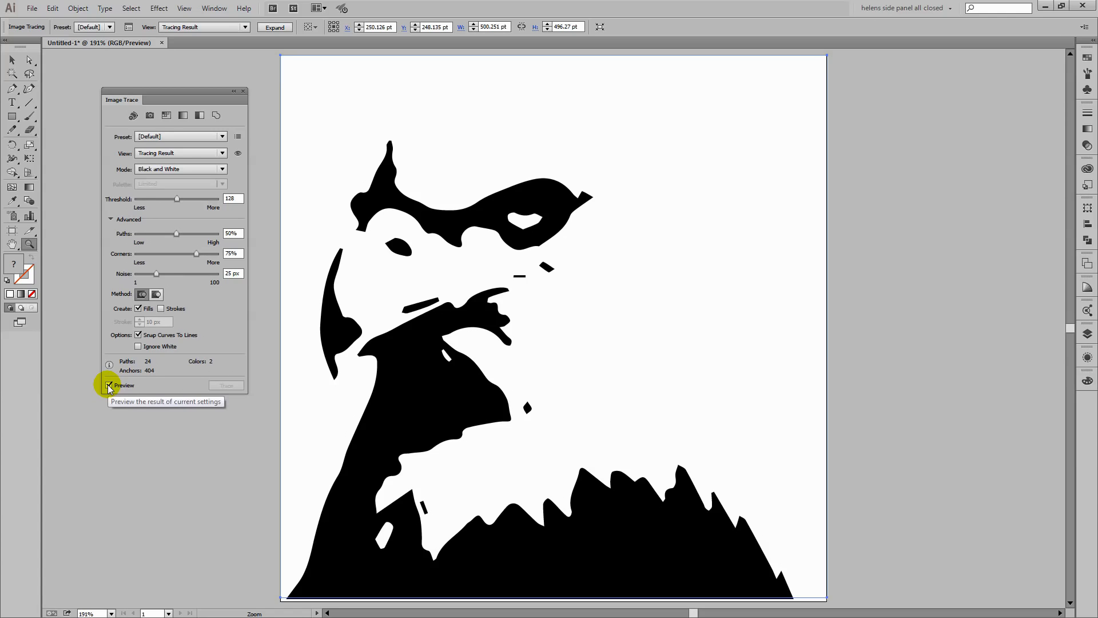
left_click(108, 386)
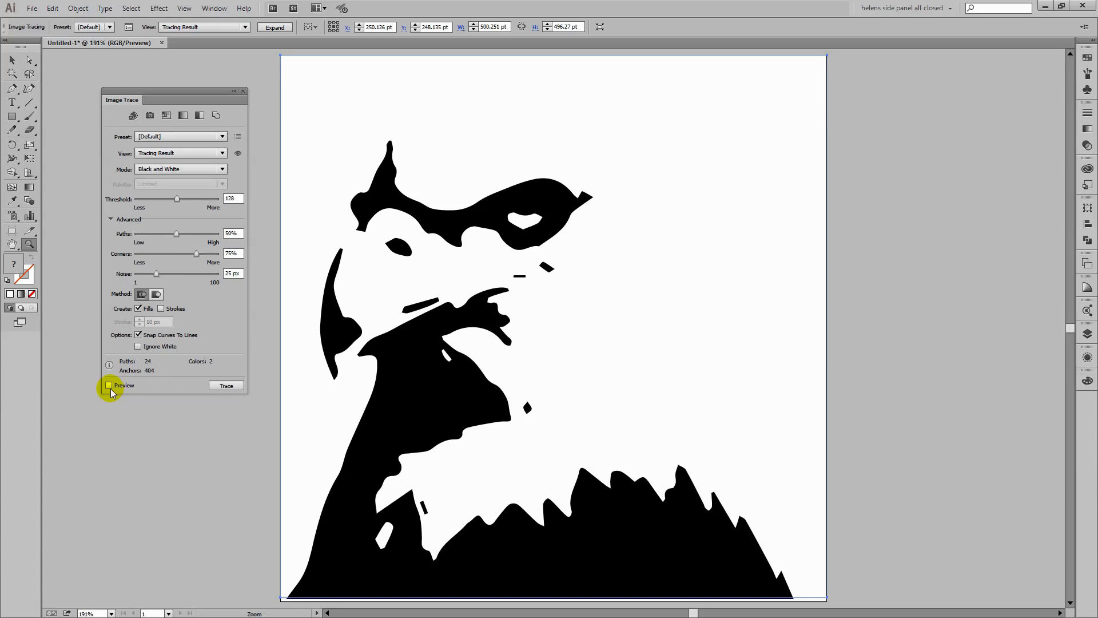
mouse_move(109, 385)
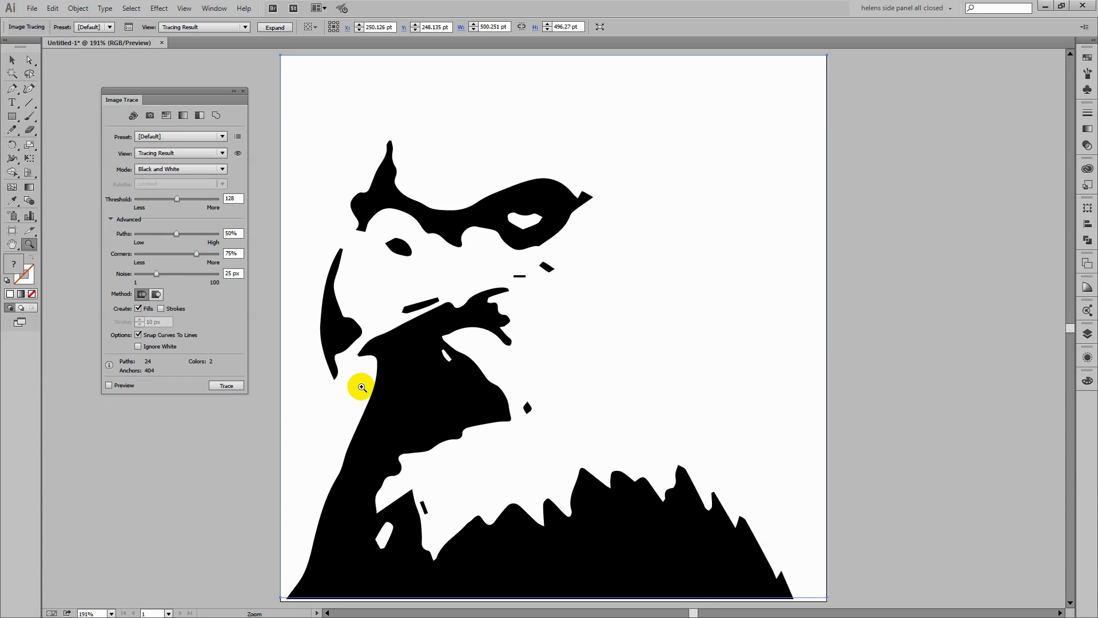
mouse_move(320, 323)
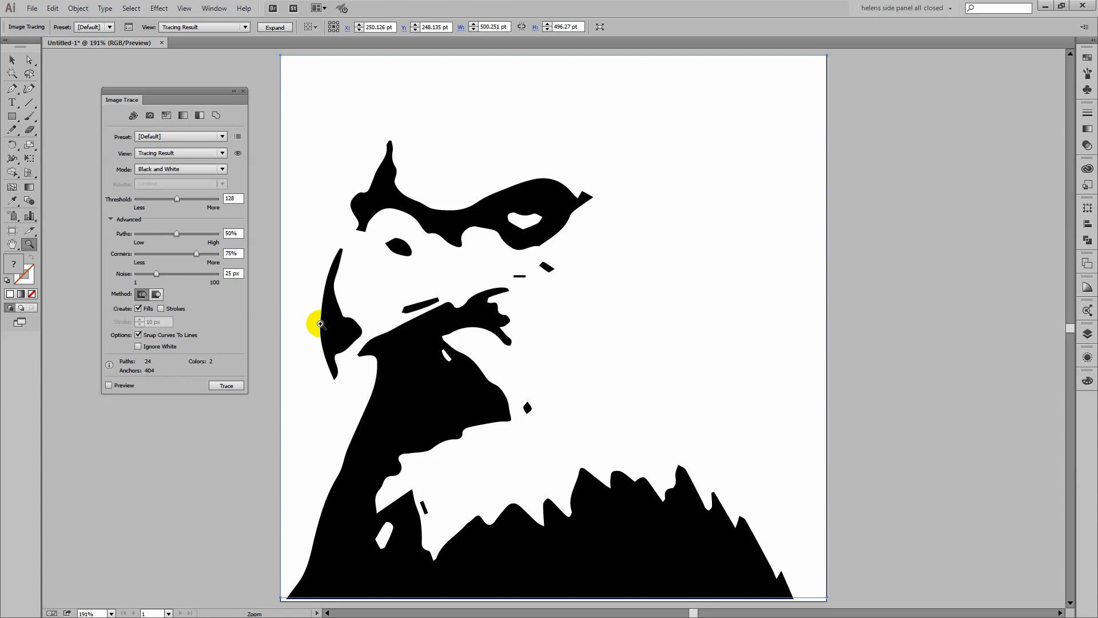
mouse_move(189, 170)
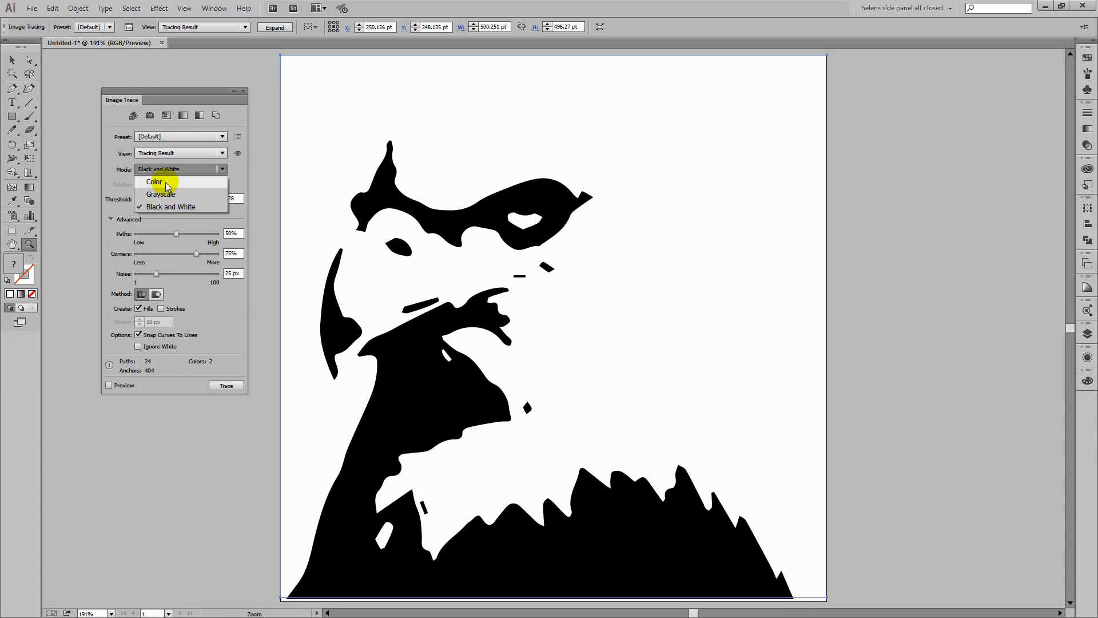
Step: Switch the trace to Color mode and reduce its palette to 15 colours
left_click(154, 182)
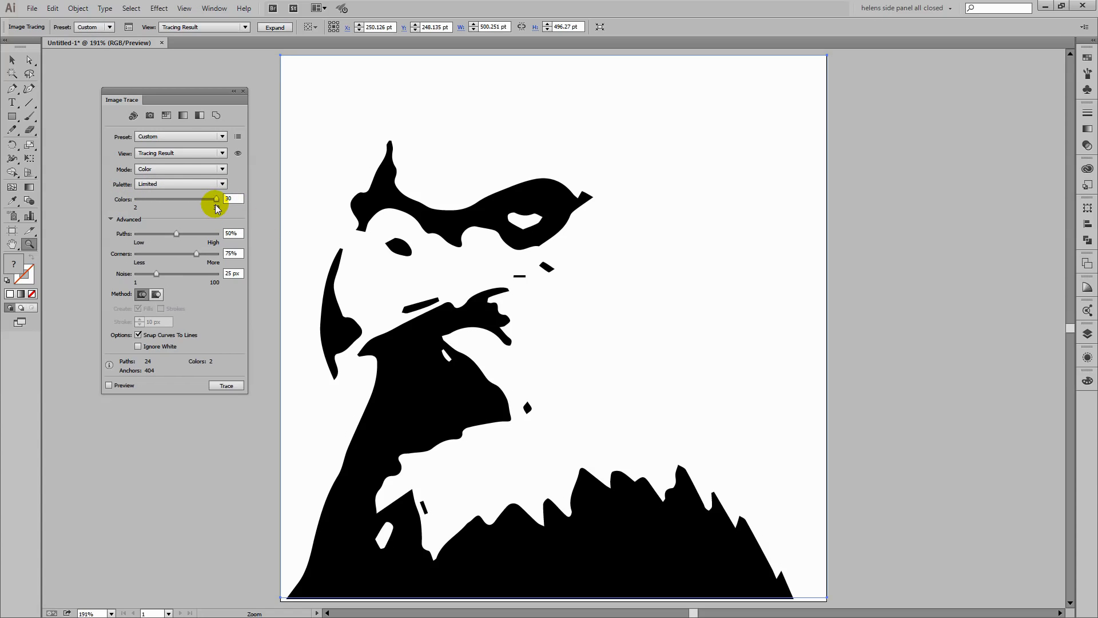
mouse_move(217, 204)
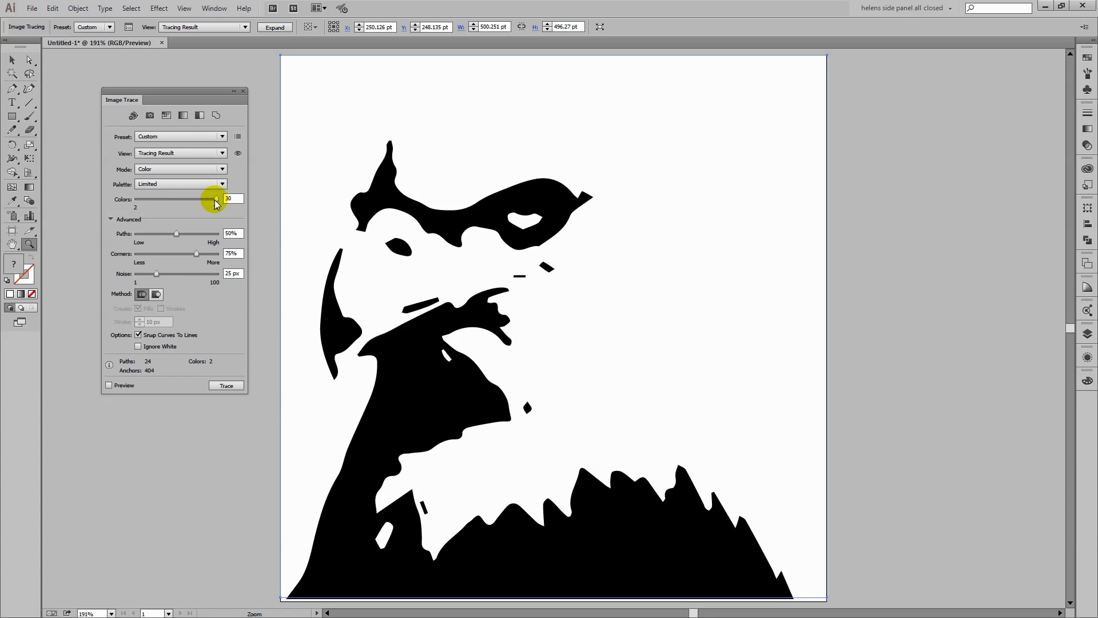
left_click_drag(217, 199, 177, 199)
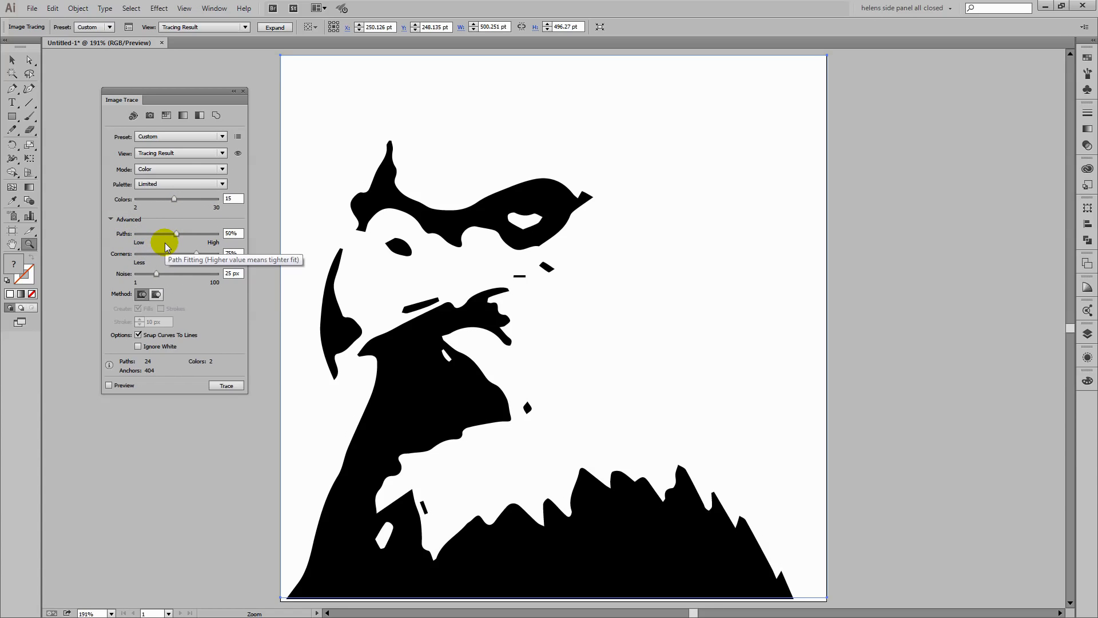
mouse_move(187, 254)
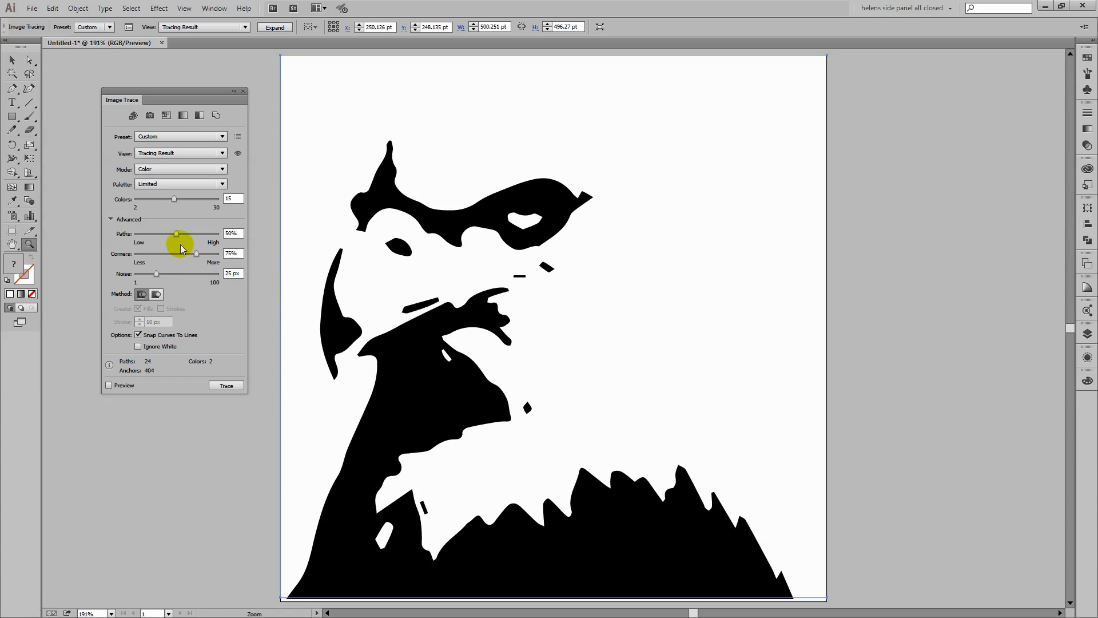
mouse_move(176, 234)
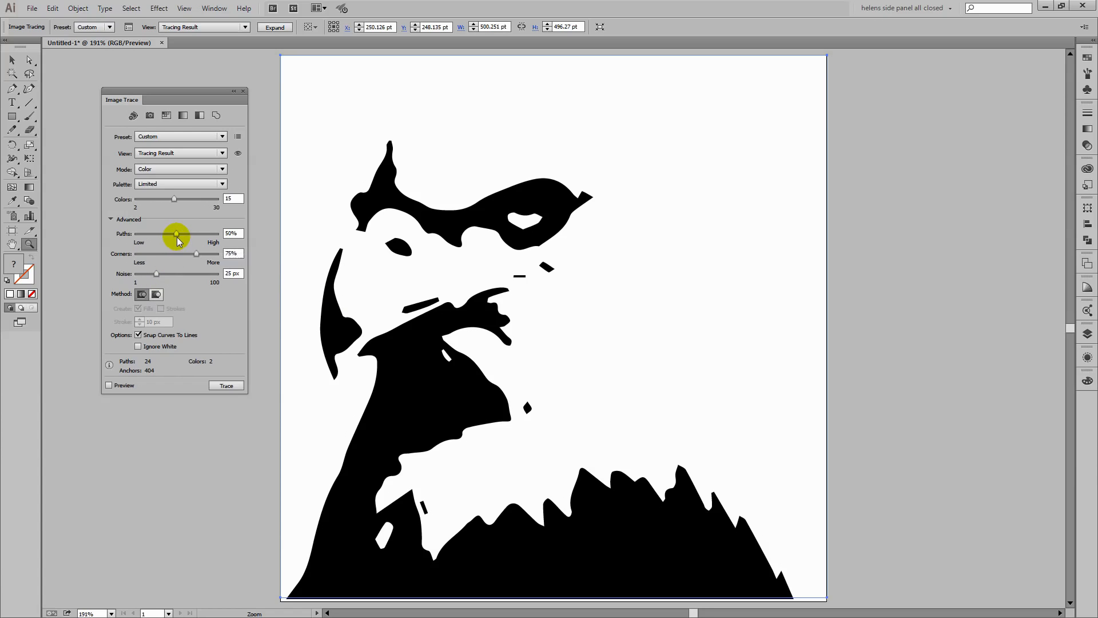
mouse_move(177, 233)
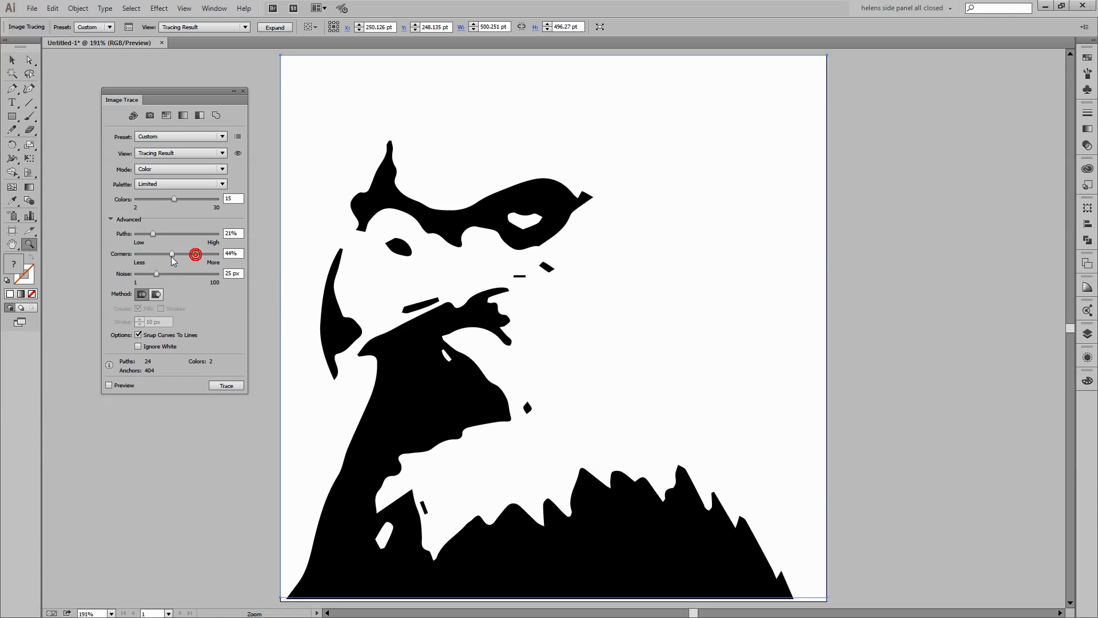
Step: Lower the trace Corners to 21% and raise Noise to 81 px
left_click_drag(196, 254, 154, 254)
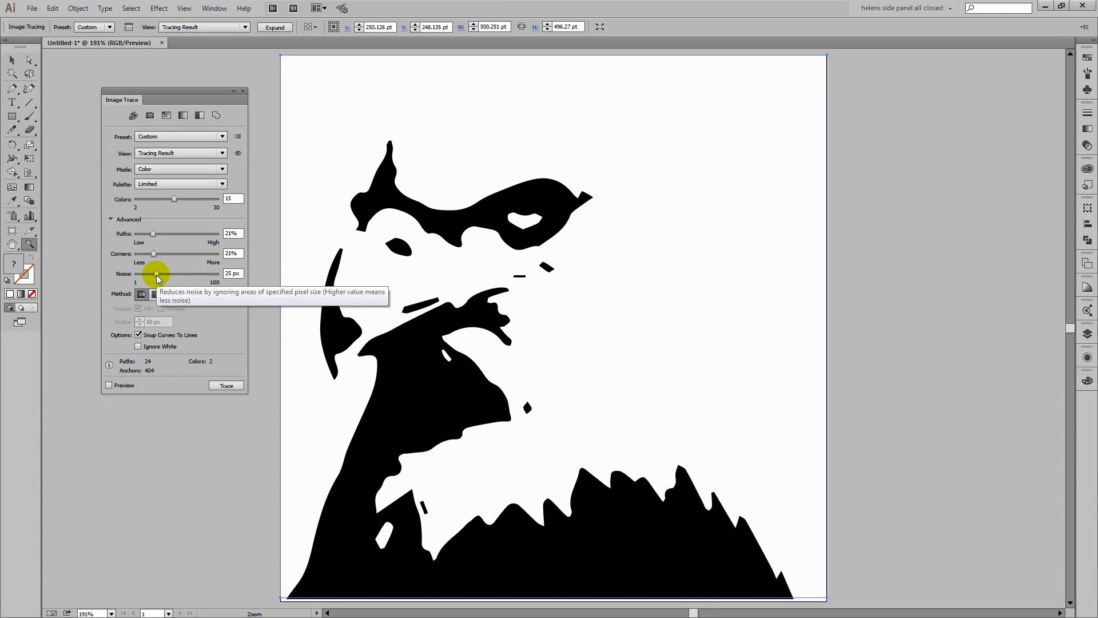
left_click_drag(154, 274, 199, 274)
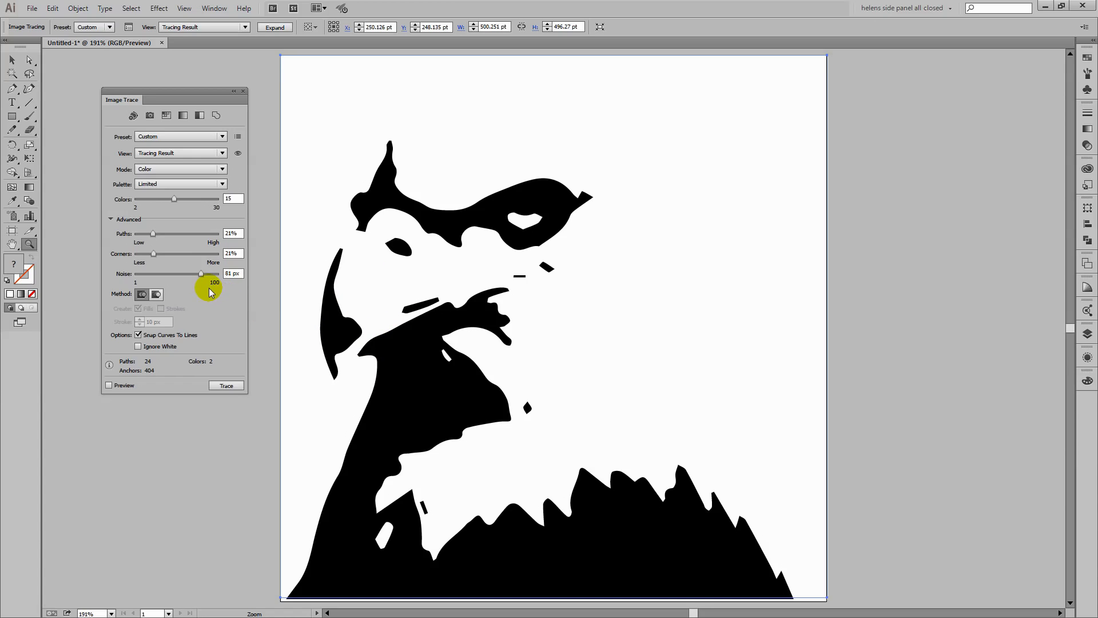
mouse_move(204, 274)
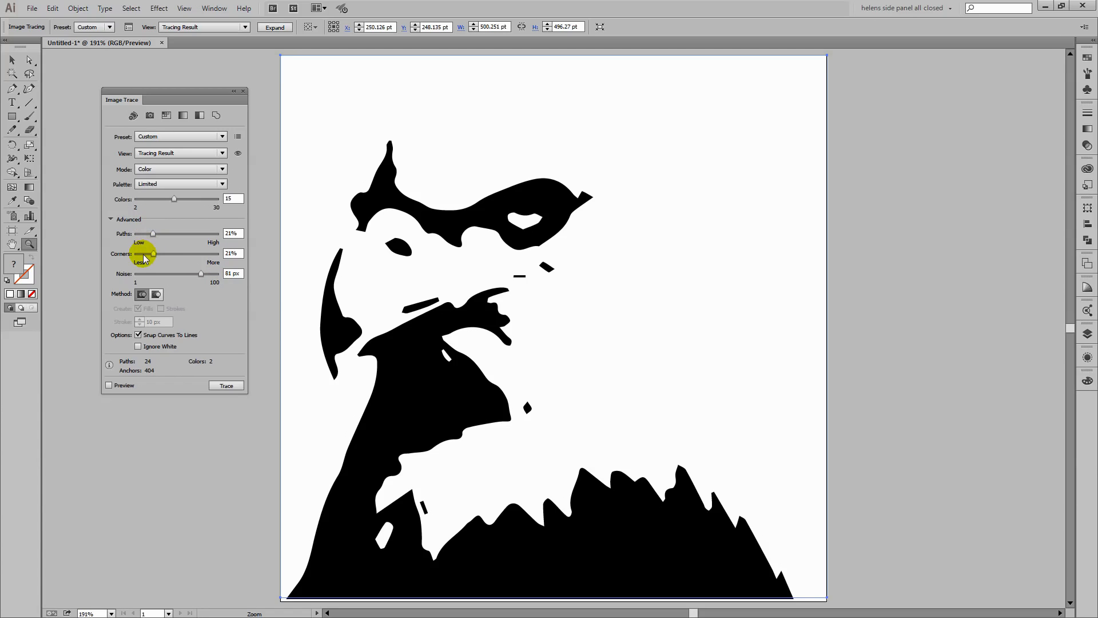
mouse_move(201, 274)
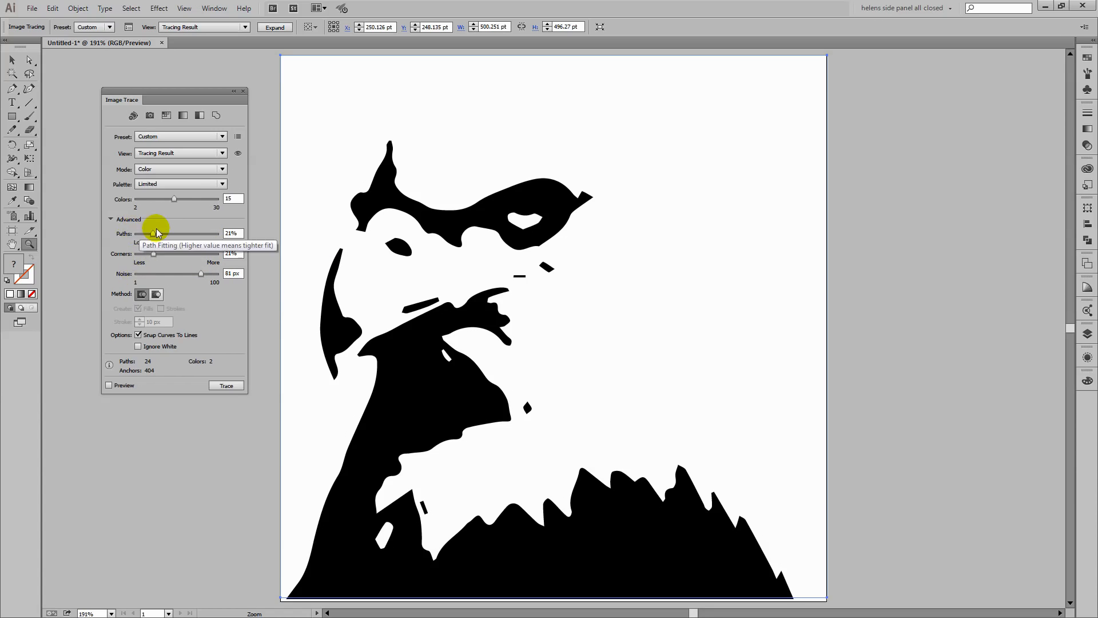
mouse_move(341, 283)
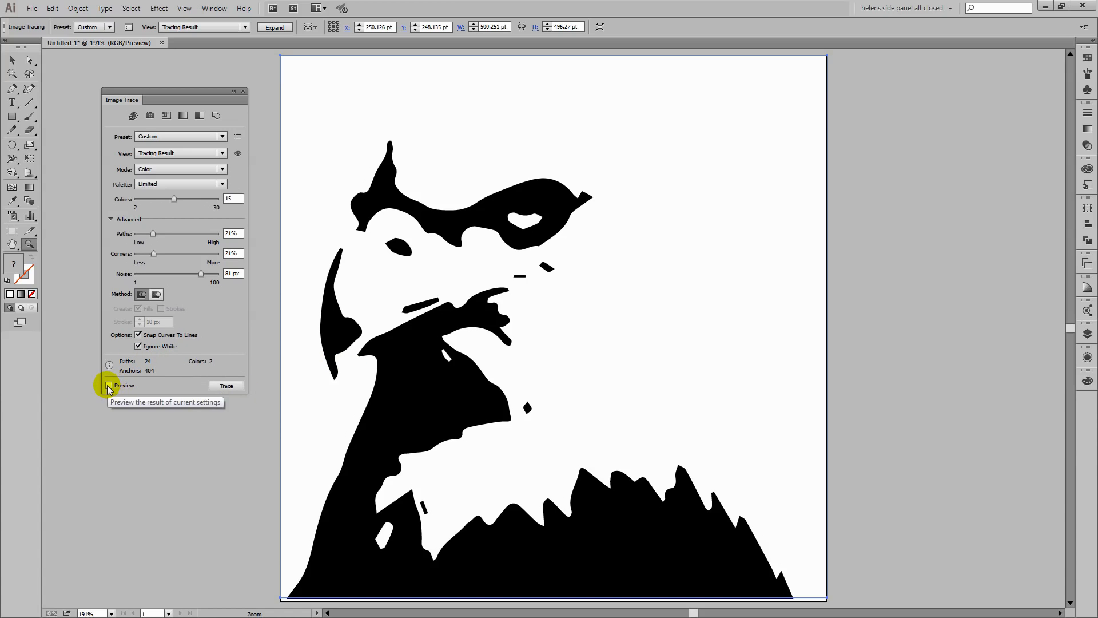
Step: Retrace the eagle with the new settings into a 14-colour vector with white ignored
left_click(110, 386)
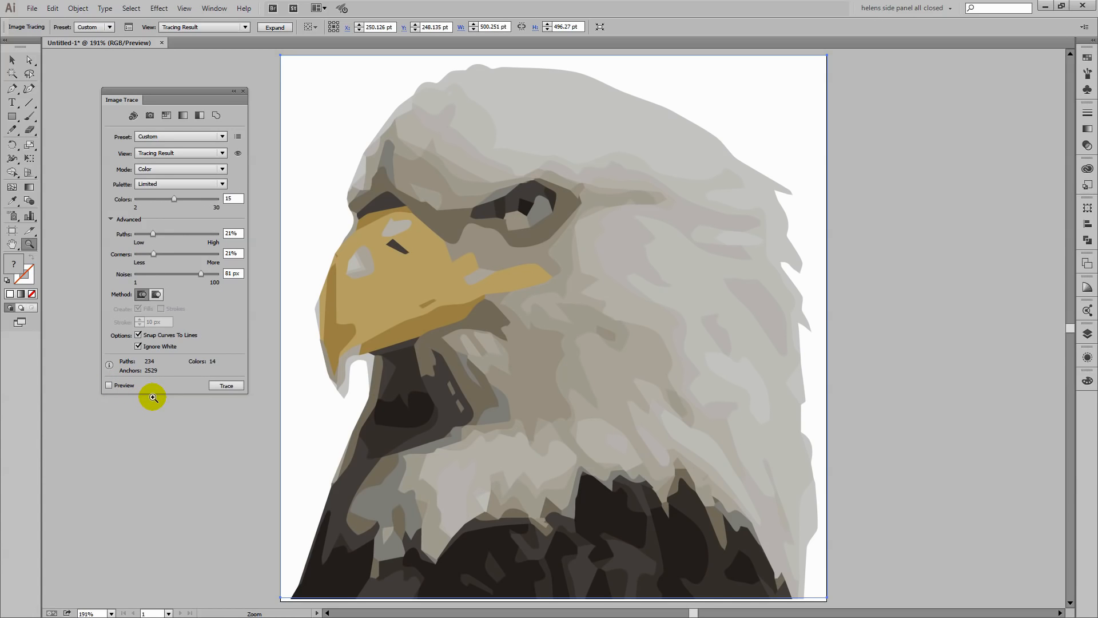
mouse_move(178, 216)
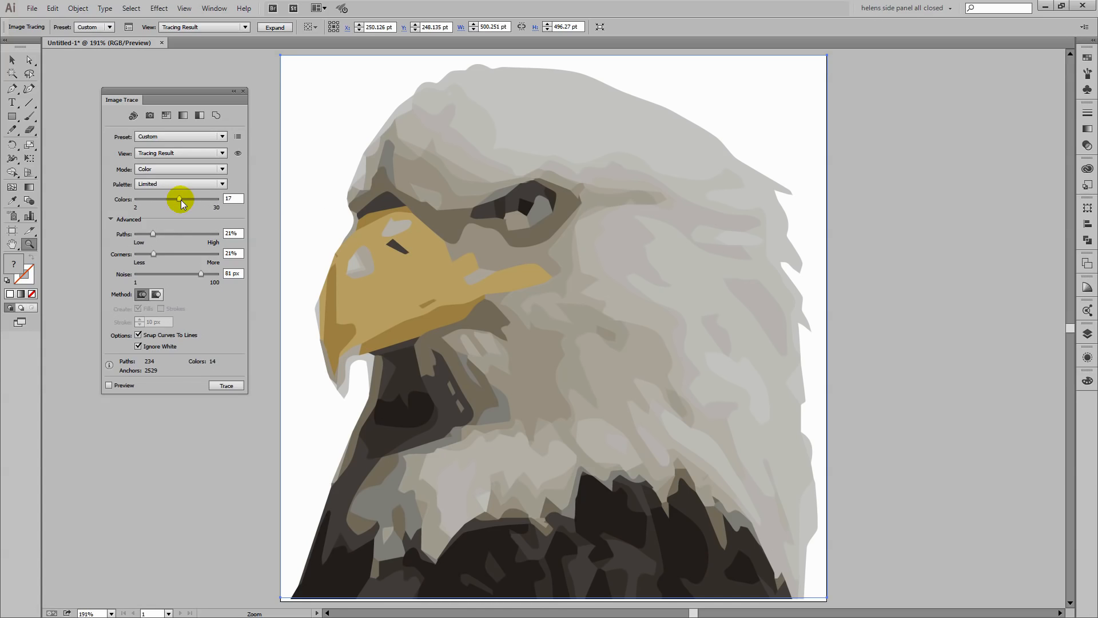
Step: Raise the trace to 20 colours with live Preview on and inspect the shapes up close
left_click_drag(177, 199, 186, 199)
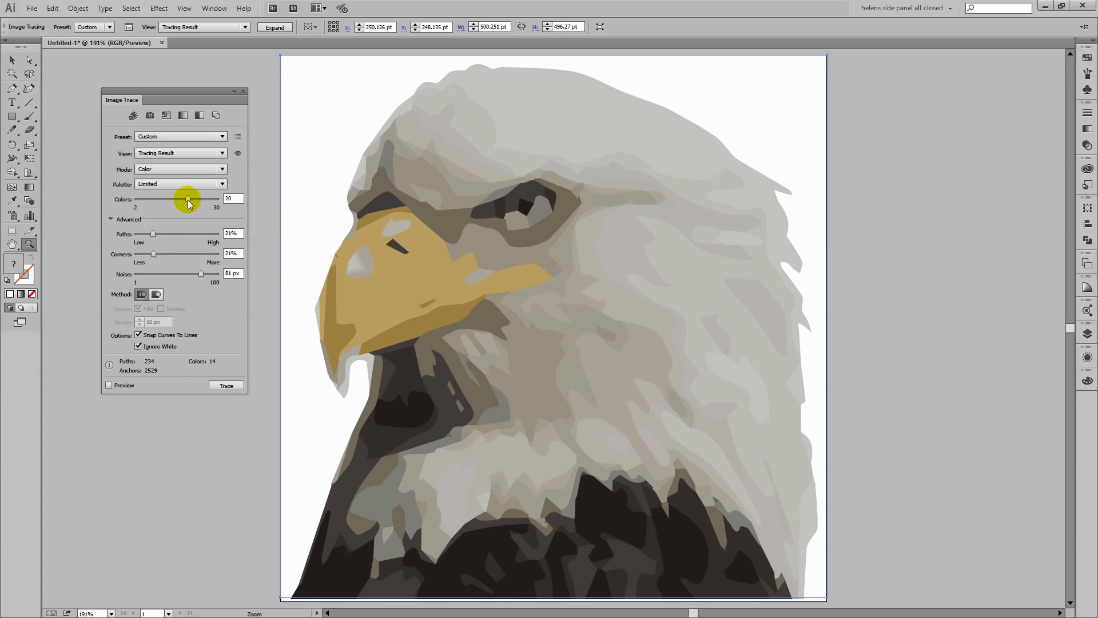
mouse_move(449, 354)
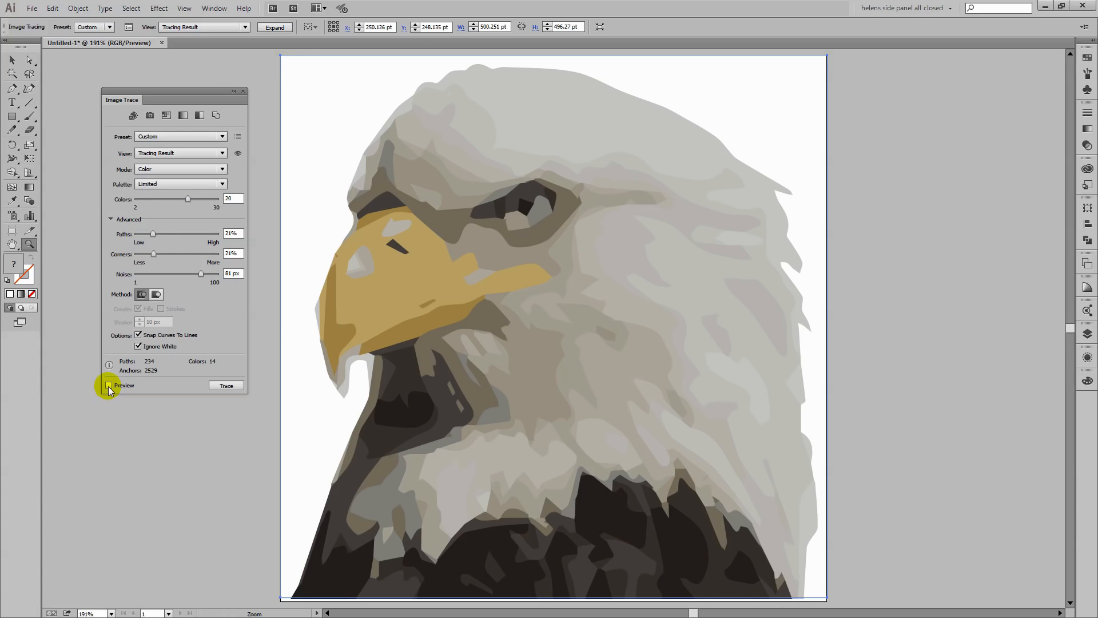
left_click(110, 386)
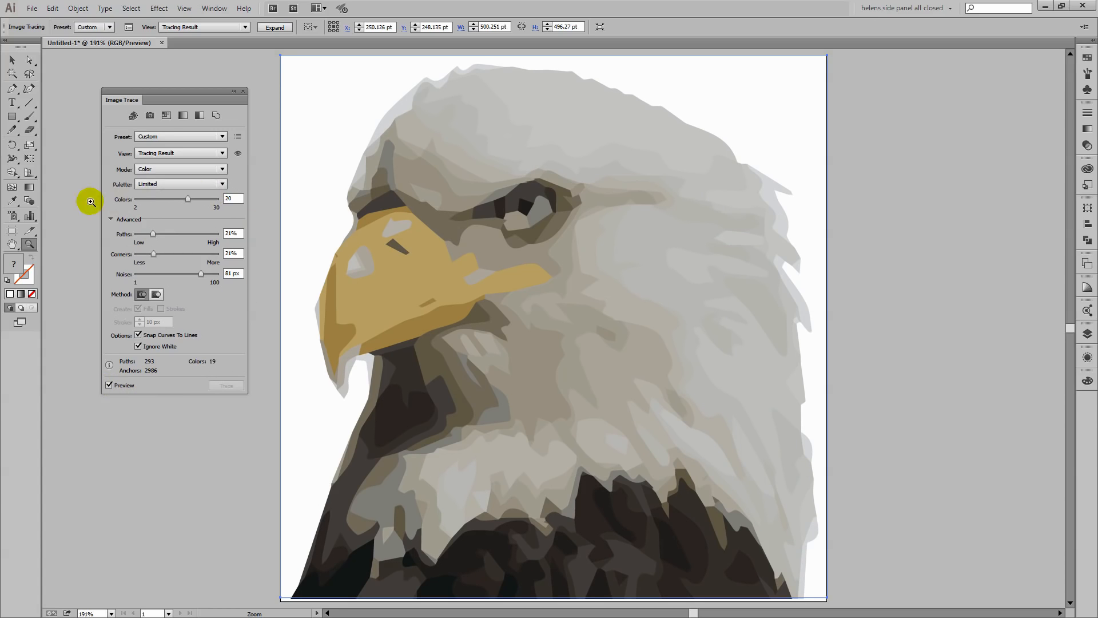
mouse_move(256, 355)
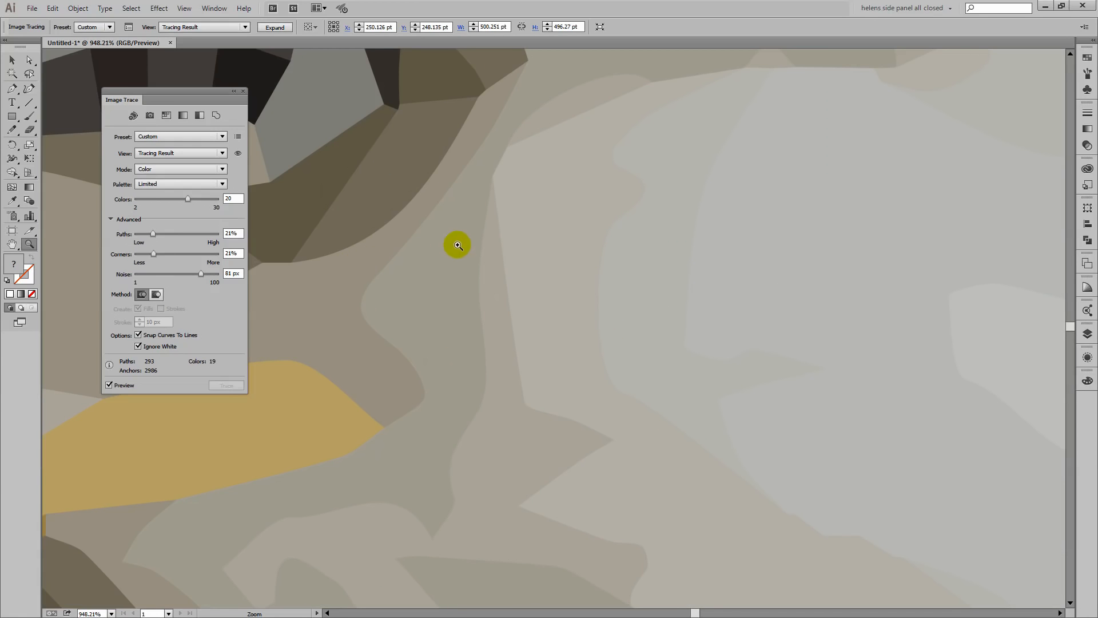
mouse_move(332, 316)
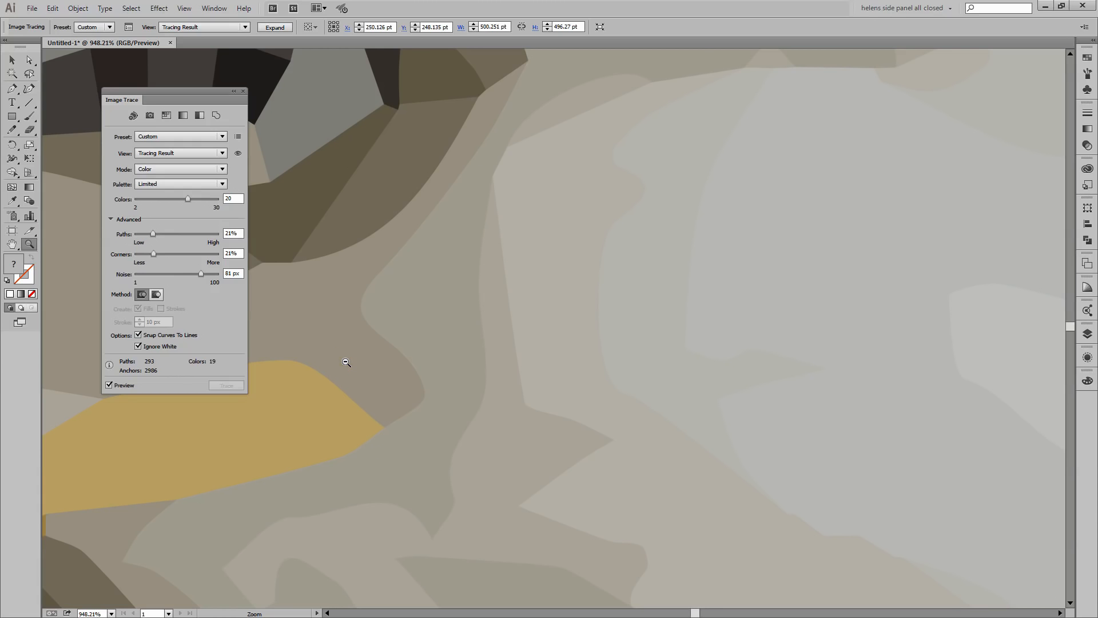
left_click(345, 362)
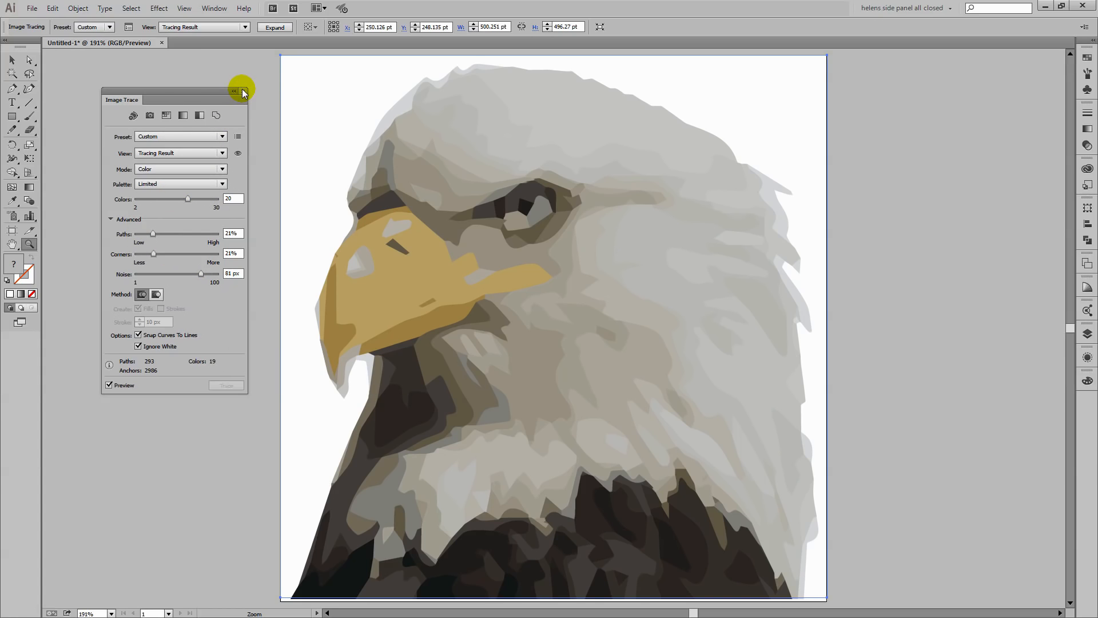
Step: Dismiss the trace settings and Expand the 20-colour eagle trace into editable vector paths
left_click(233, 92)
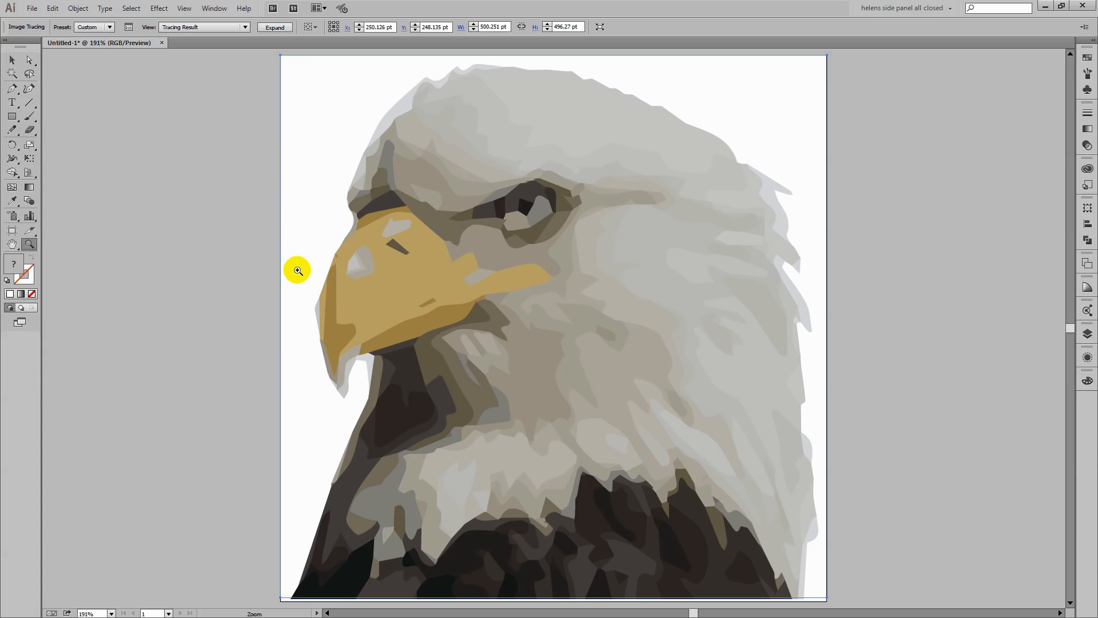
mouse_move(547, 302)
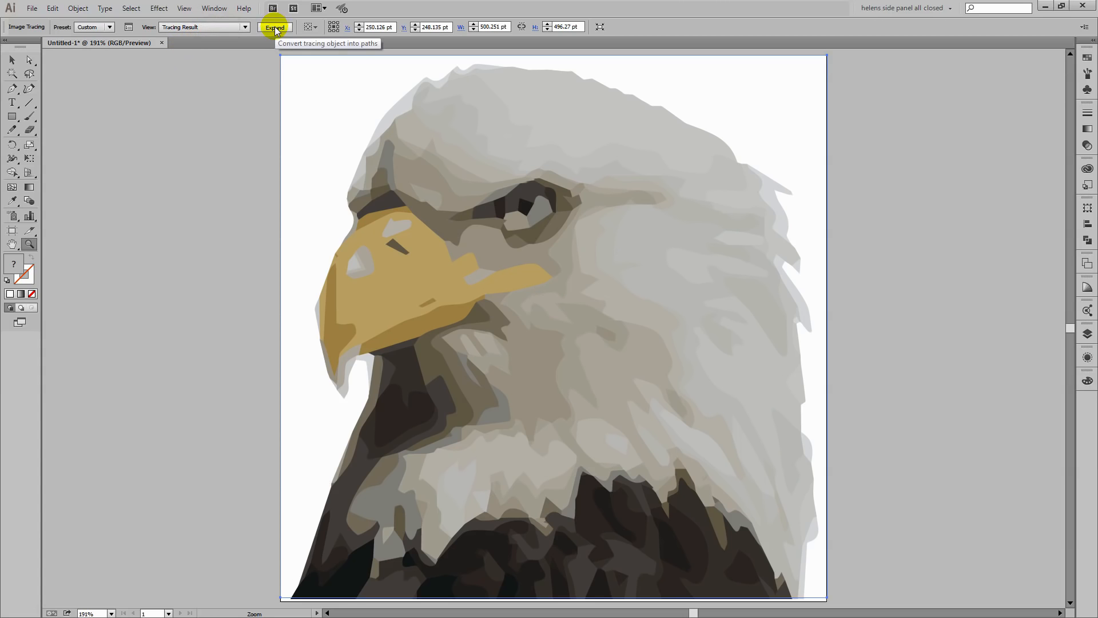
left_click(273, 27)
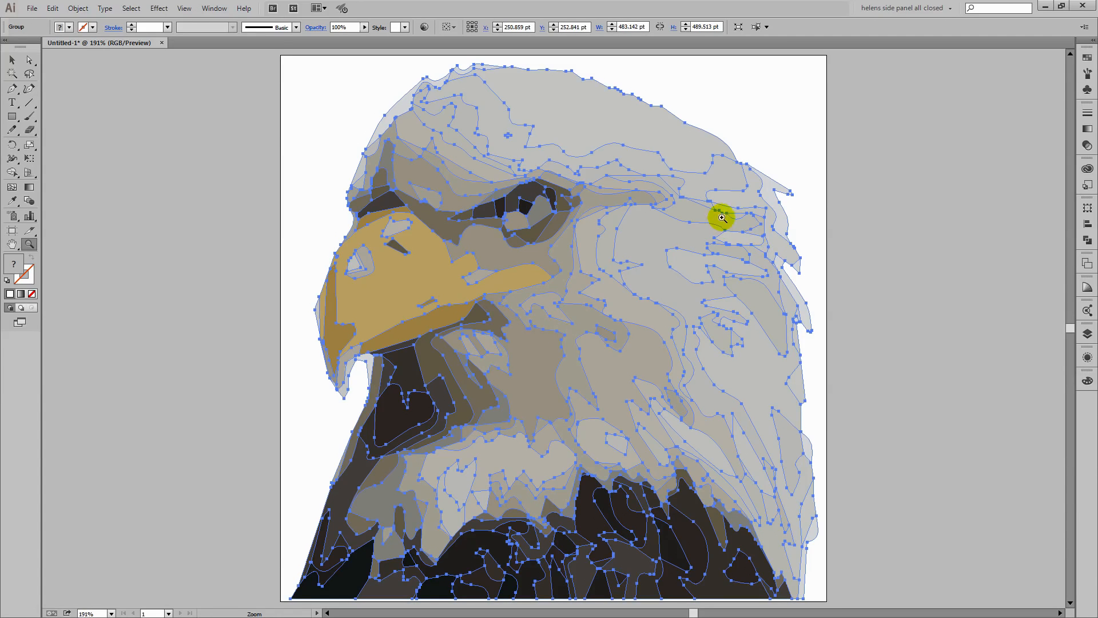
mouse_move(508, 265)
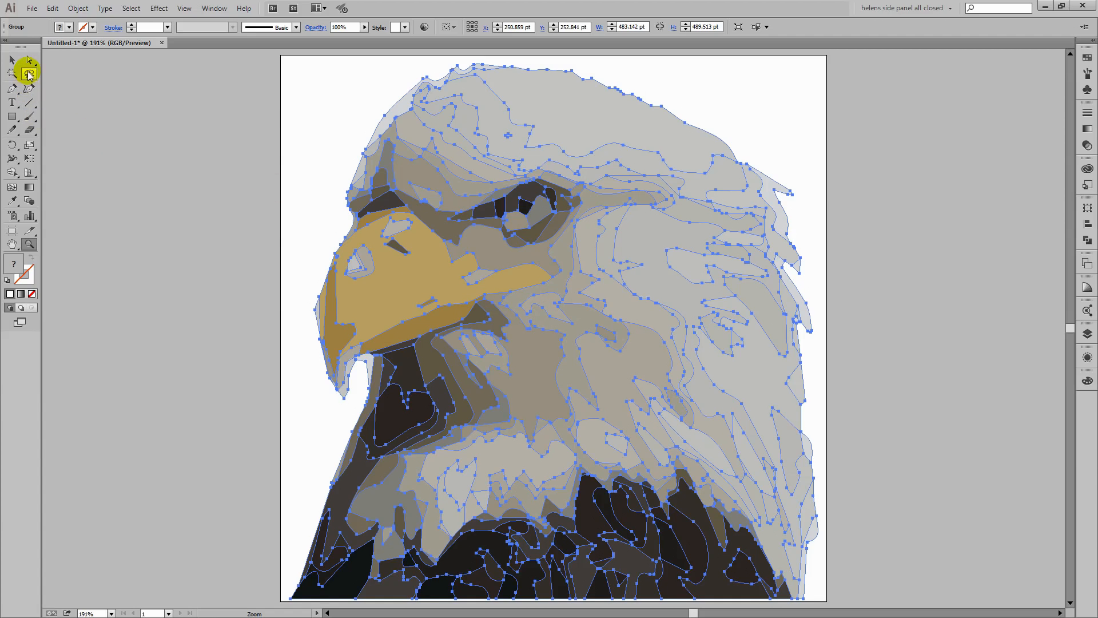
left_click(78, 8)
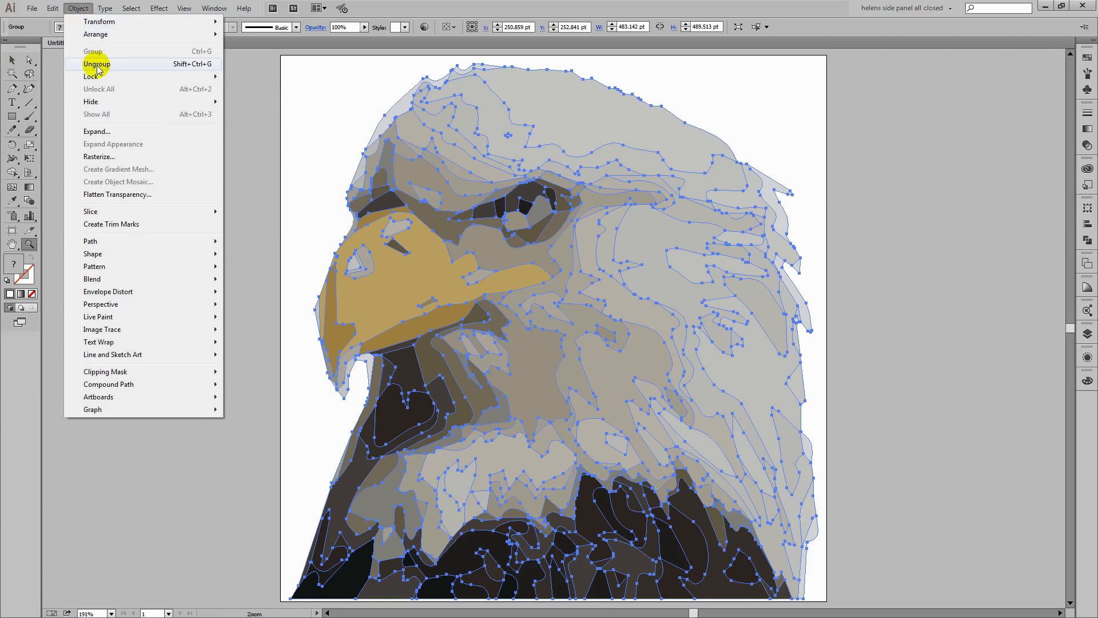
mouse_move(216, 195)
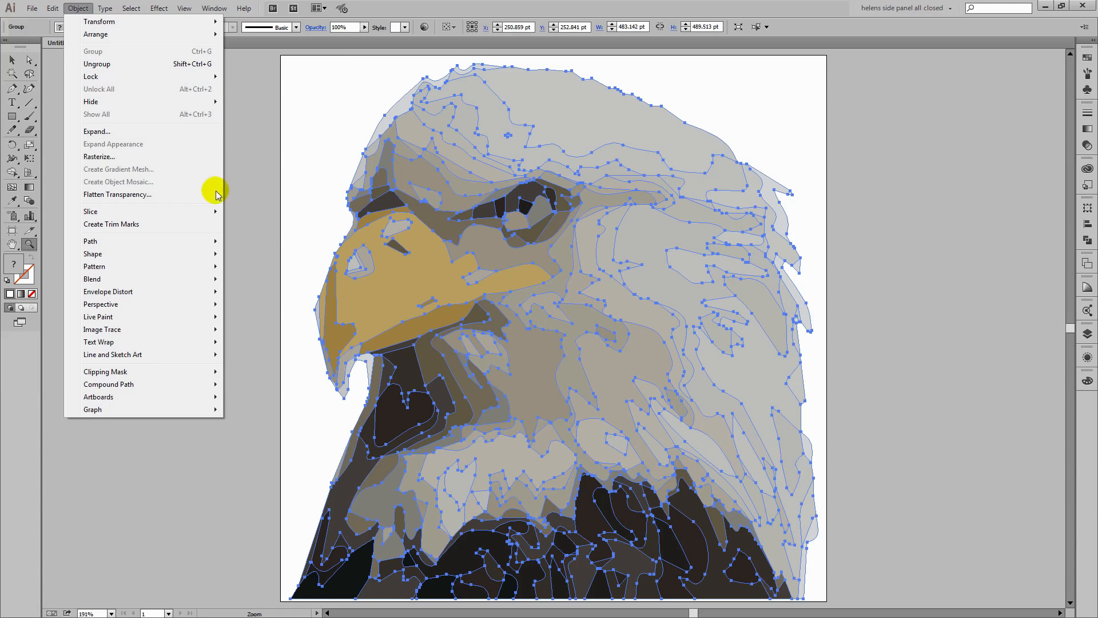
mouse_move(10, 59)
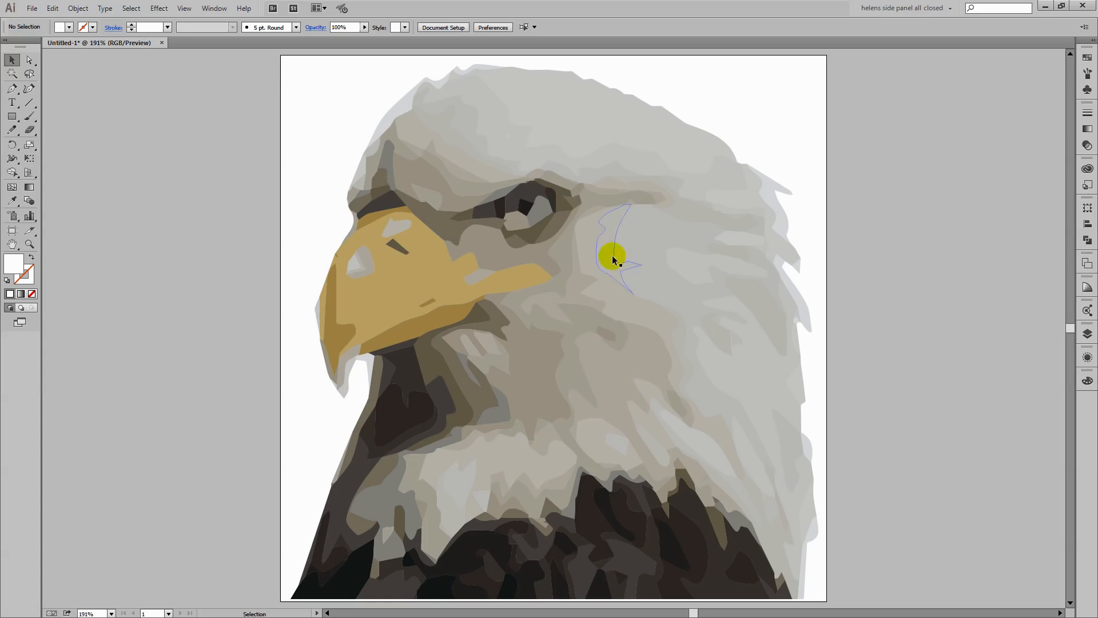
Step: Drag down across the canvas beside the ungrouped eagle paths
left_click_drag(613, 260, 613, 578)
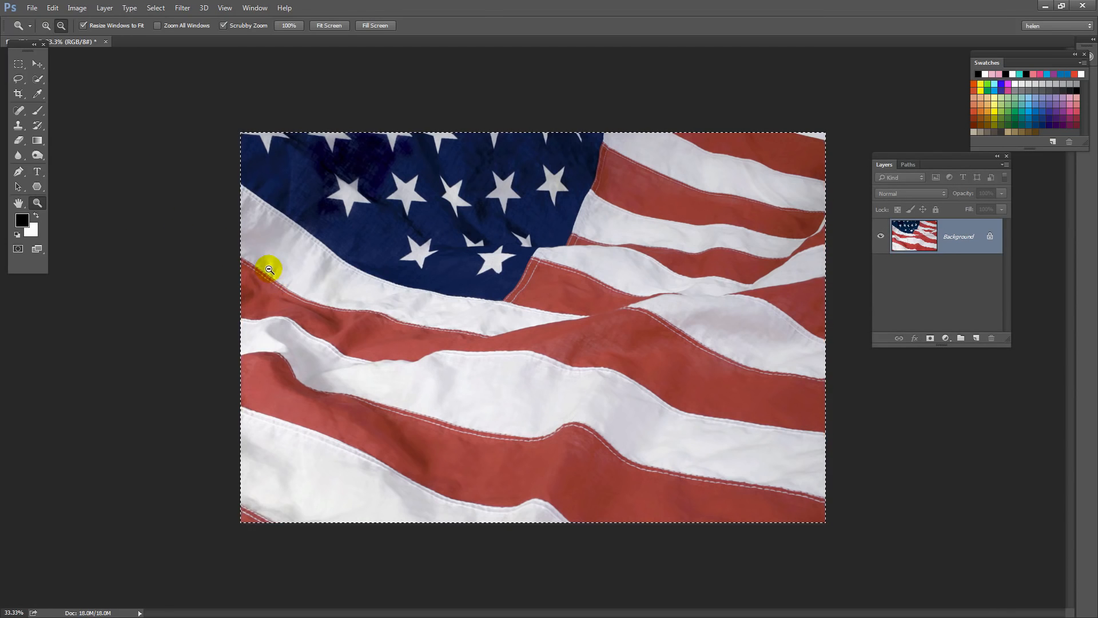
mouse_move(76, 8)
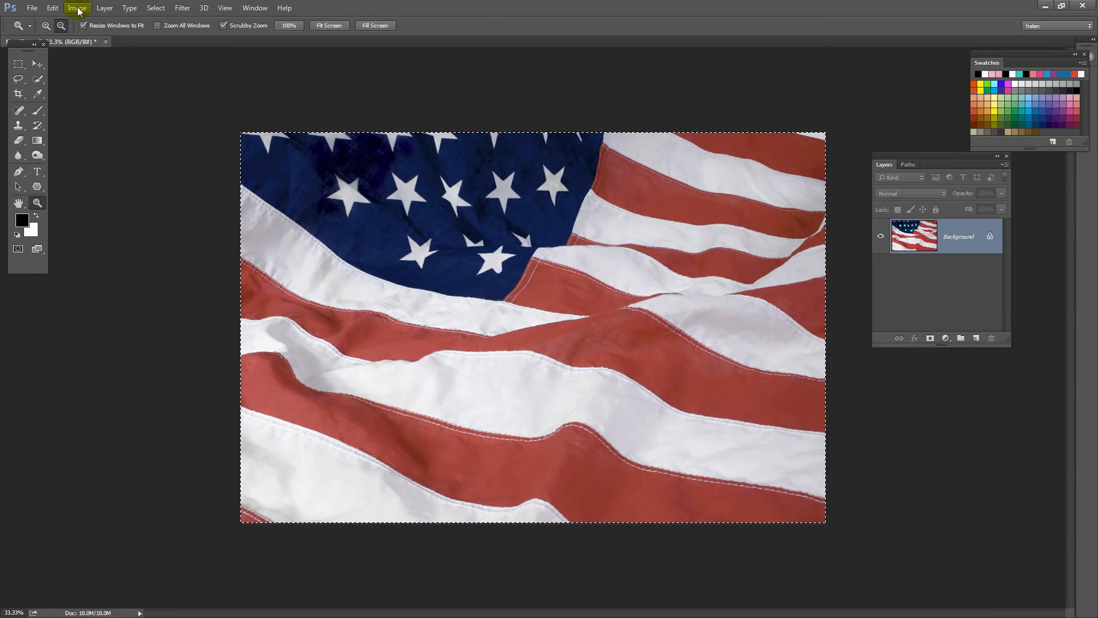
Step: Resize the flag photo to 500 px wide via Image Size and zoom in on its fabric detail
left_click(77, 8)
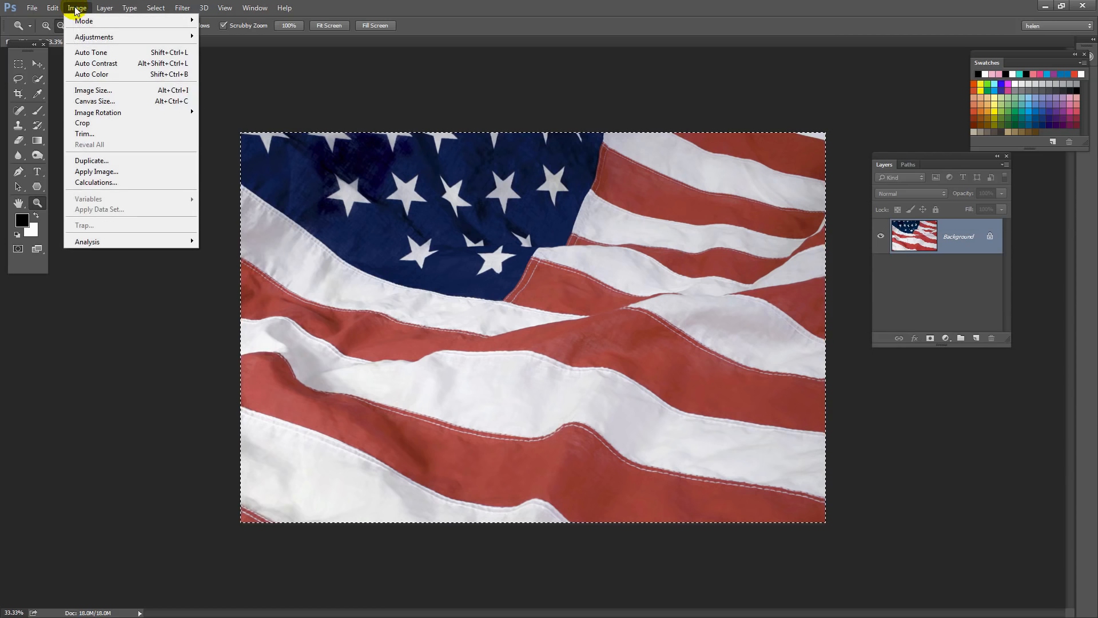
left_click(92, 89)
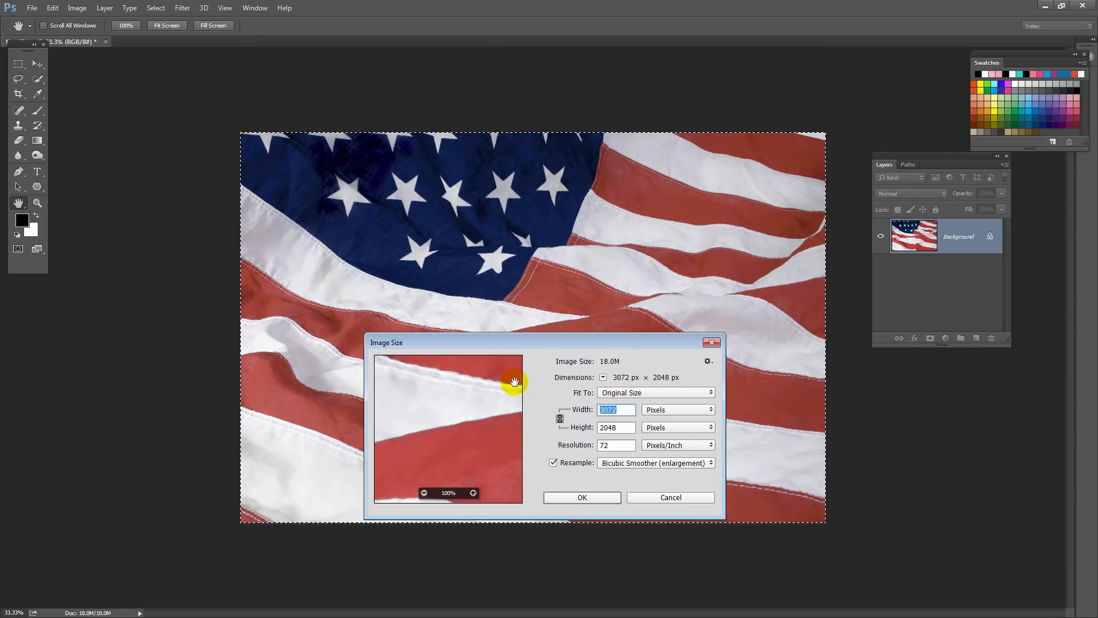
type("500")
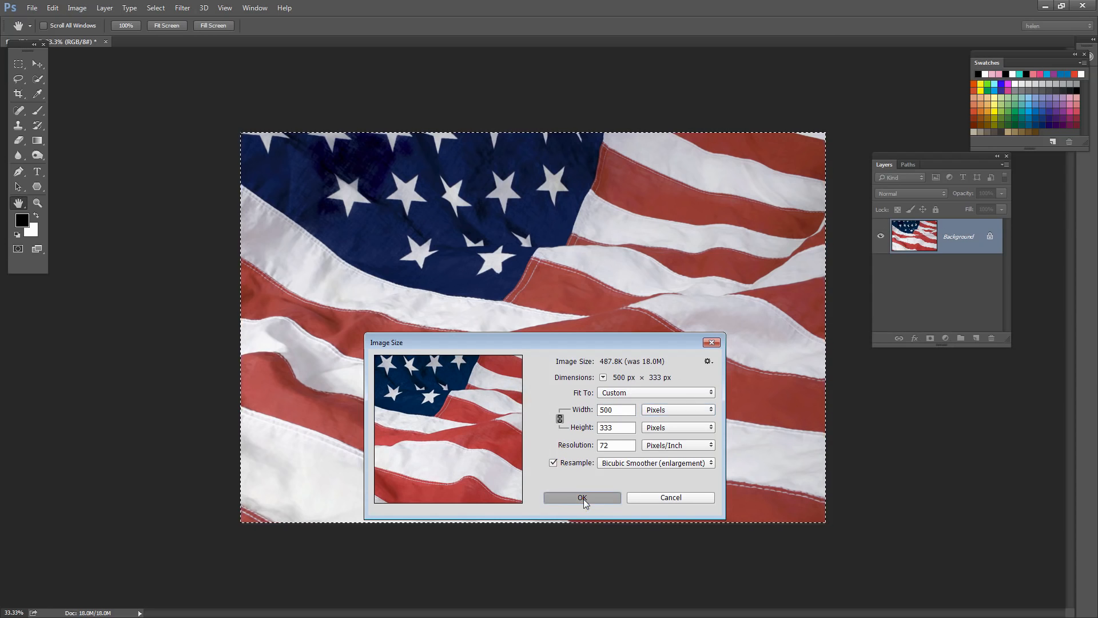
left_click(582, 497)
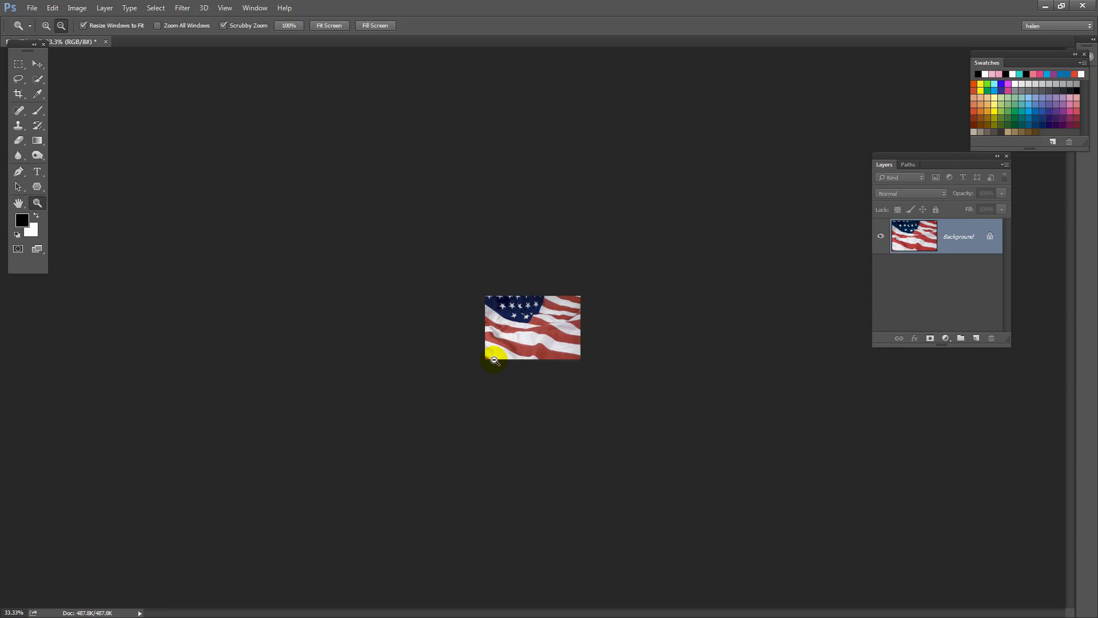
left_click(495, 359)
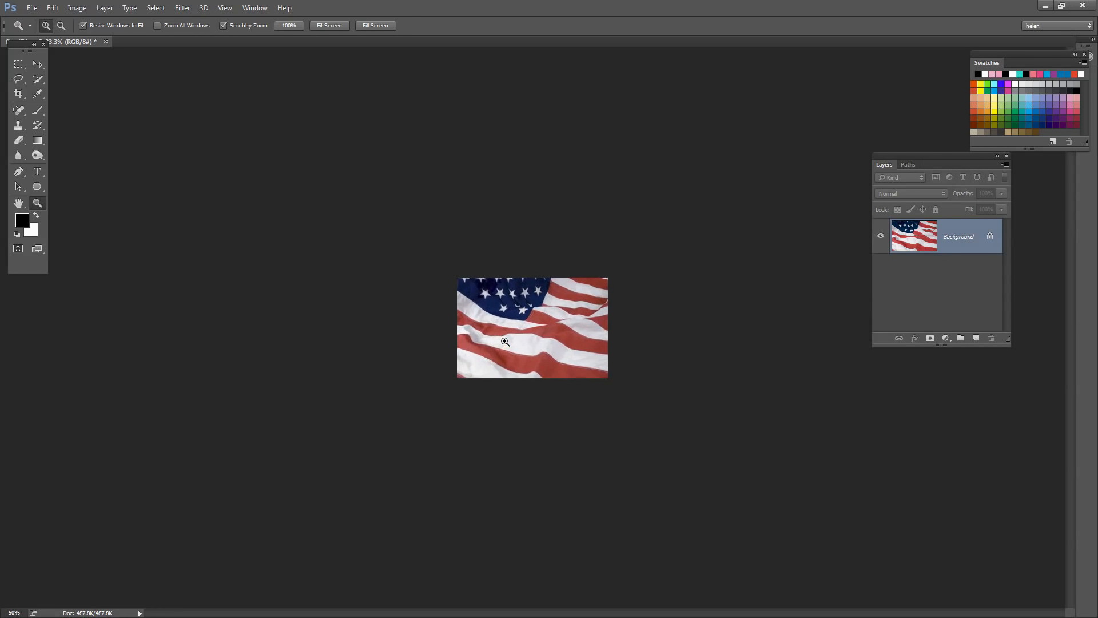
left_click(505, 341)
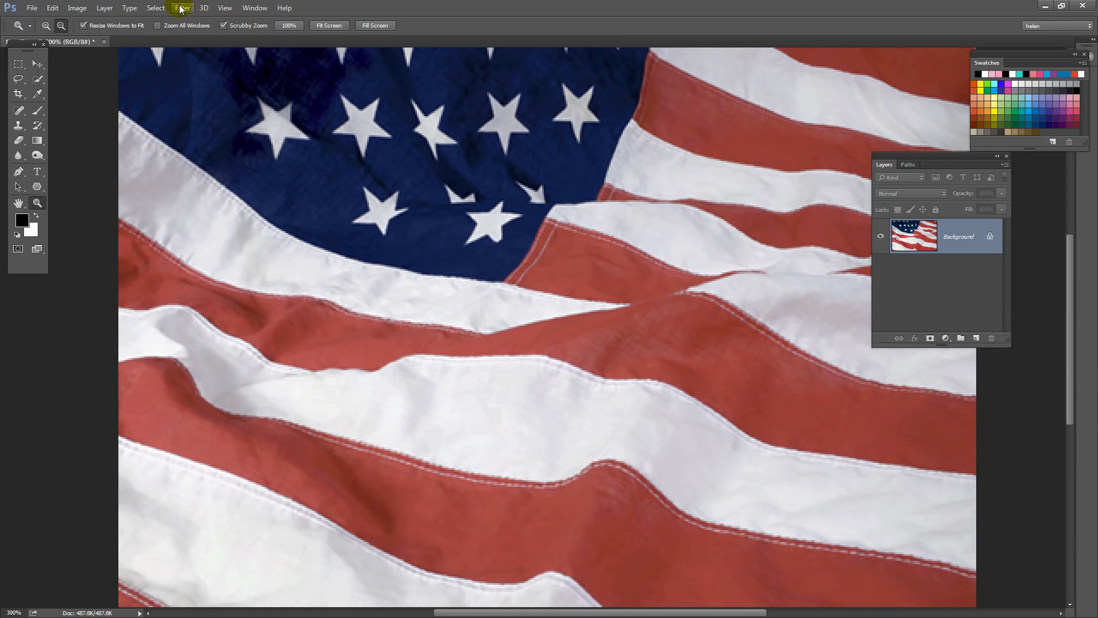
Step: Apply a 2-pixel Median noise filter to smooth the flag's fabric texture
left_click(182, 8)
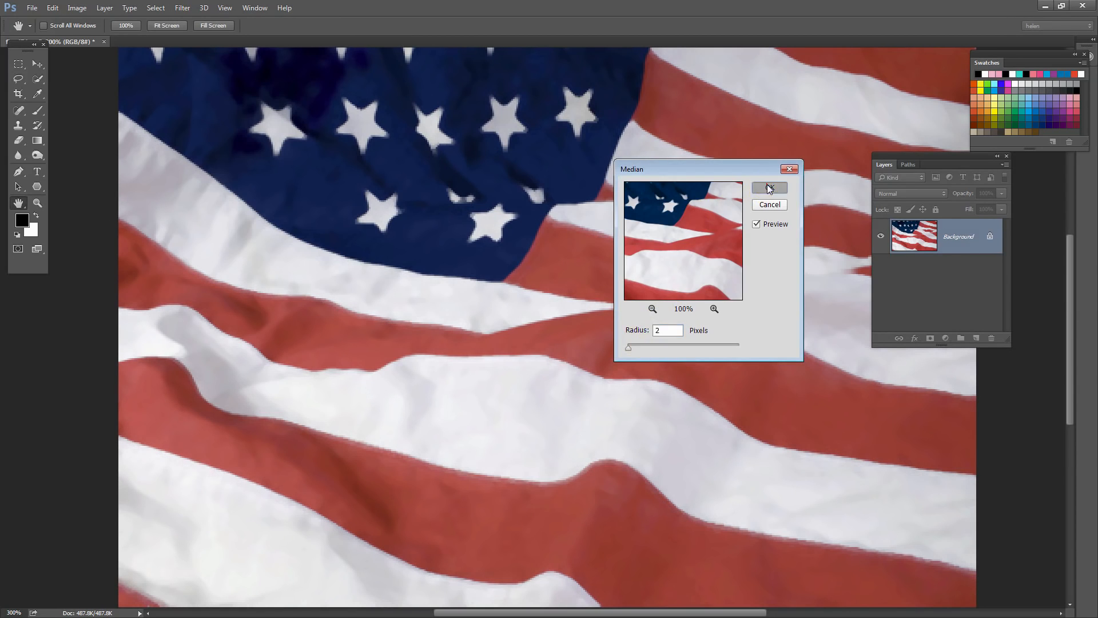
left_click(769, 188)
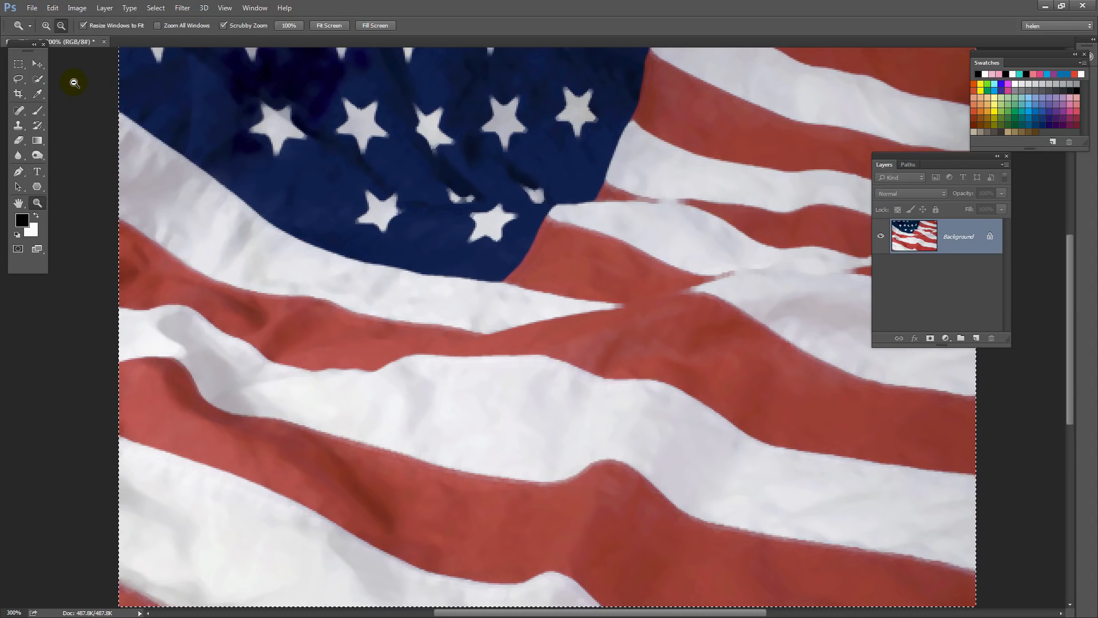
mouse_move(178, 124)
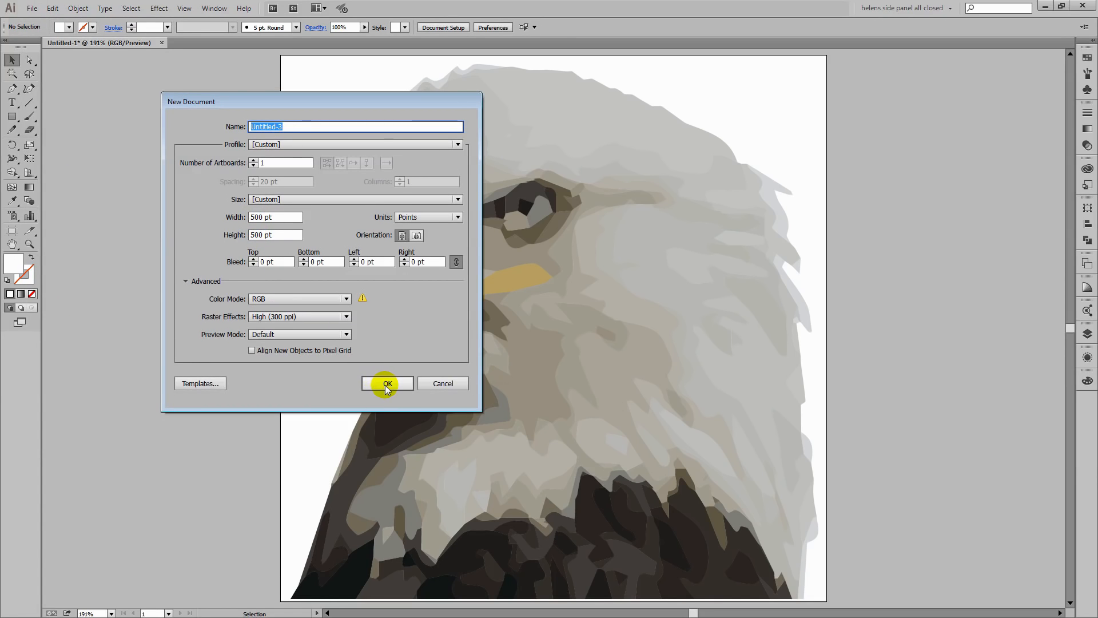
Step: Confirm the new 500 × 500 pt document for the flag photo
left_click(385, 383)
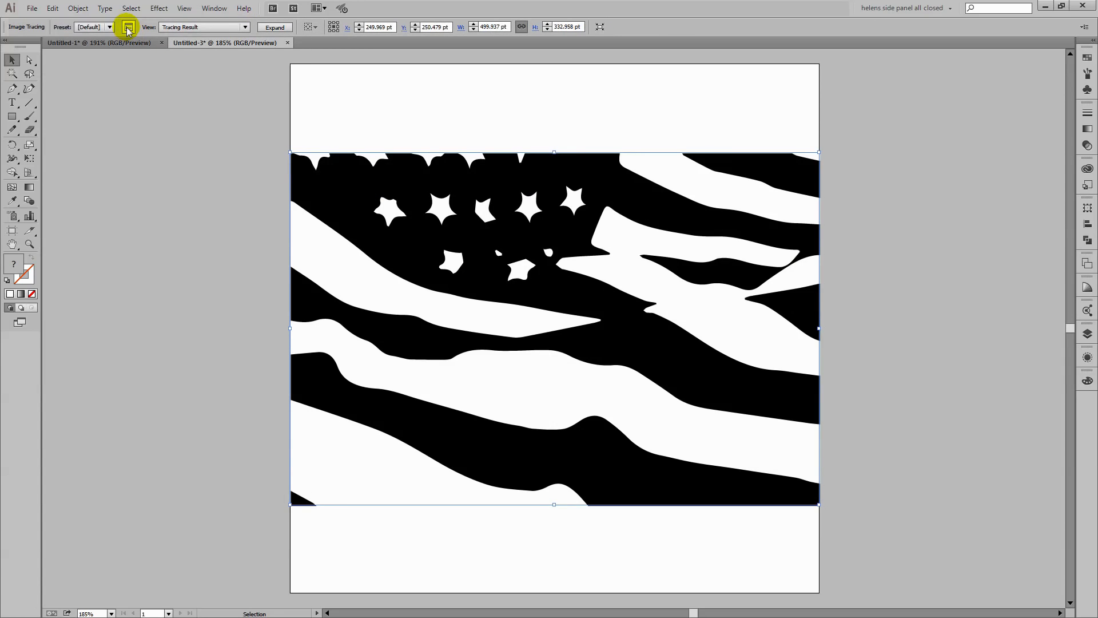
Step: In Image Trace set Noise 86 px, Mode Color, Palette Limited with 10 colours
left_click(127, 26)
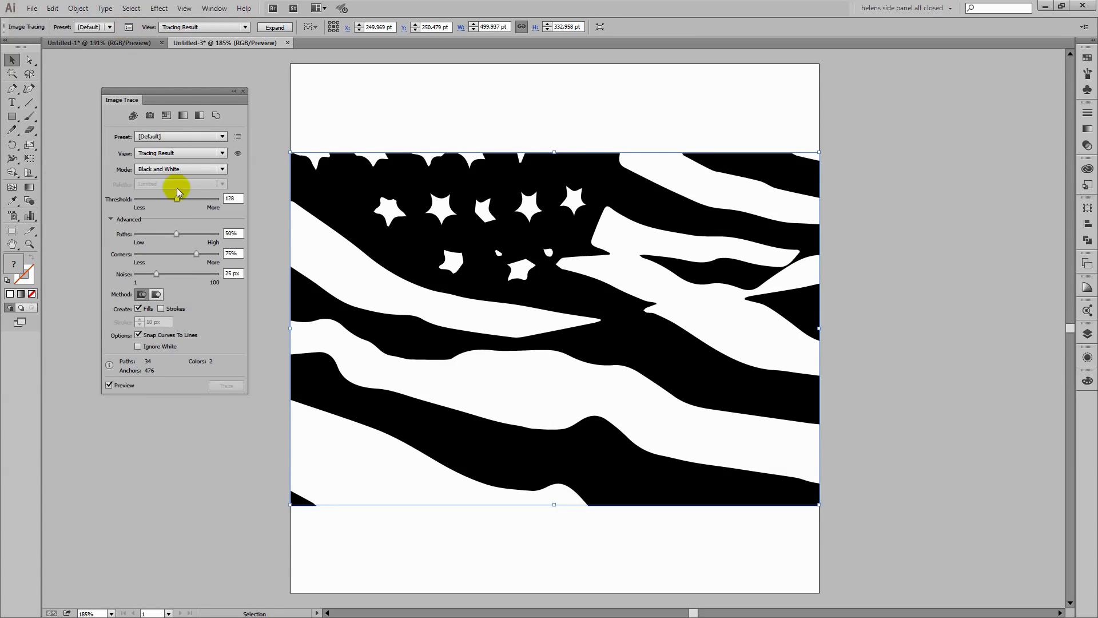
mouse_move(176, 233)
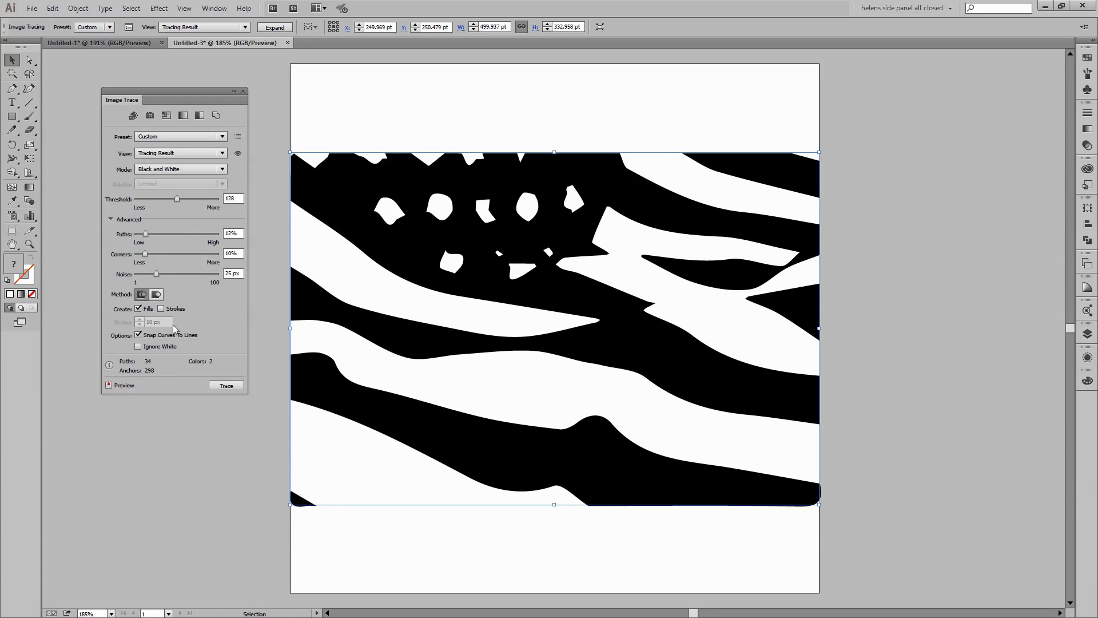
left_click_drag(156, 274, 204, 274)
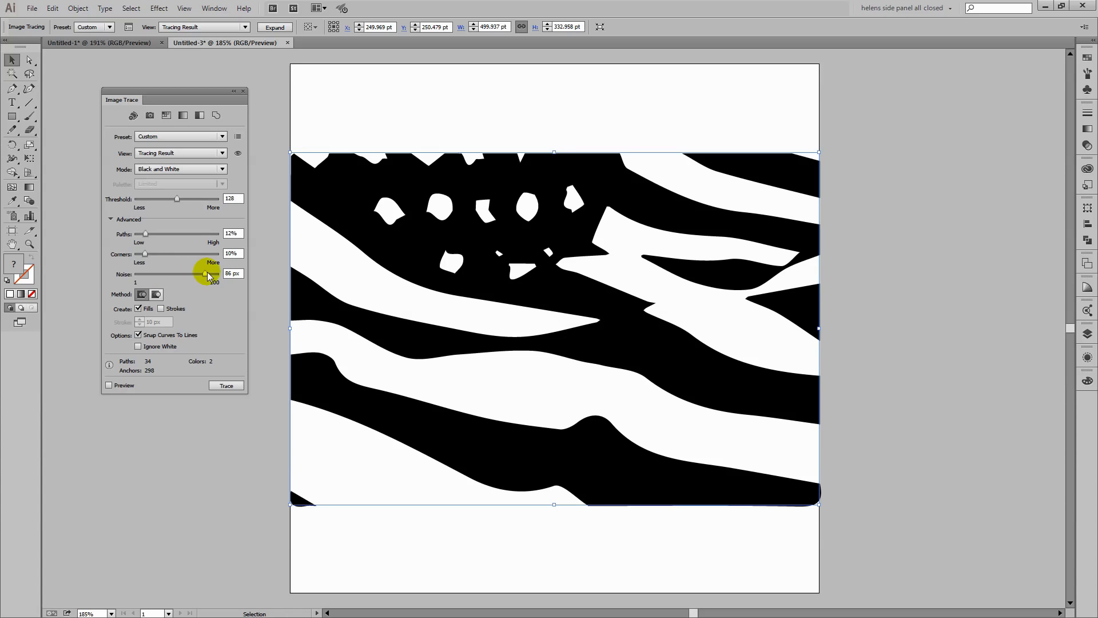
left_click(180, 169)
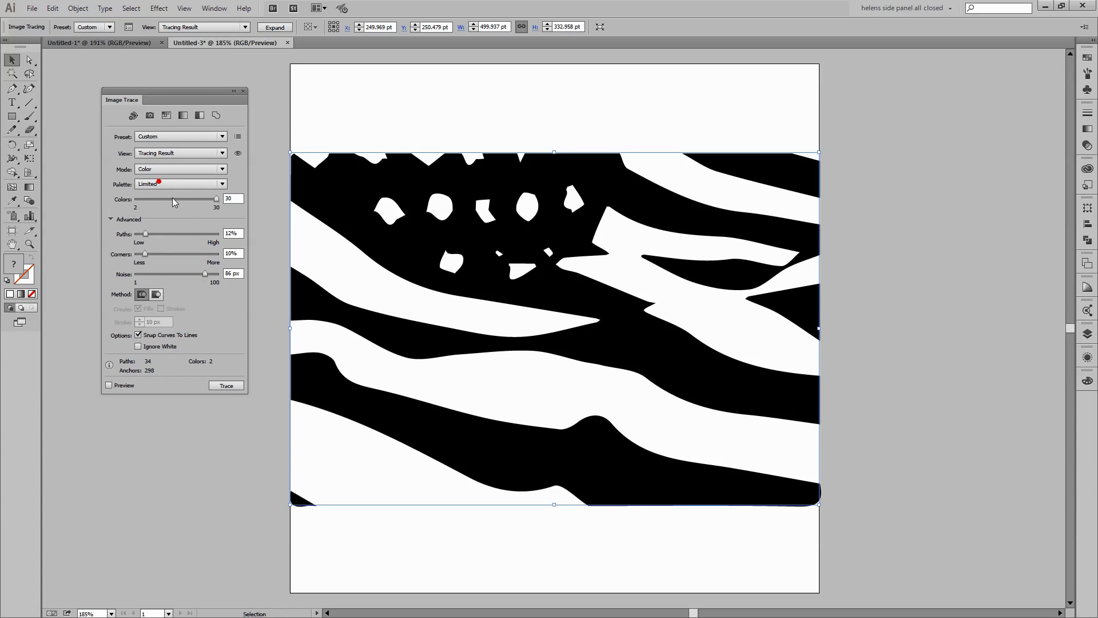
left_click_drag(217, 199, 157, 199)
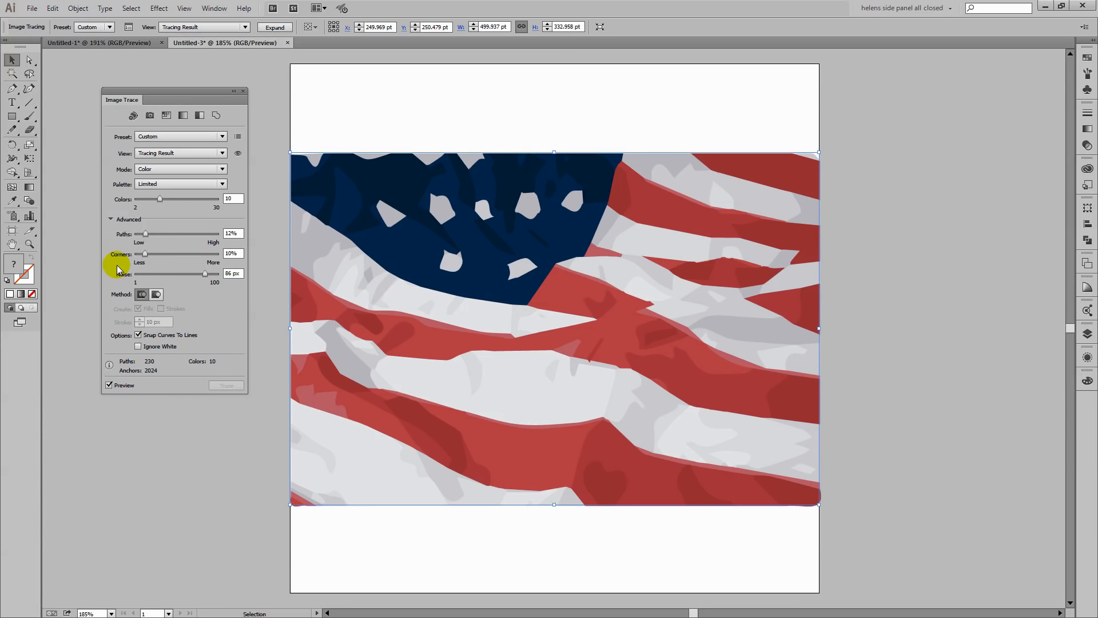
mouse_move(145, 258)
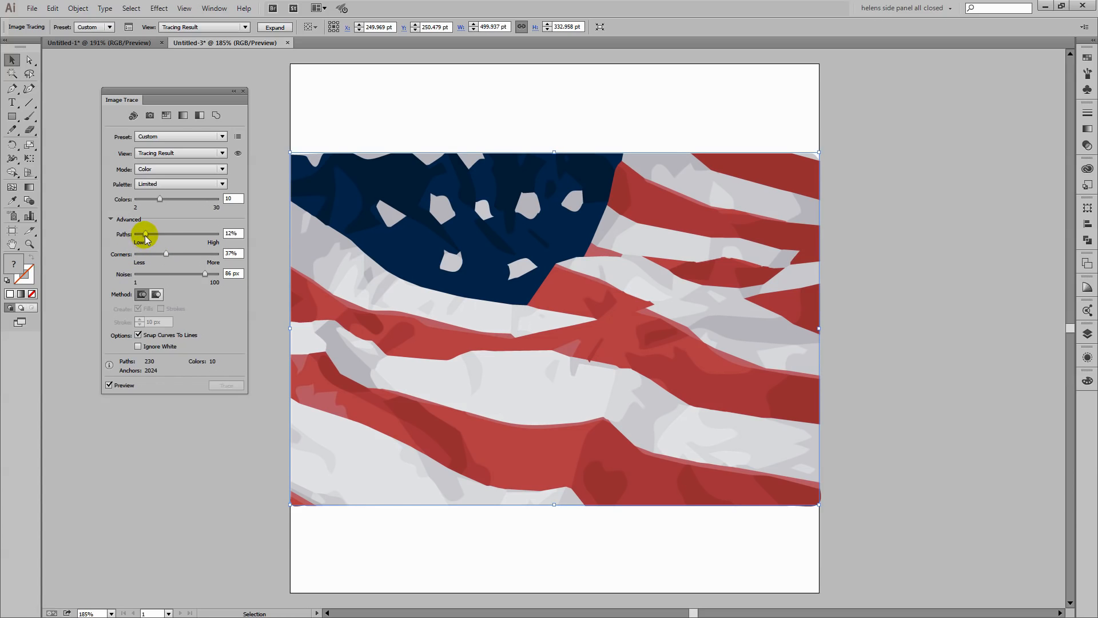
Step: Raise the flag trace's Paths to about 70% and Corners to about 68%
left_click_drag(144, 233, 181, 234)
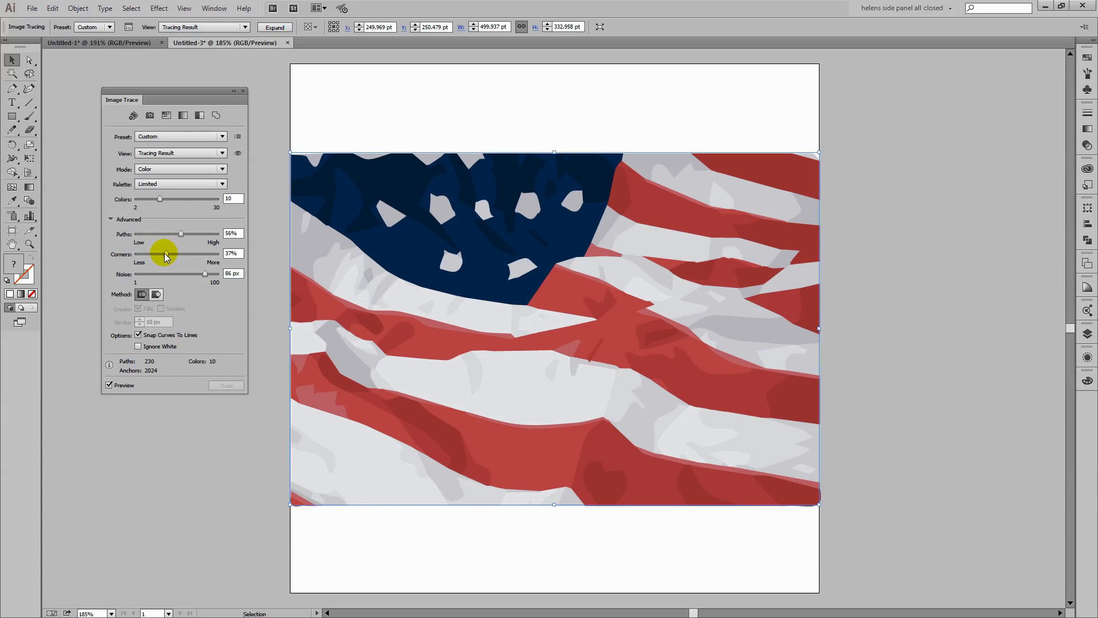
left_click_drag(162, 253, 177, 253)
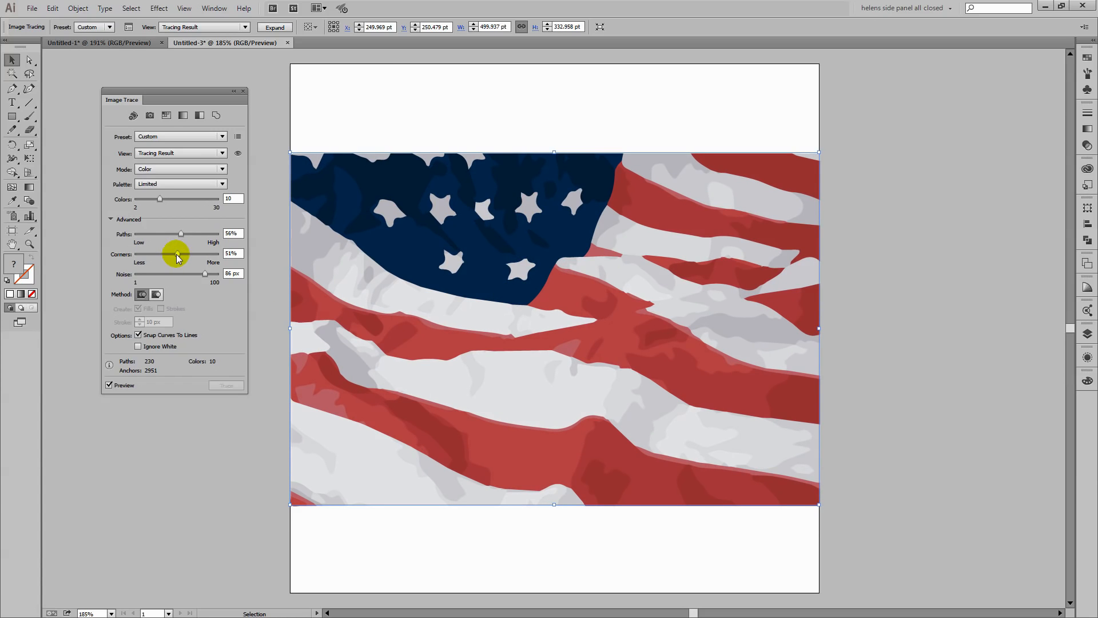
left_click_drag(181, 233, 192, 234)
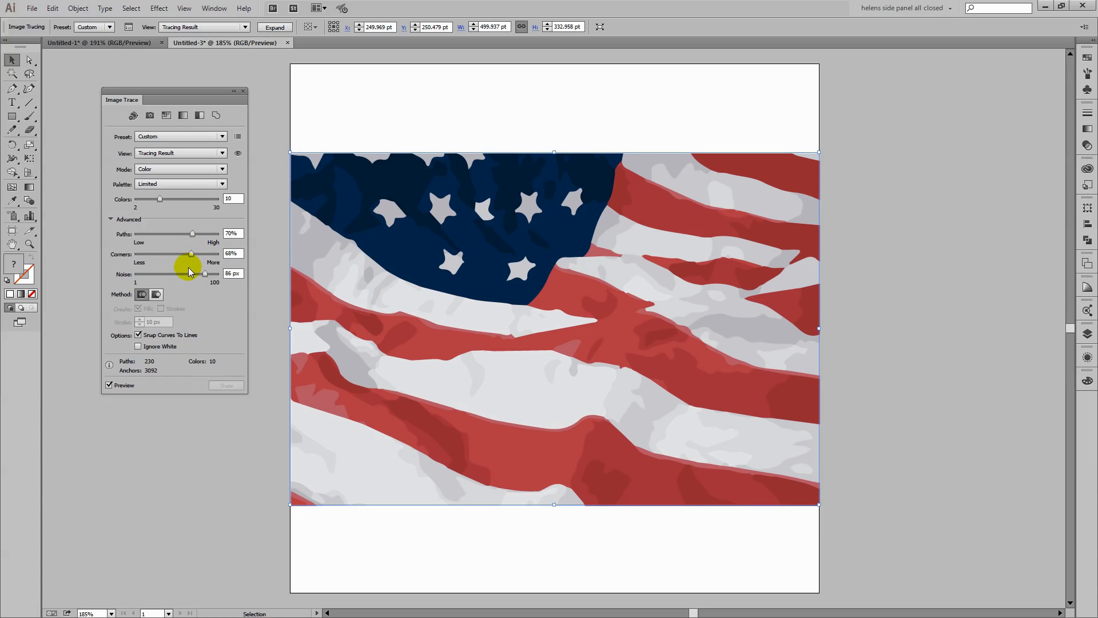
mouse_move(243, 92)
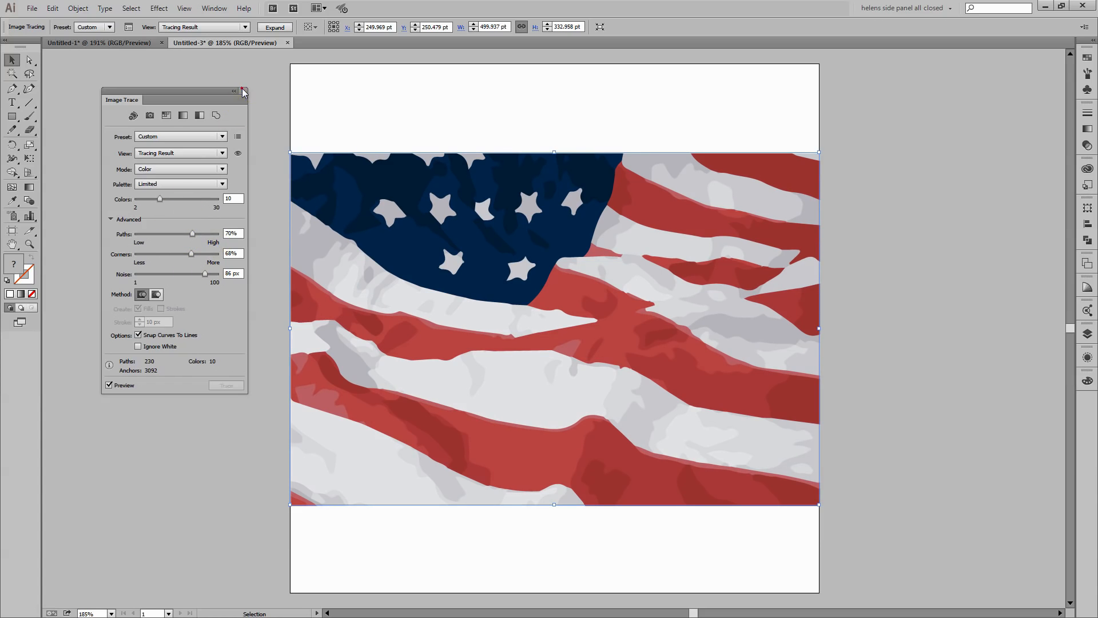
Step: Expand the 10-colour flag trace into editable vector paths
left_click(274, 26)
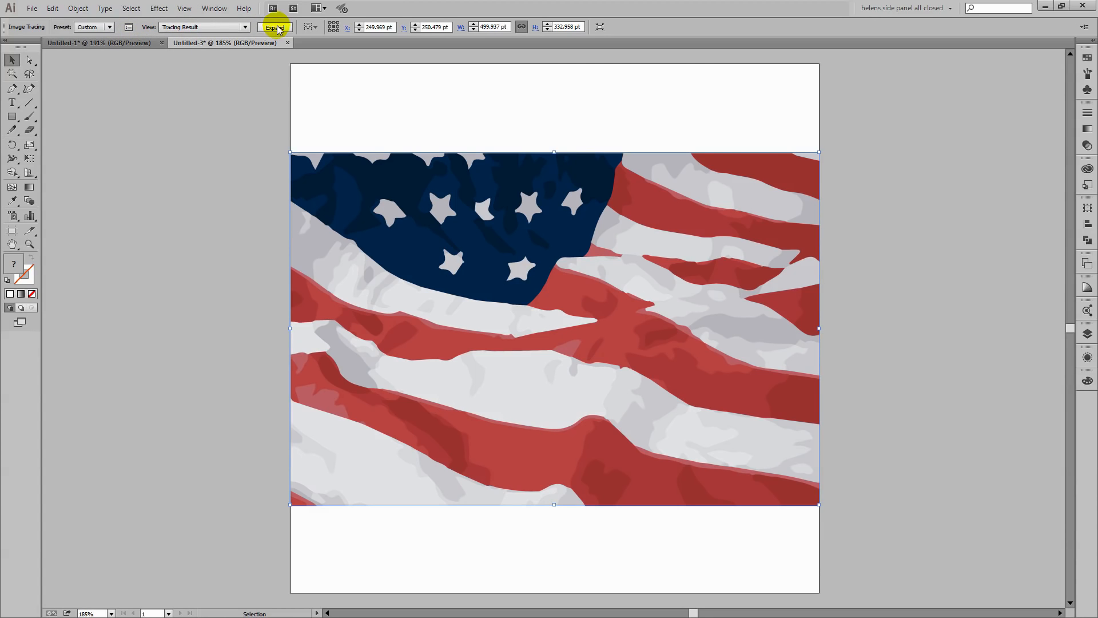
left_click(274, 26)
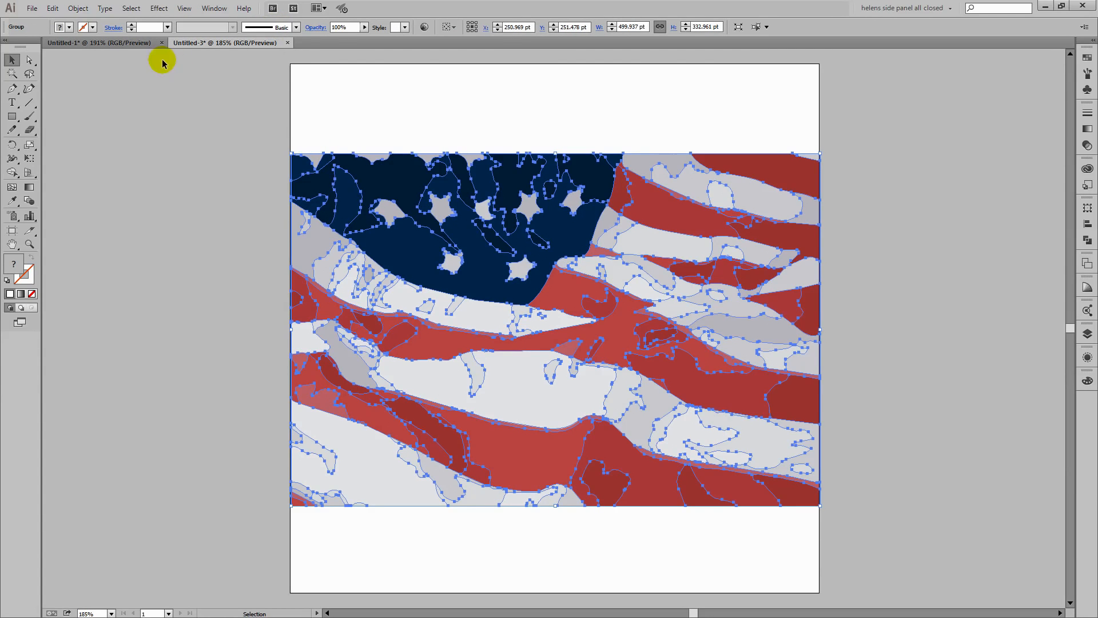
mouse_move(51, 8)
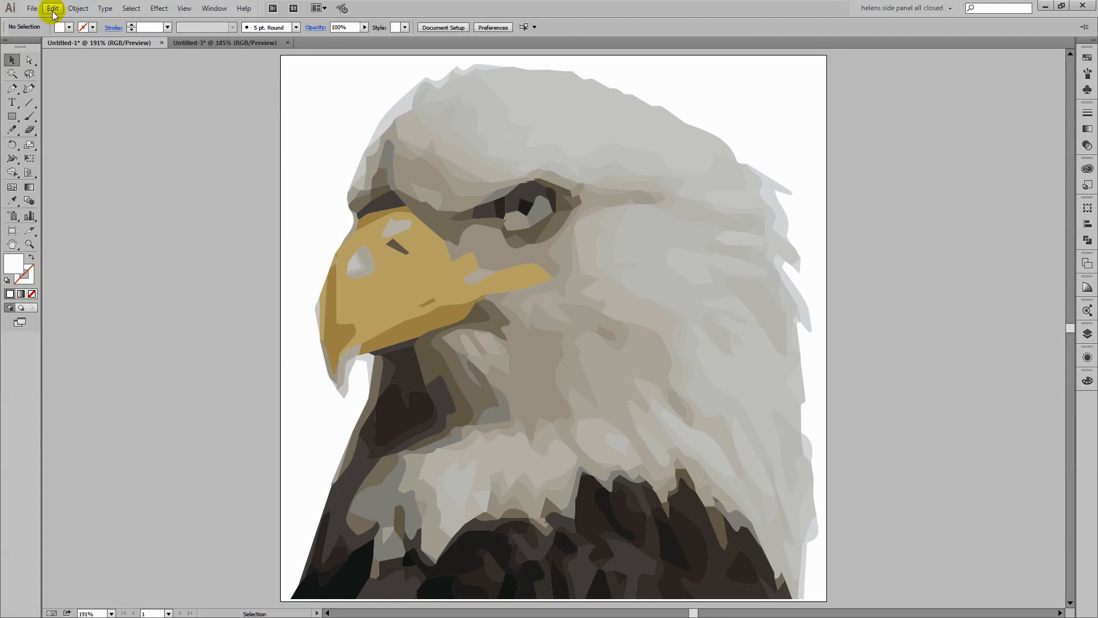
Step: Paste the vector flag group into the eagle document via Edit > Paste
left_click(52, 8)
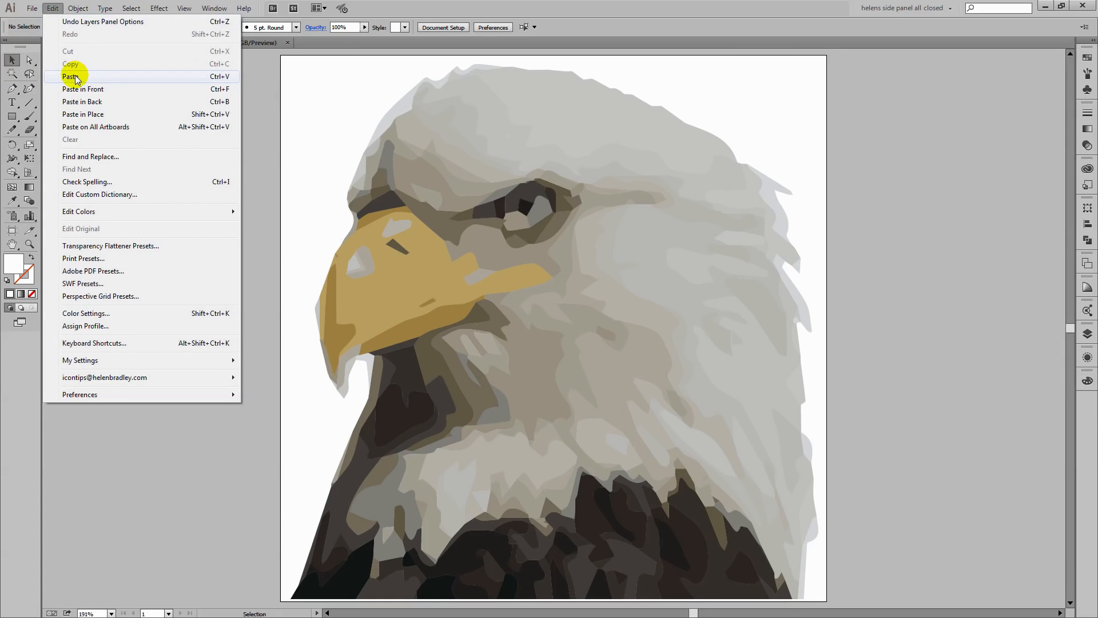
left_click(70, 76)
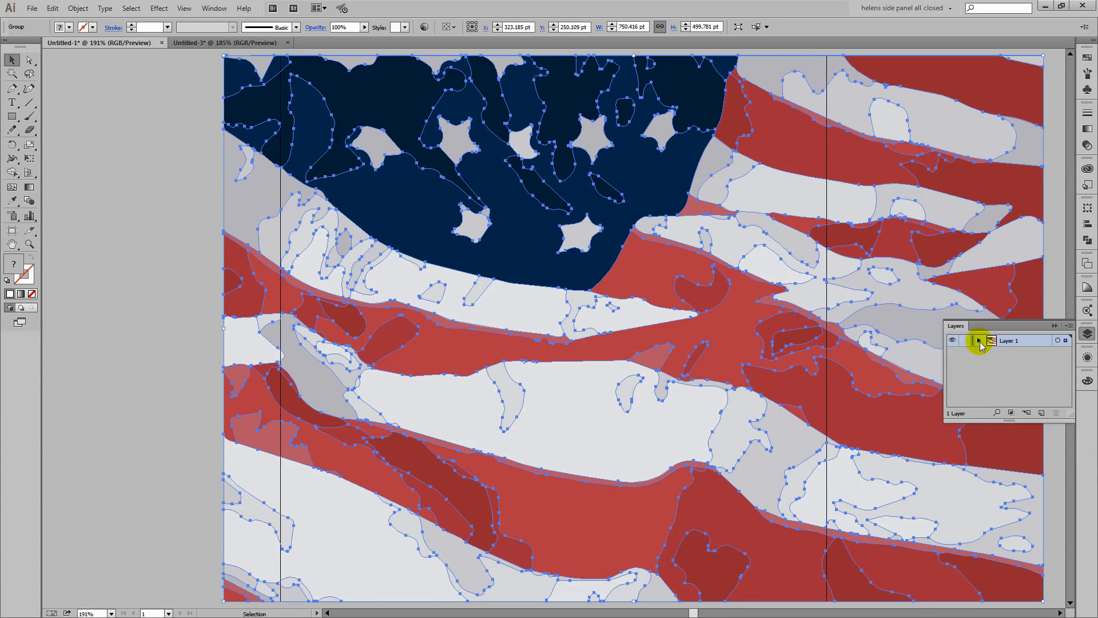
Step: In Layer 1 move the eagle group above the flag group, then deselect
left_click(978, 341)
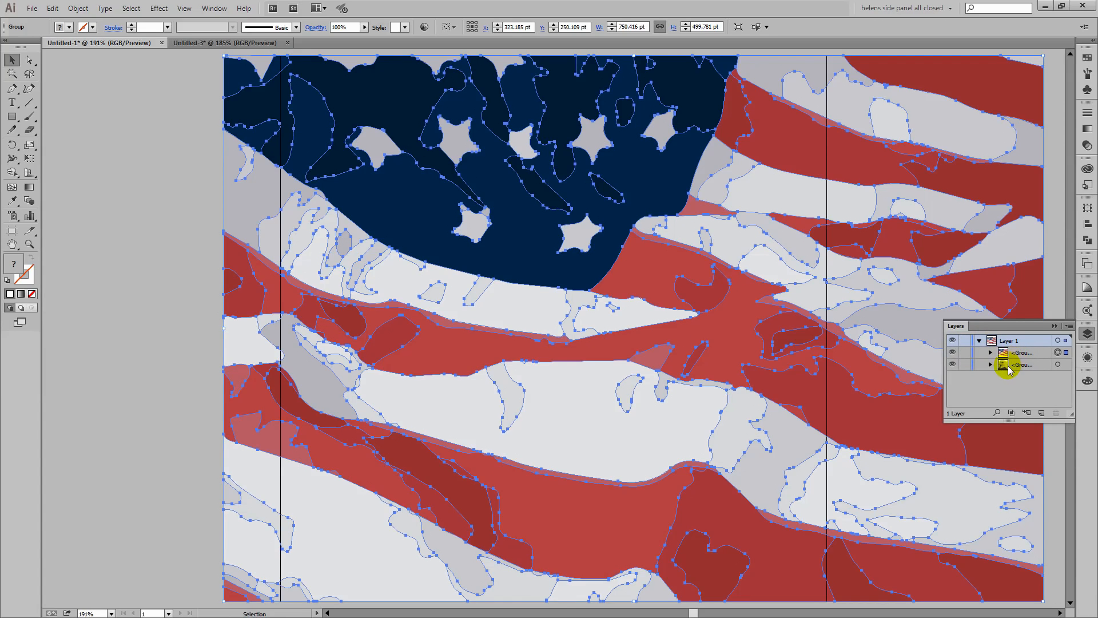
left_click(1007, 351)
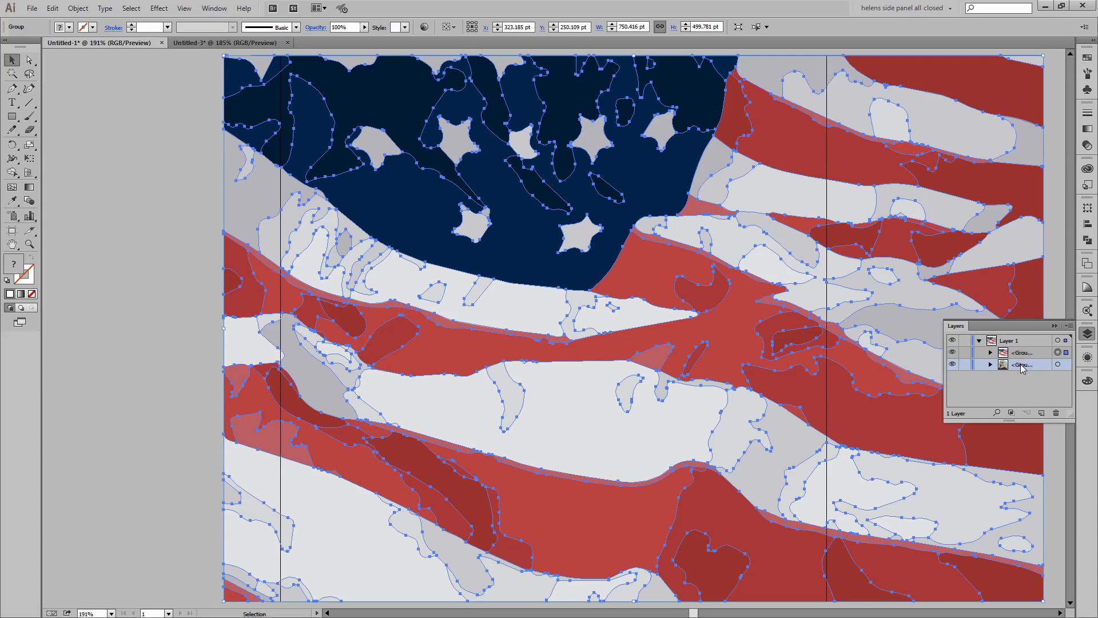
left_click(1023, 352)
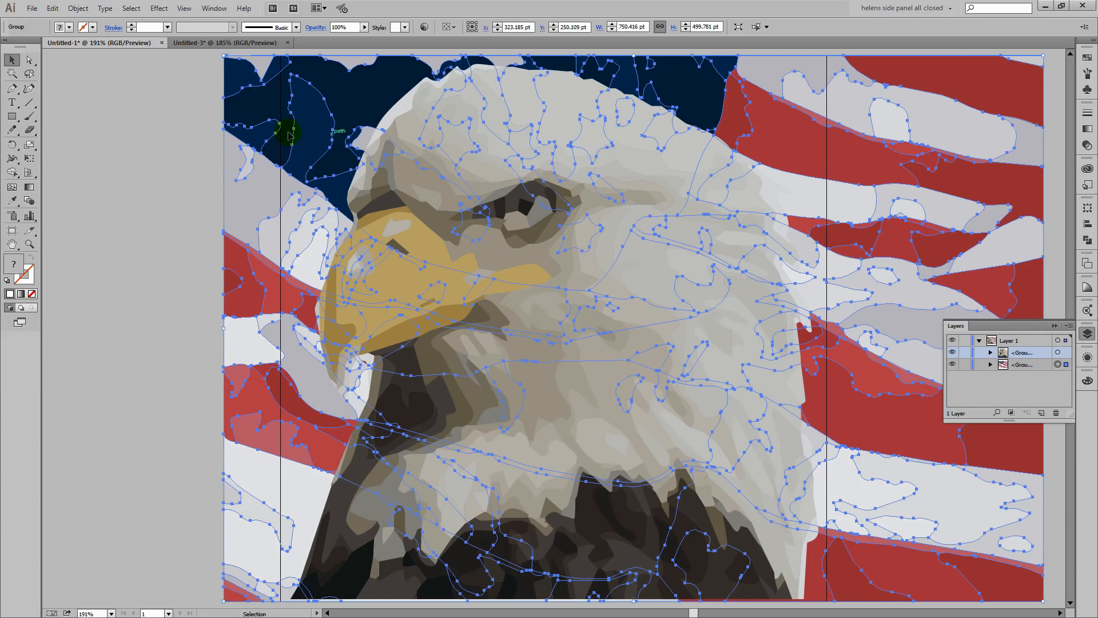
left_click(145, 373)
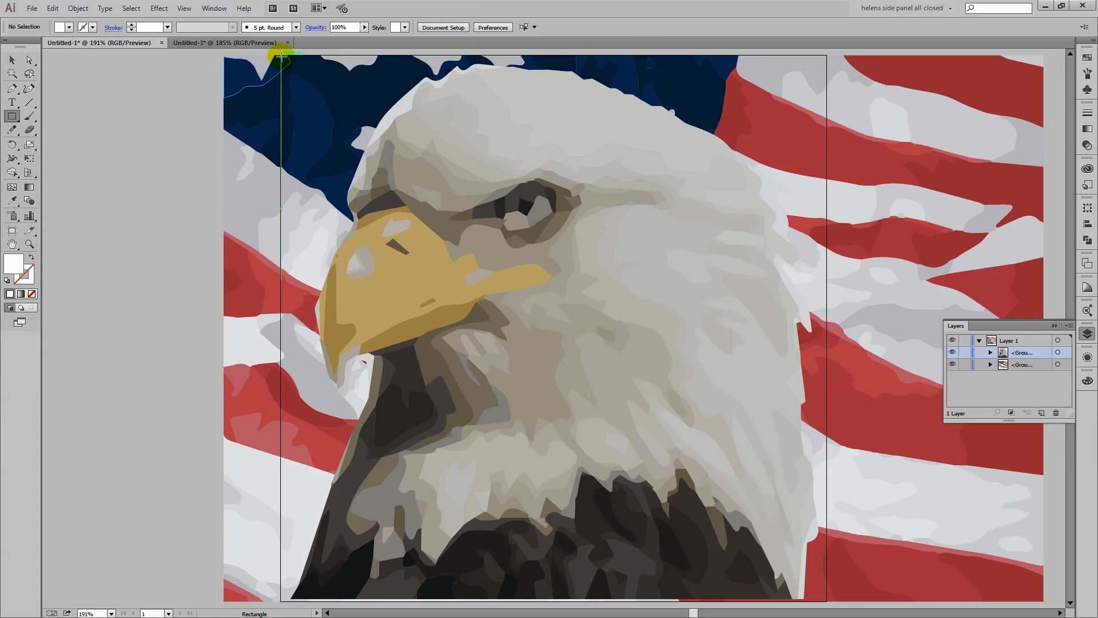
Step: Draw a rectangle covering the whole 500-point artboard over the flag
left_click_drag(284, 56, 769, 515)
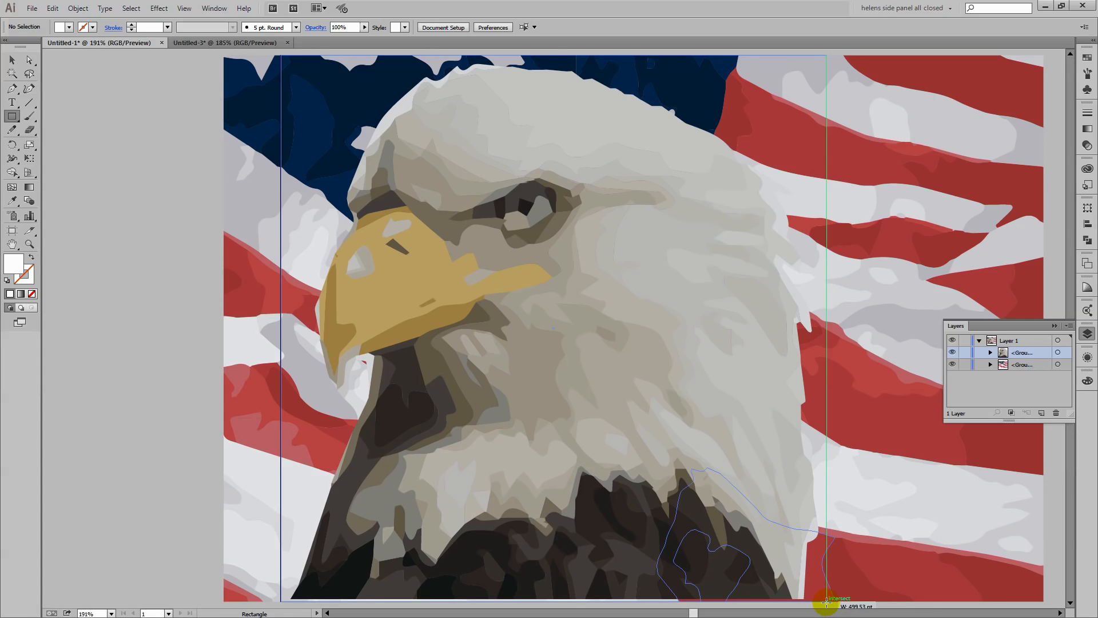
left_click_drag(282, 63, 826, 598)
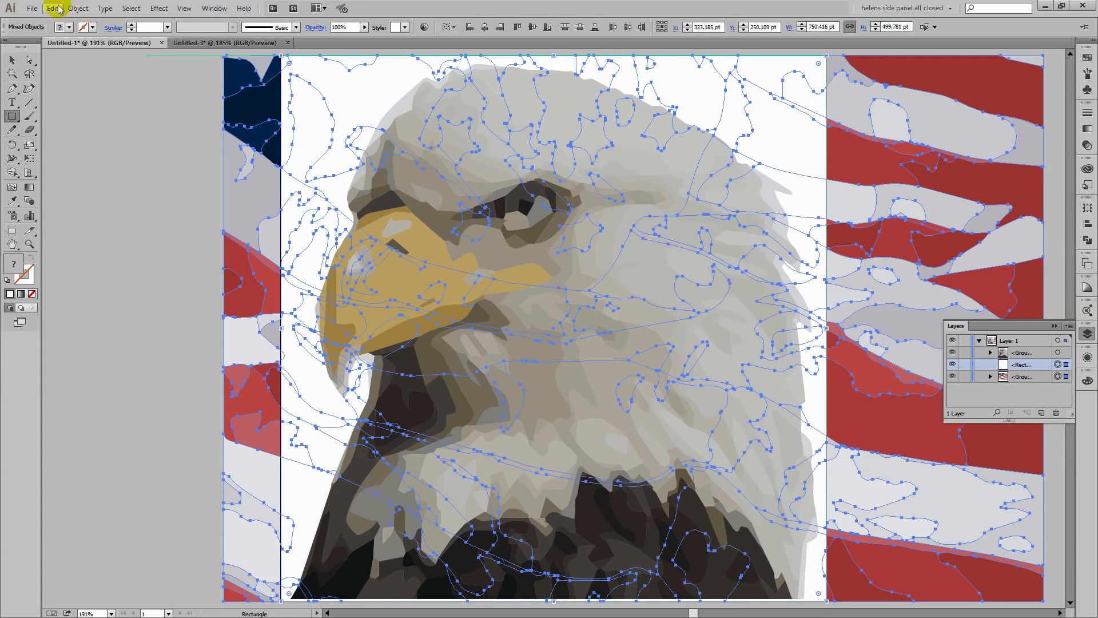
Step: Make a clipping mask from the rectangle to trim the flag to the artboard
left_click(78, 8)
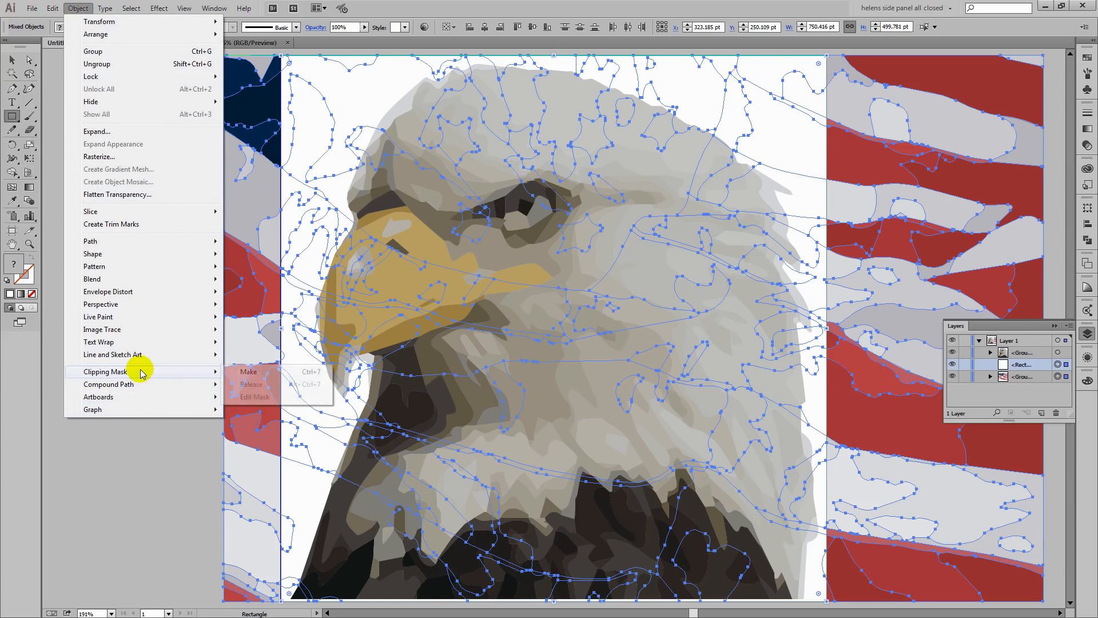
left_click(248, 371)
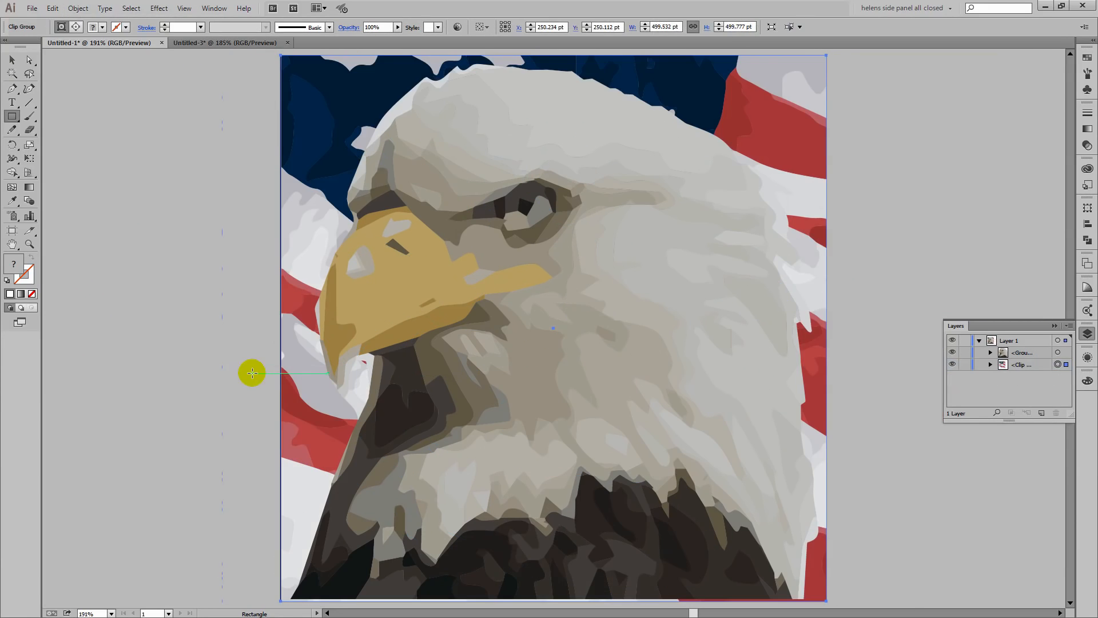
left_click_drag(252, 373, 927, 569)
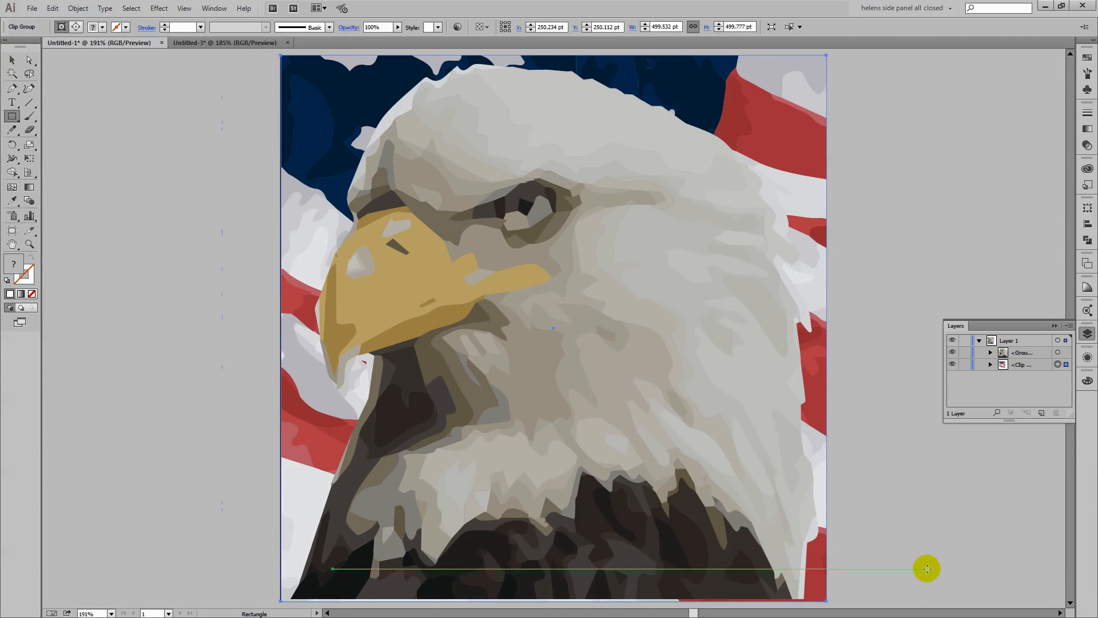
left_click(12, 61)
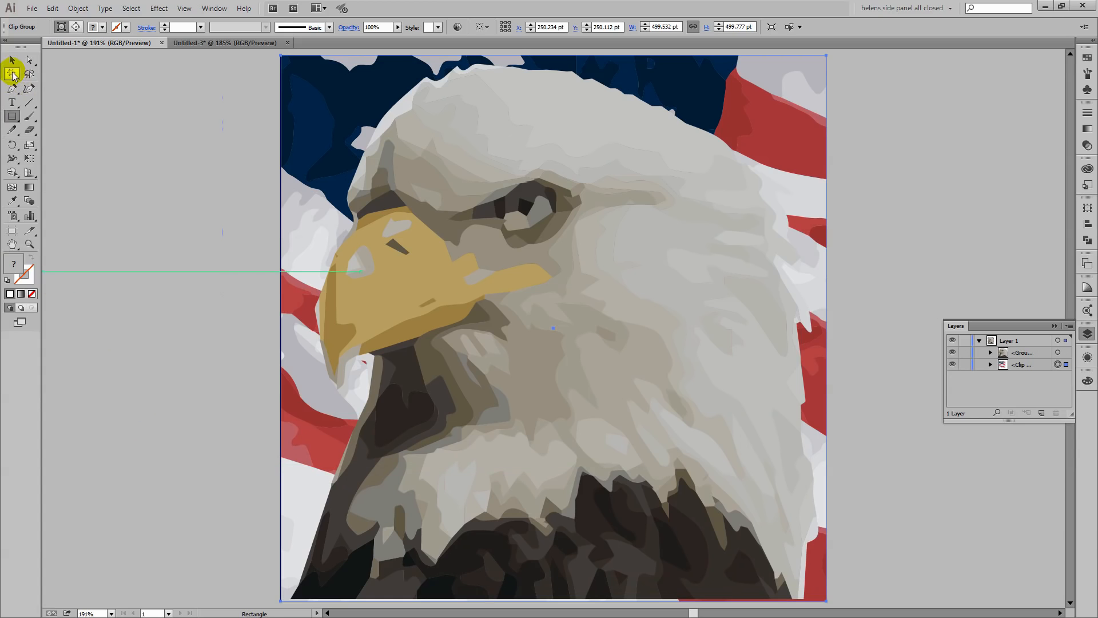